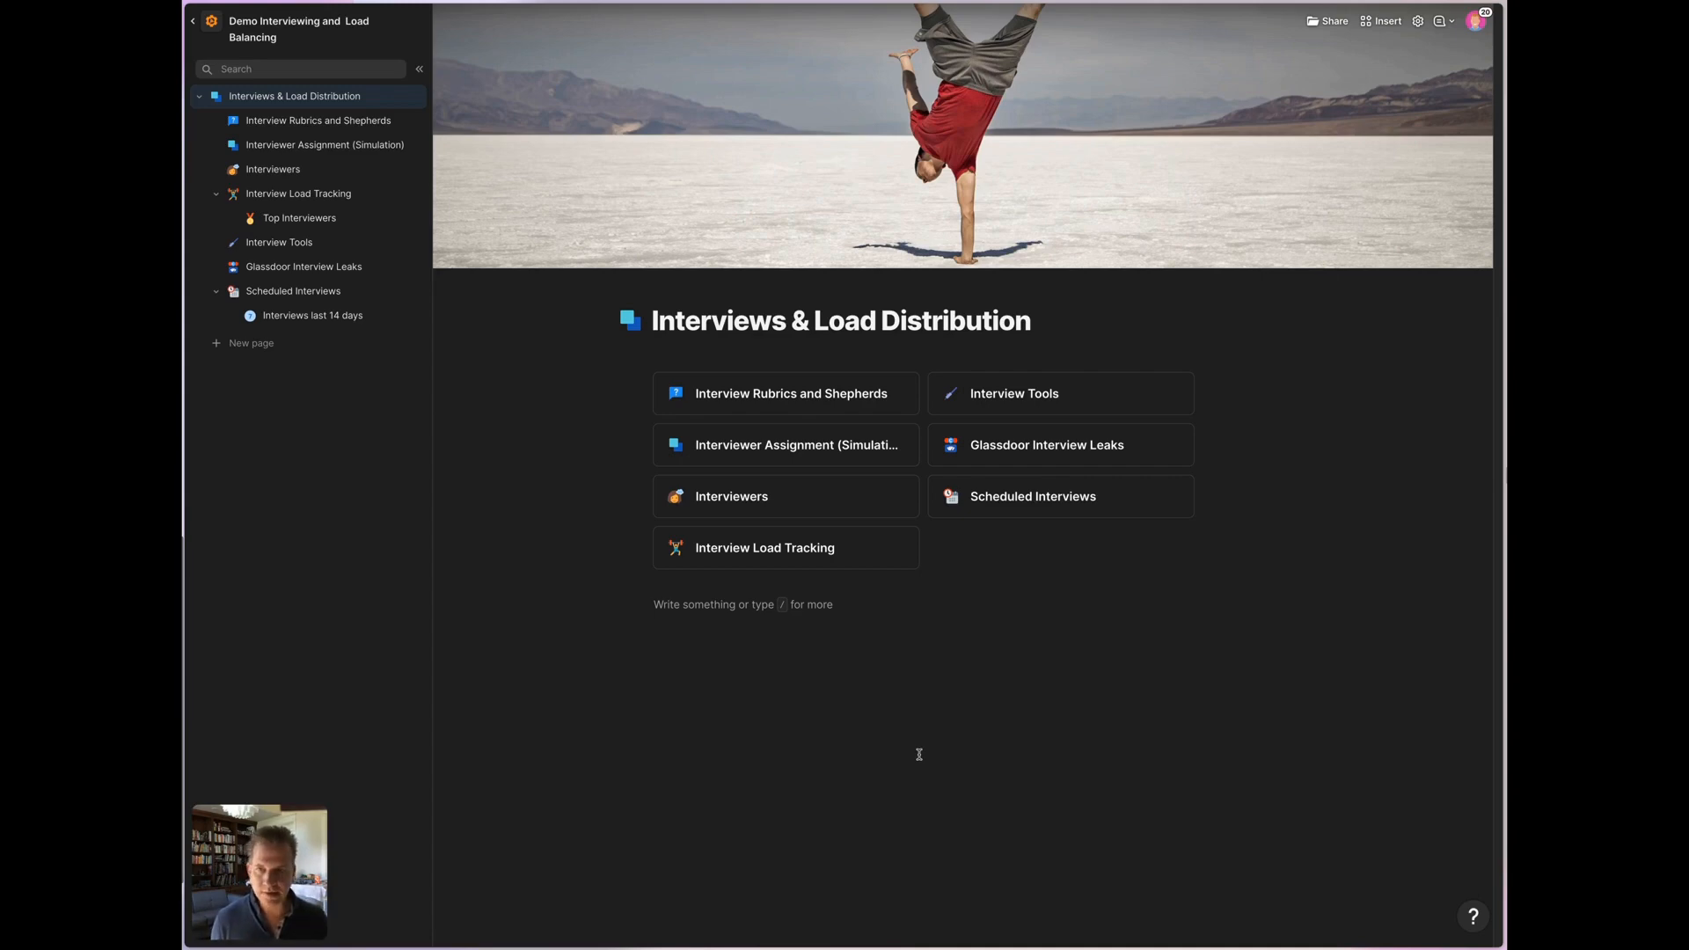
pyautogui.moveTo(911, 737)
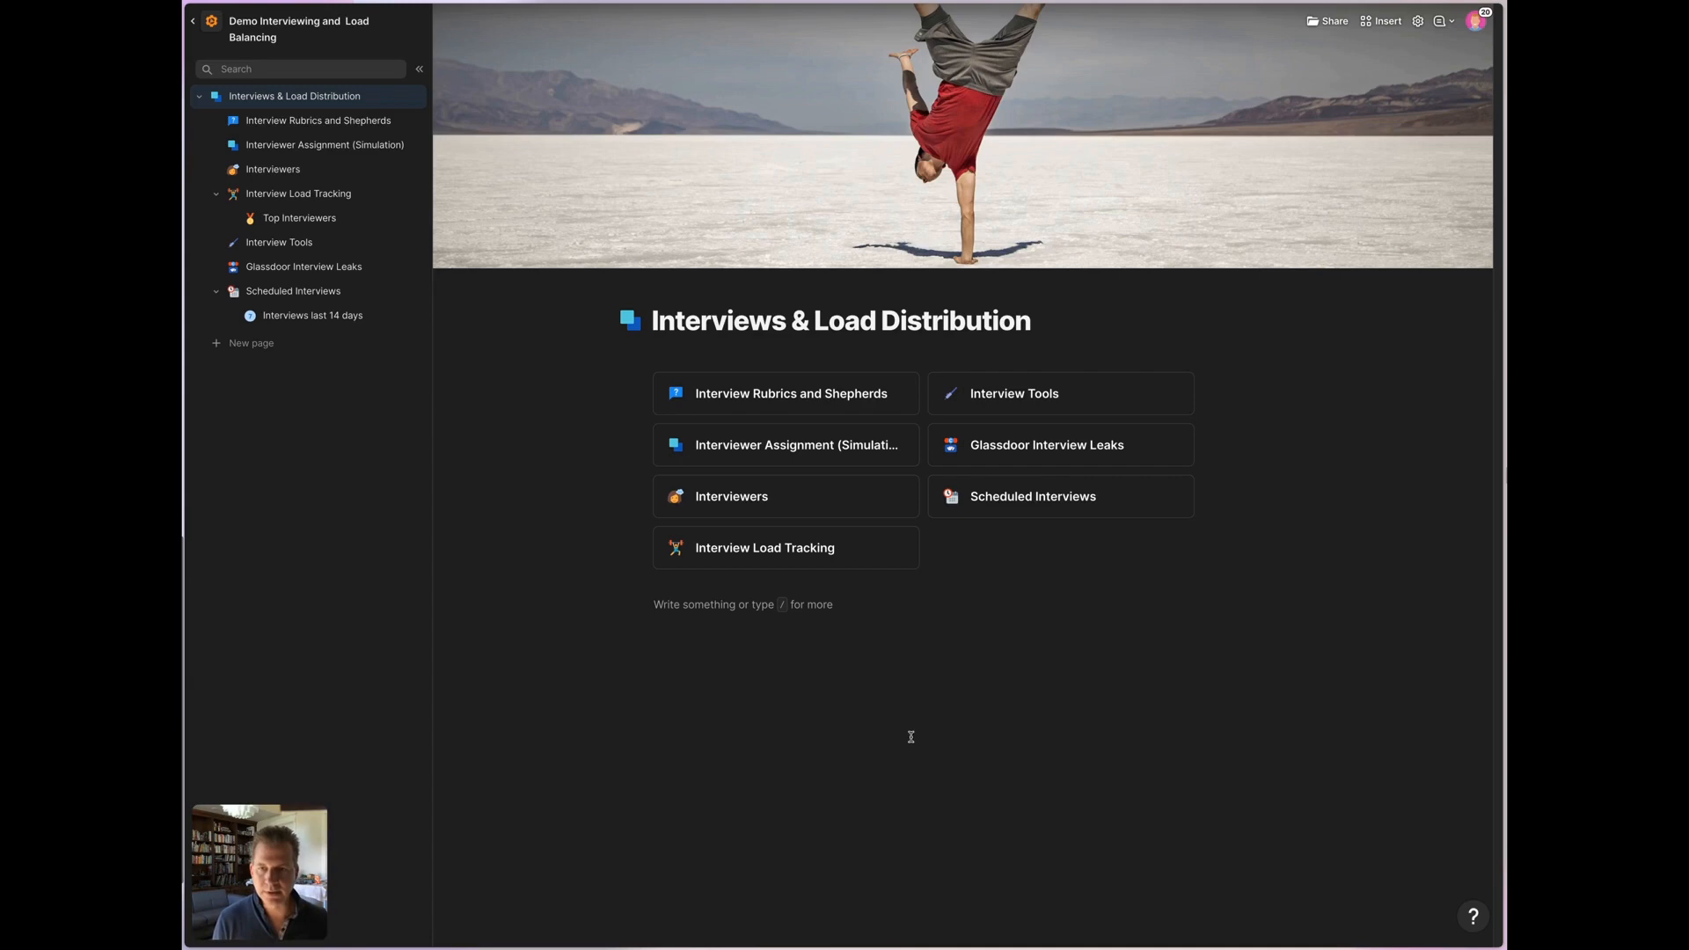
pyautogui.moveTo(678, 638)
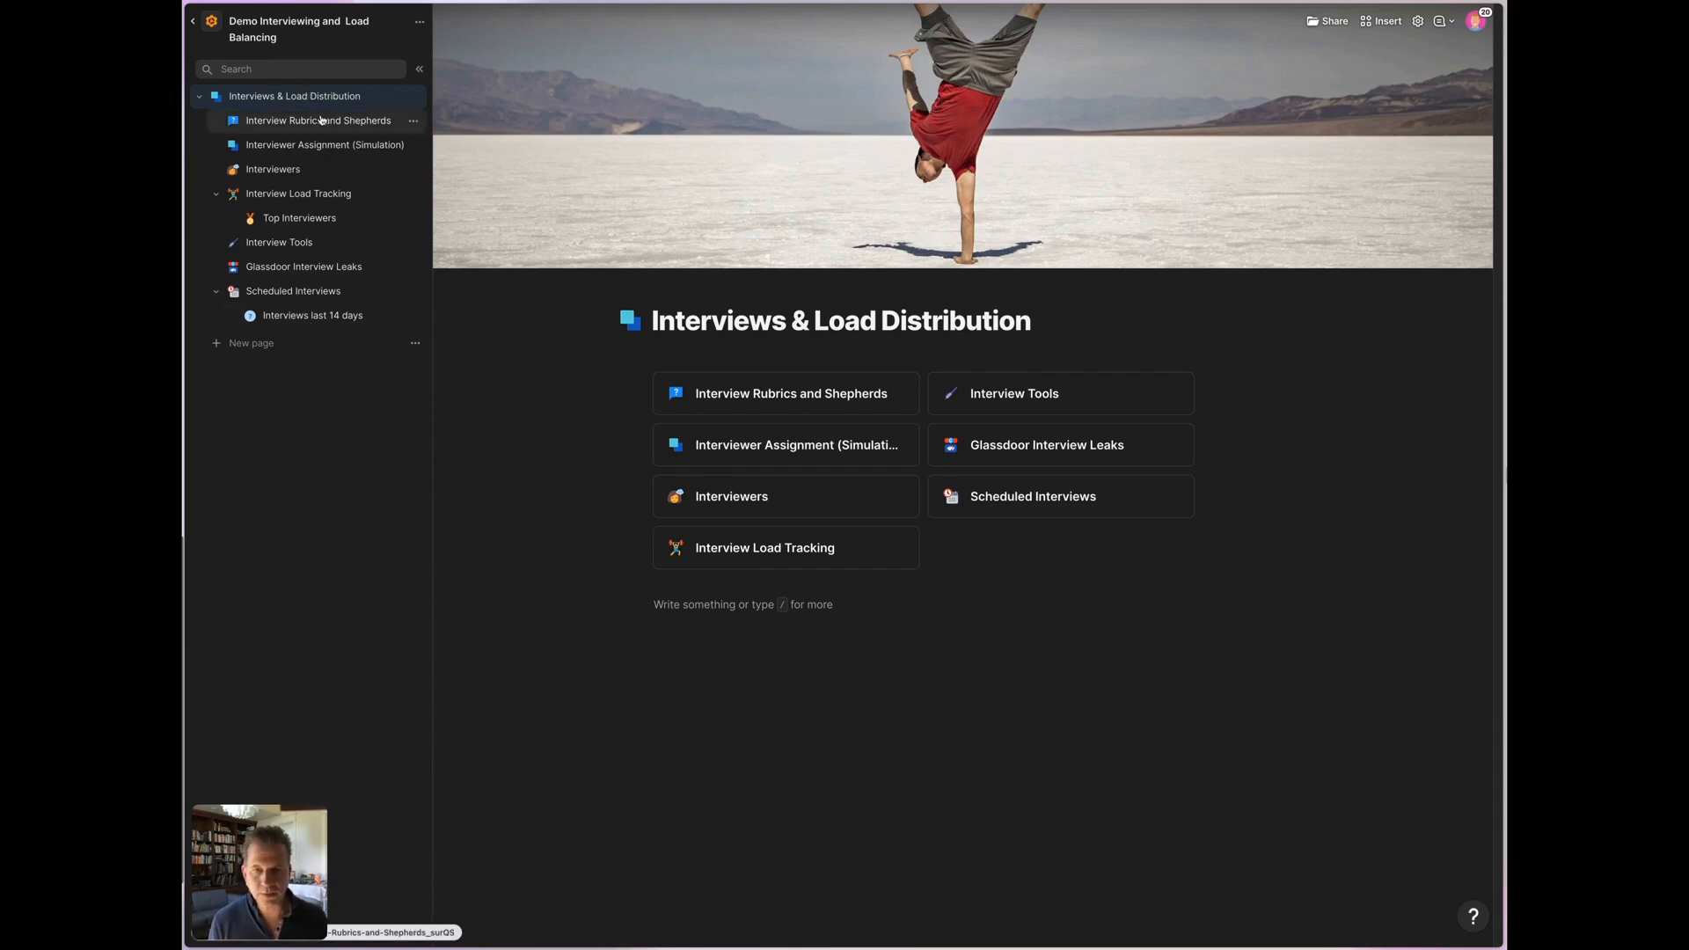
pyautogui.moveTo(323, 144)
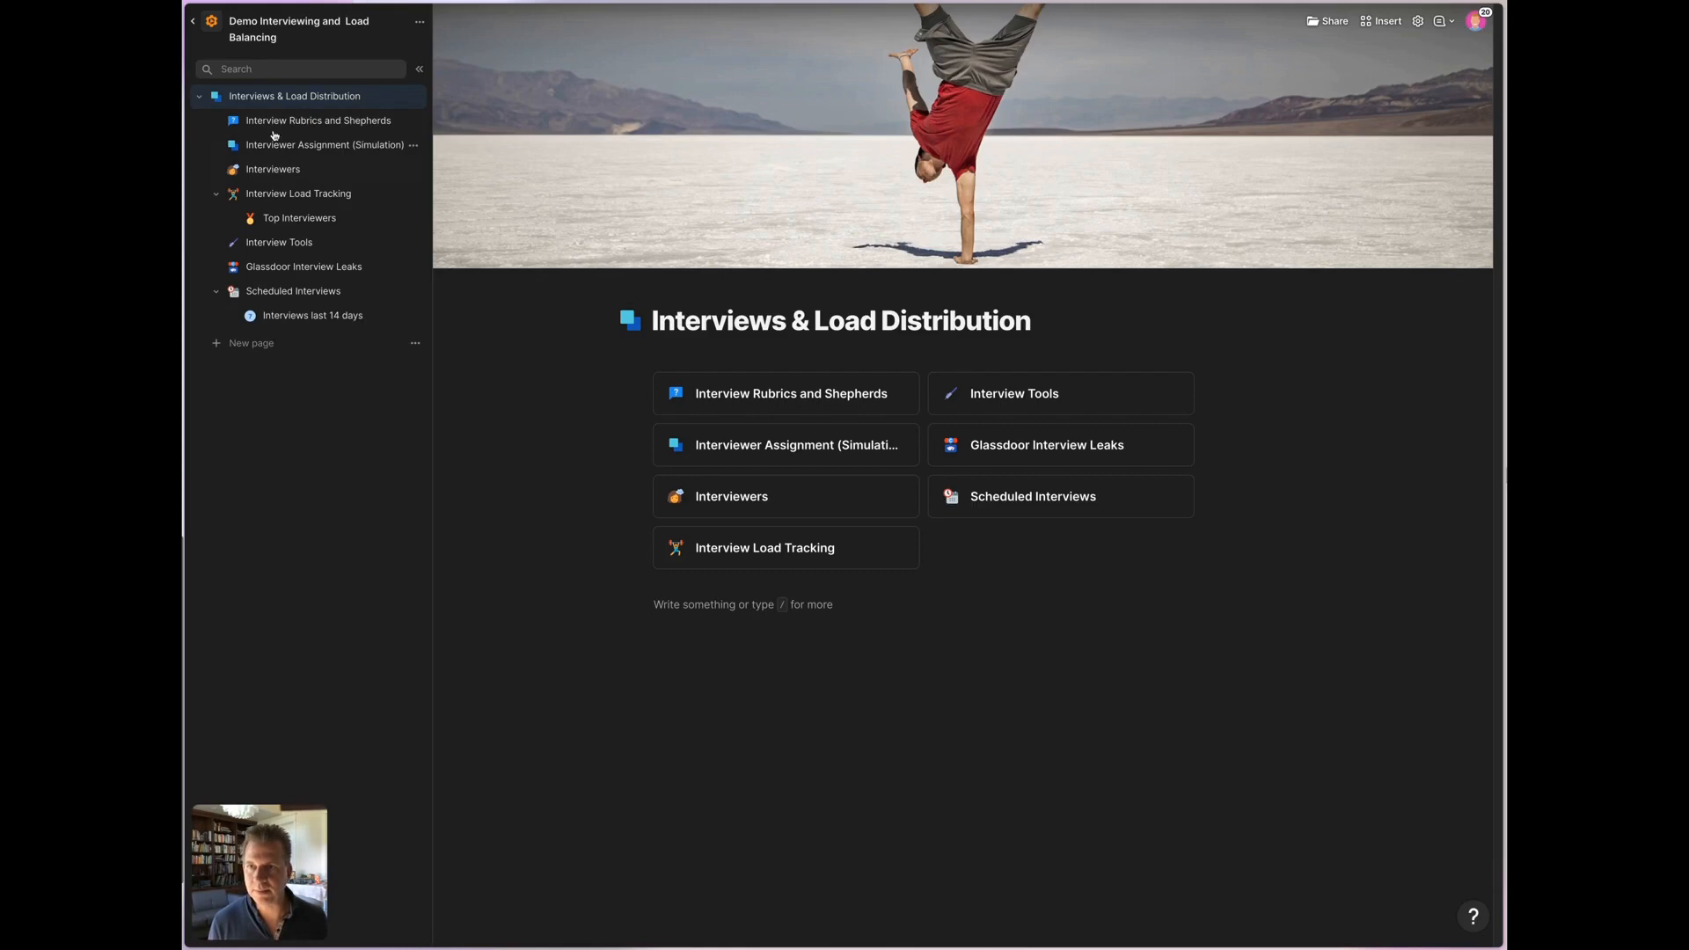
# Open Interview Rubrics and Shepherds, review both tables, and close a shepherd's profile card.
pyautogui.click(317, 120)
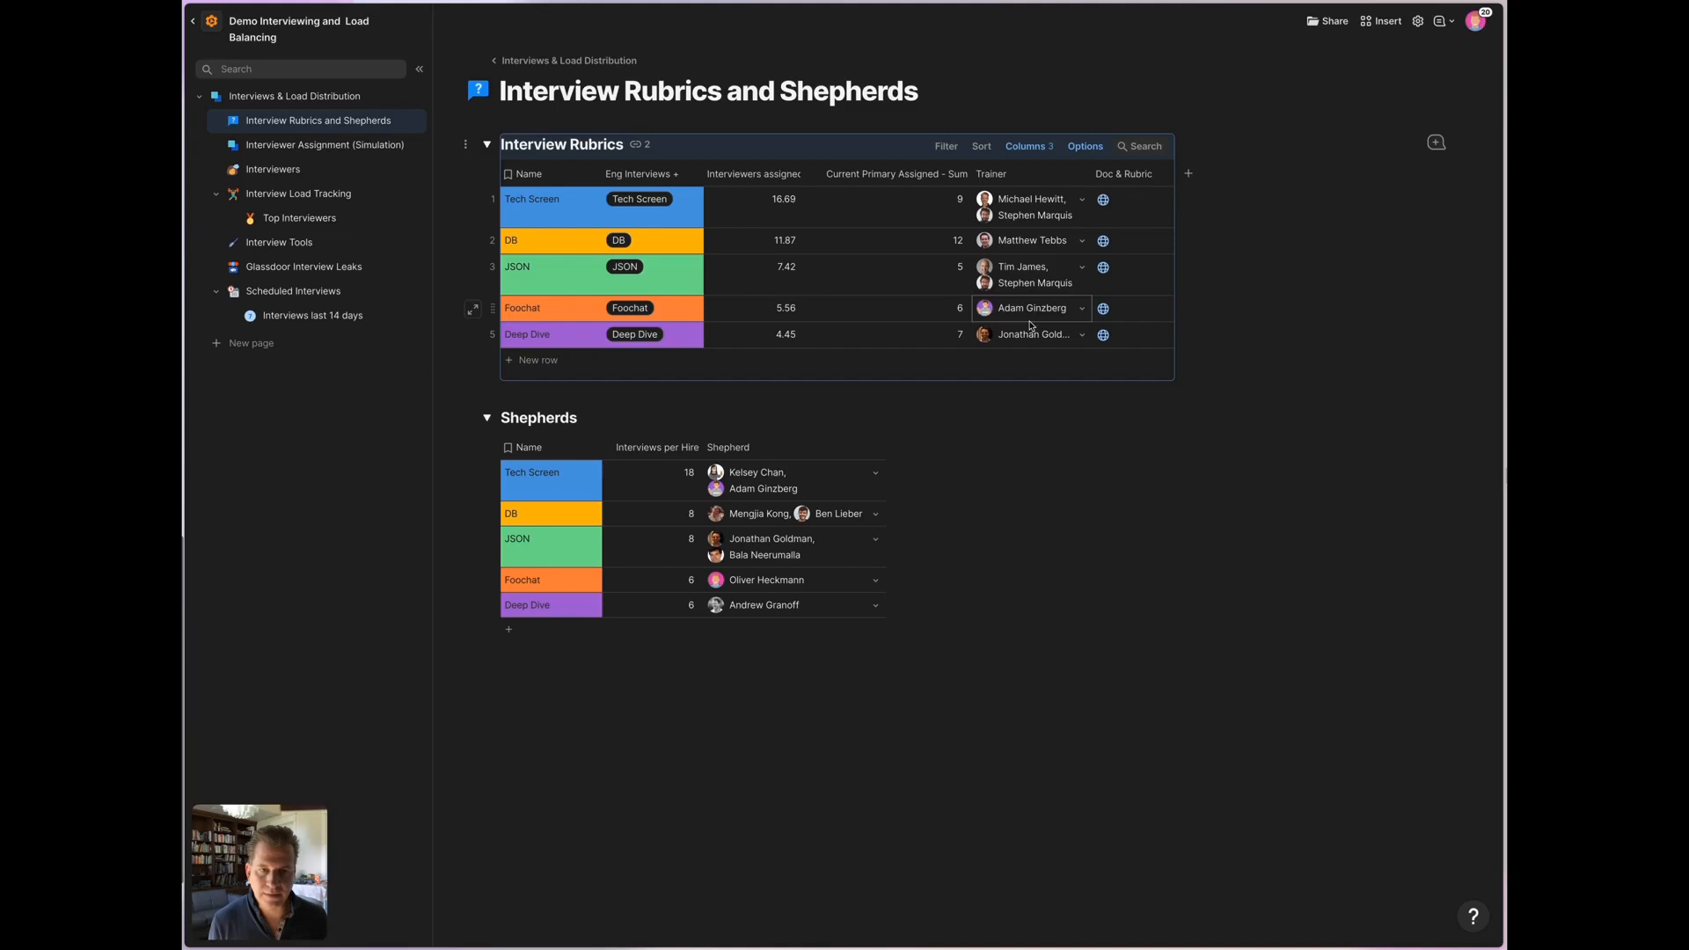
pyautogui.moveTo(1101, 198)
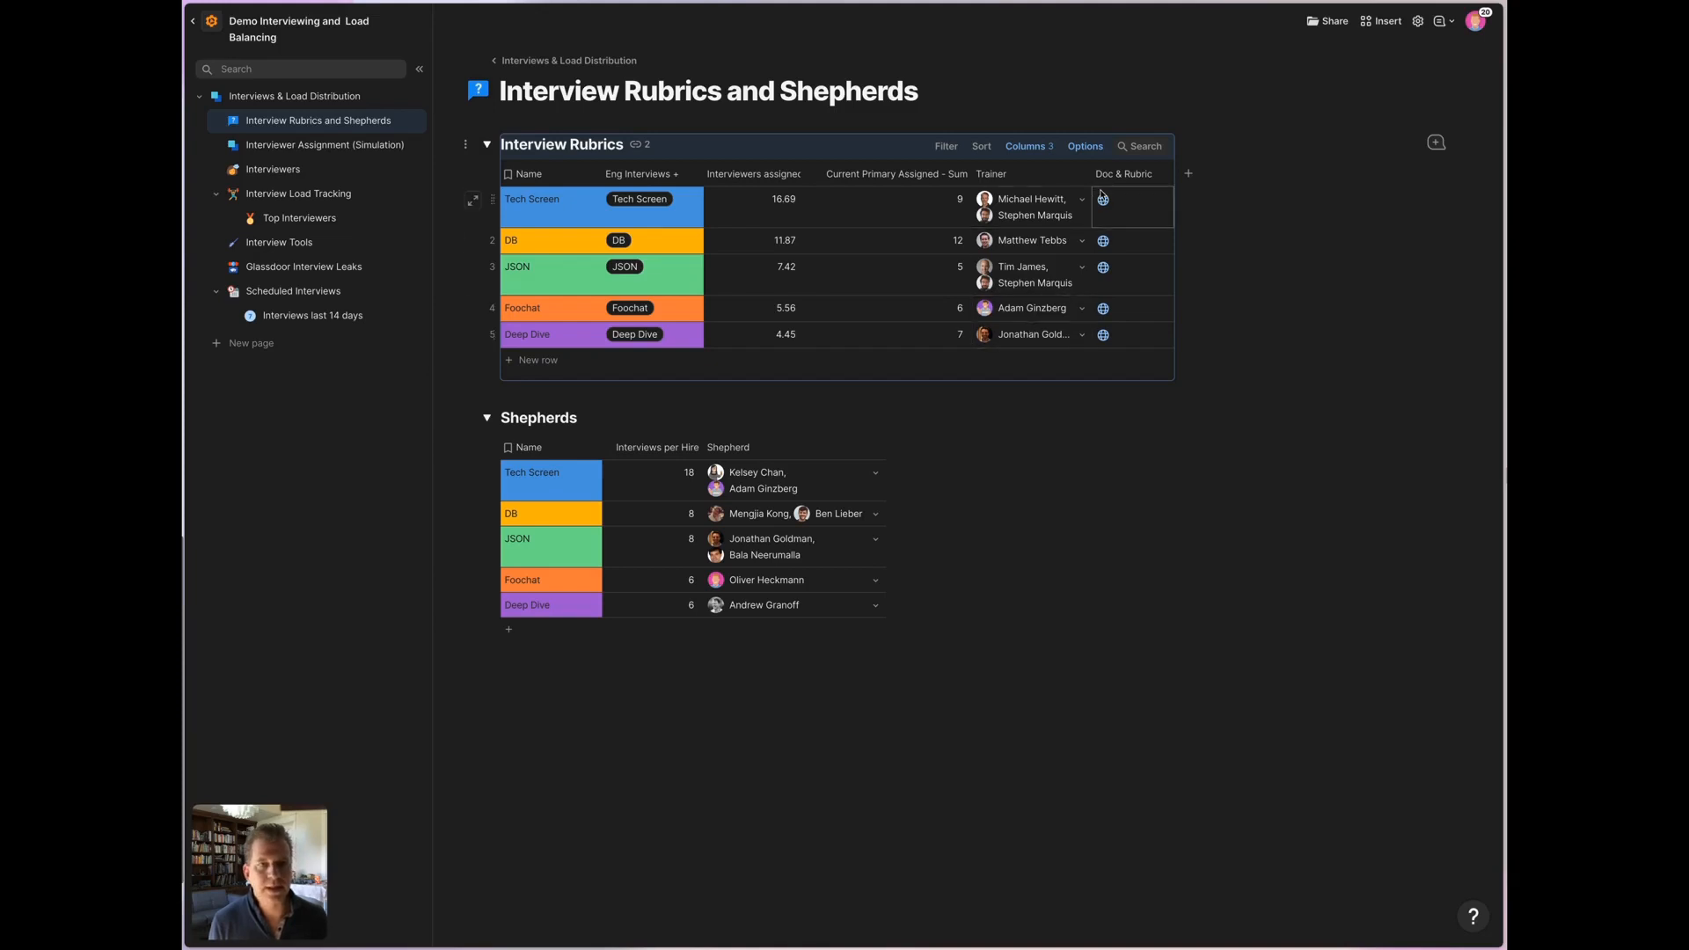
pyautogui.moveTo(1127, 207)
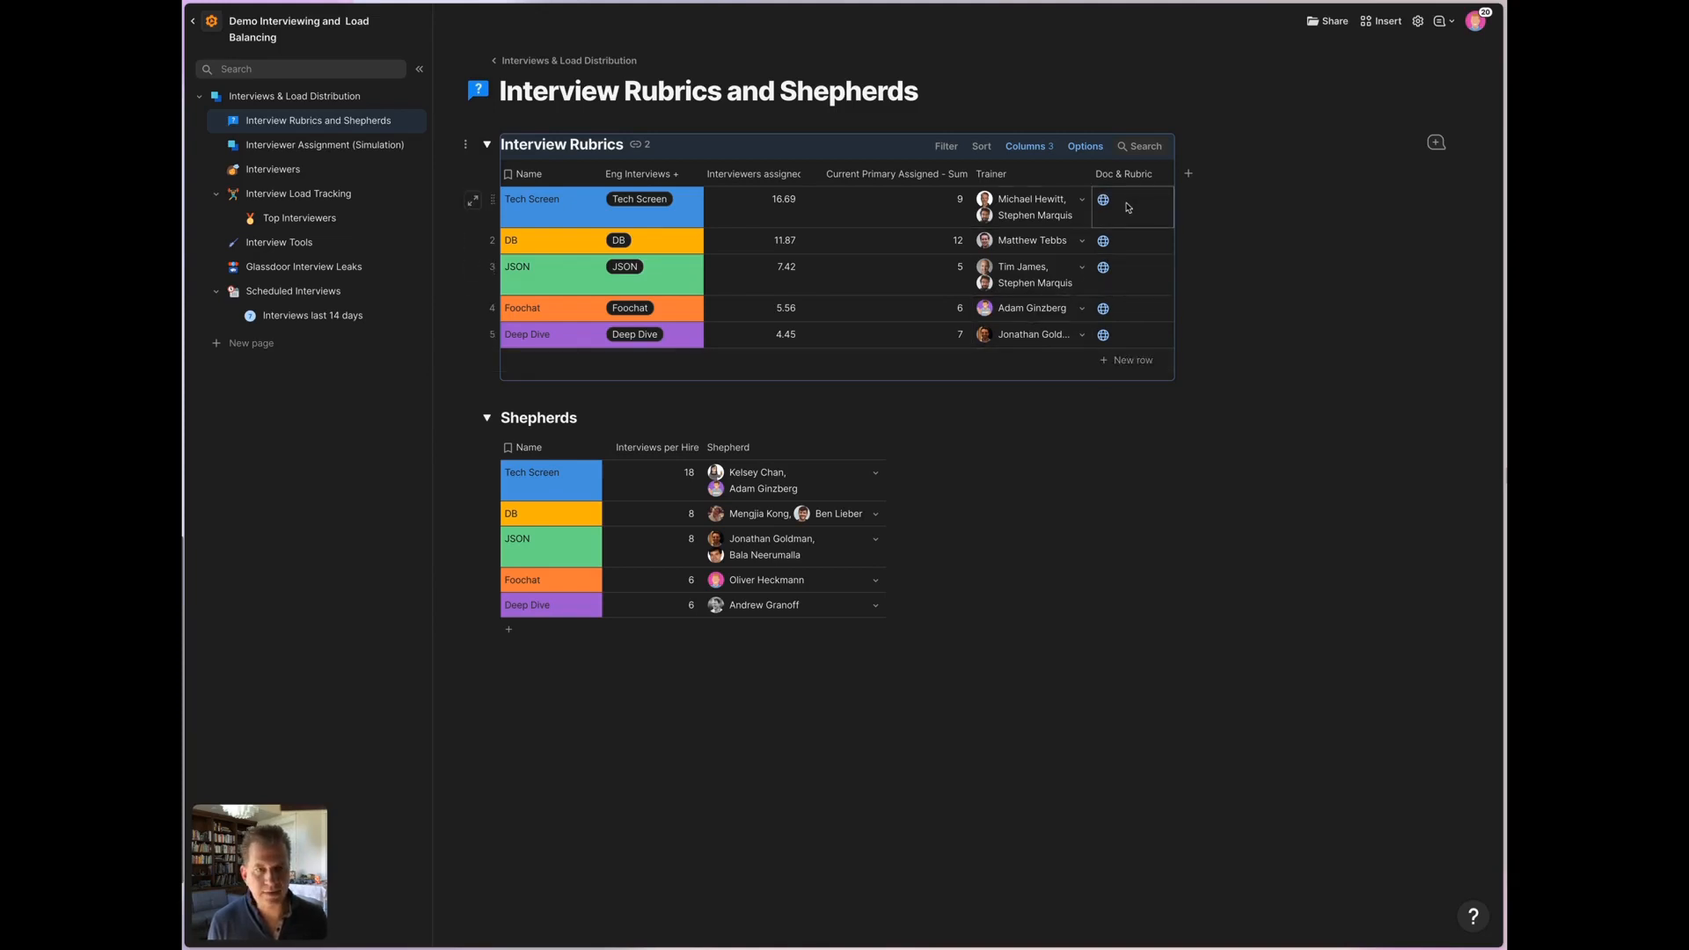
pyautogui.moveTo(1163, 283)
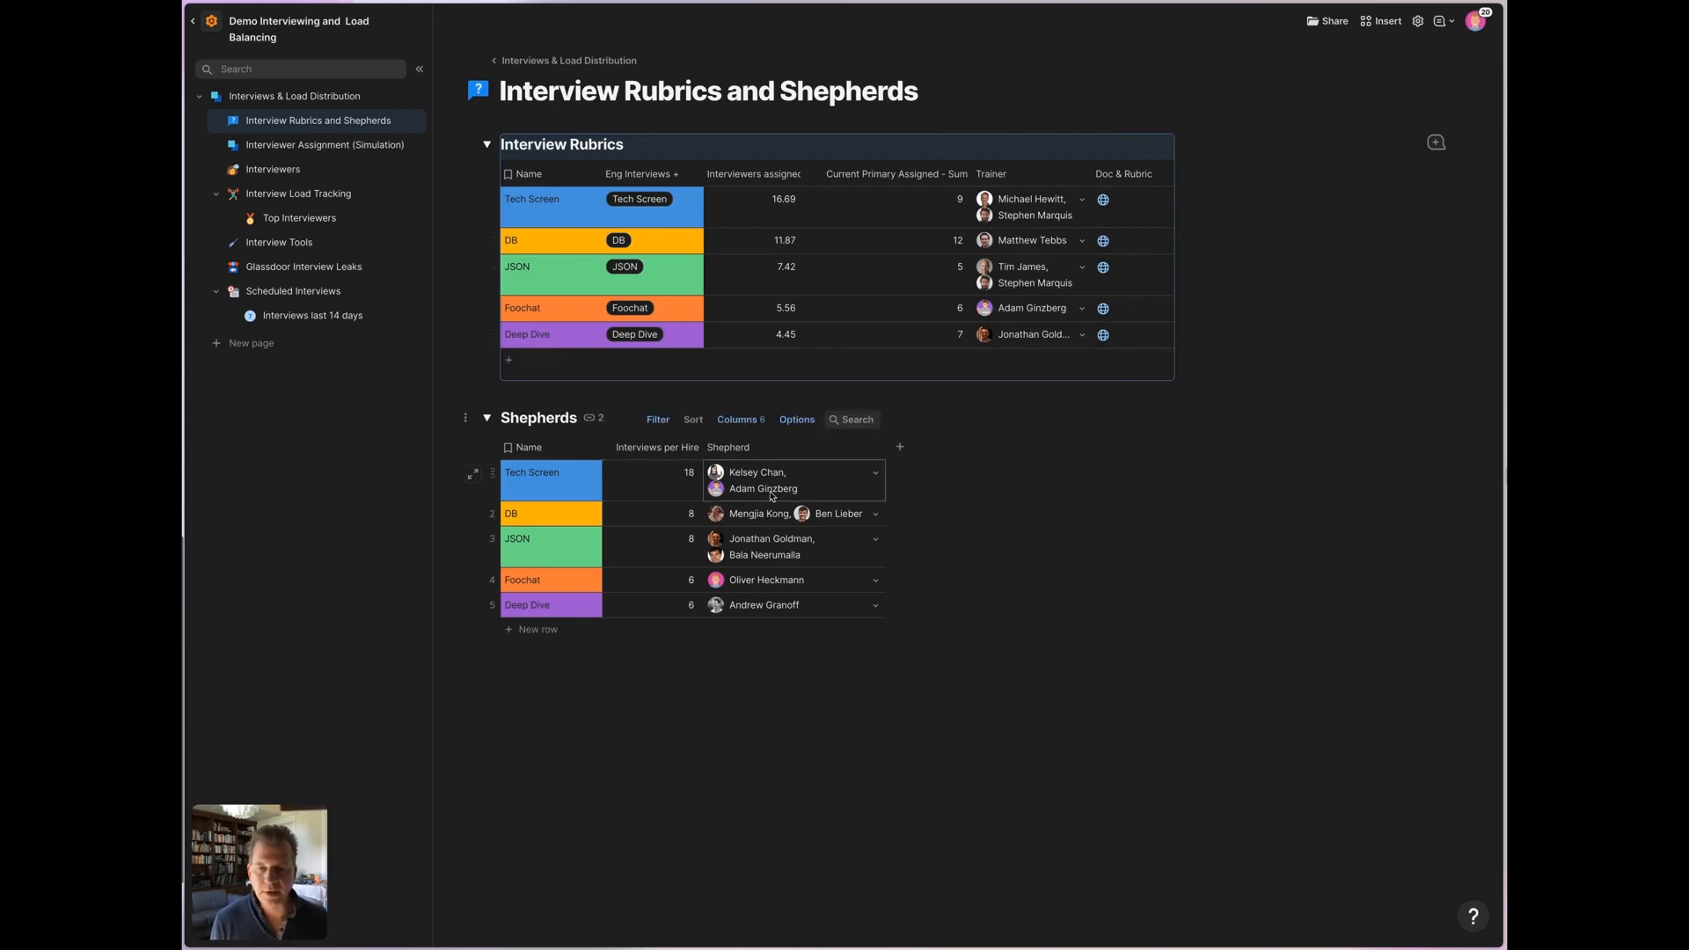
pyautogui.moveTo(762, 489)
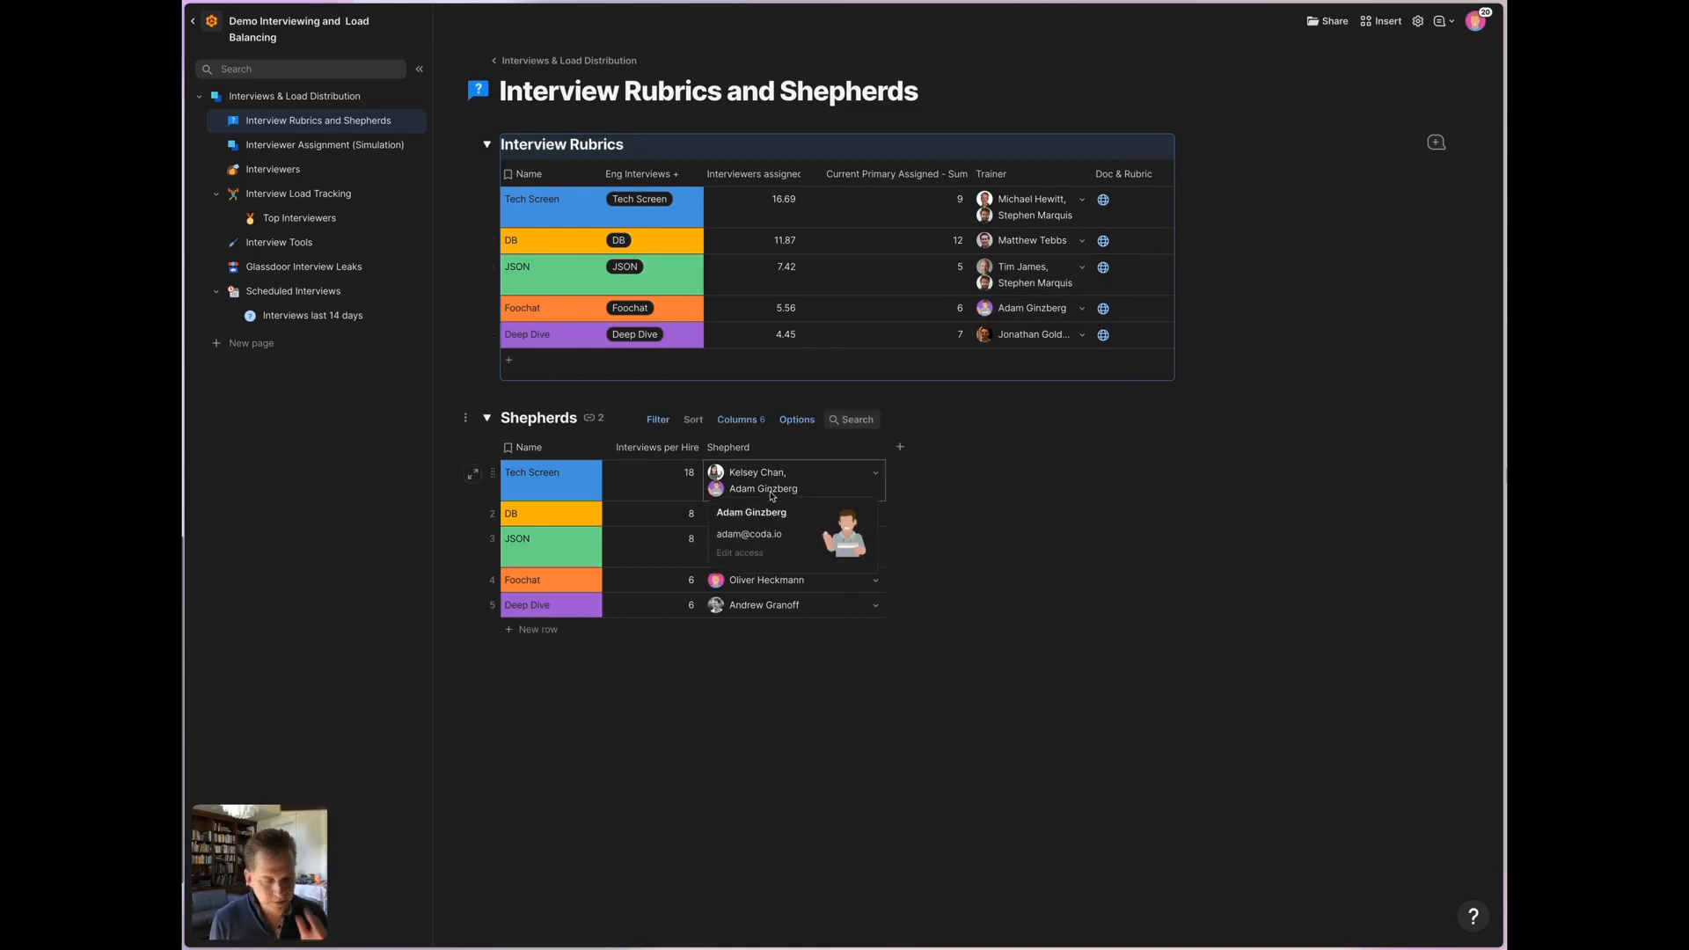
pyautogui.click(936, 491)
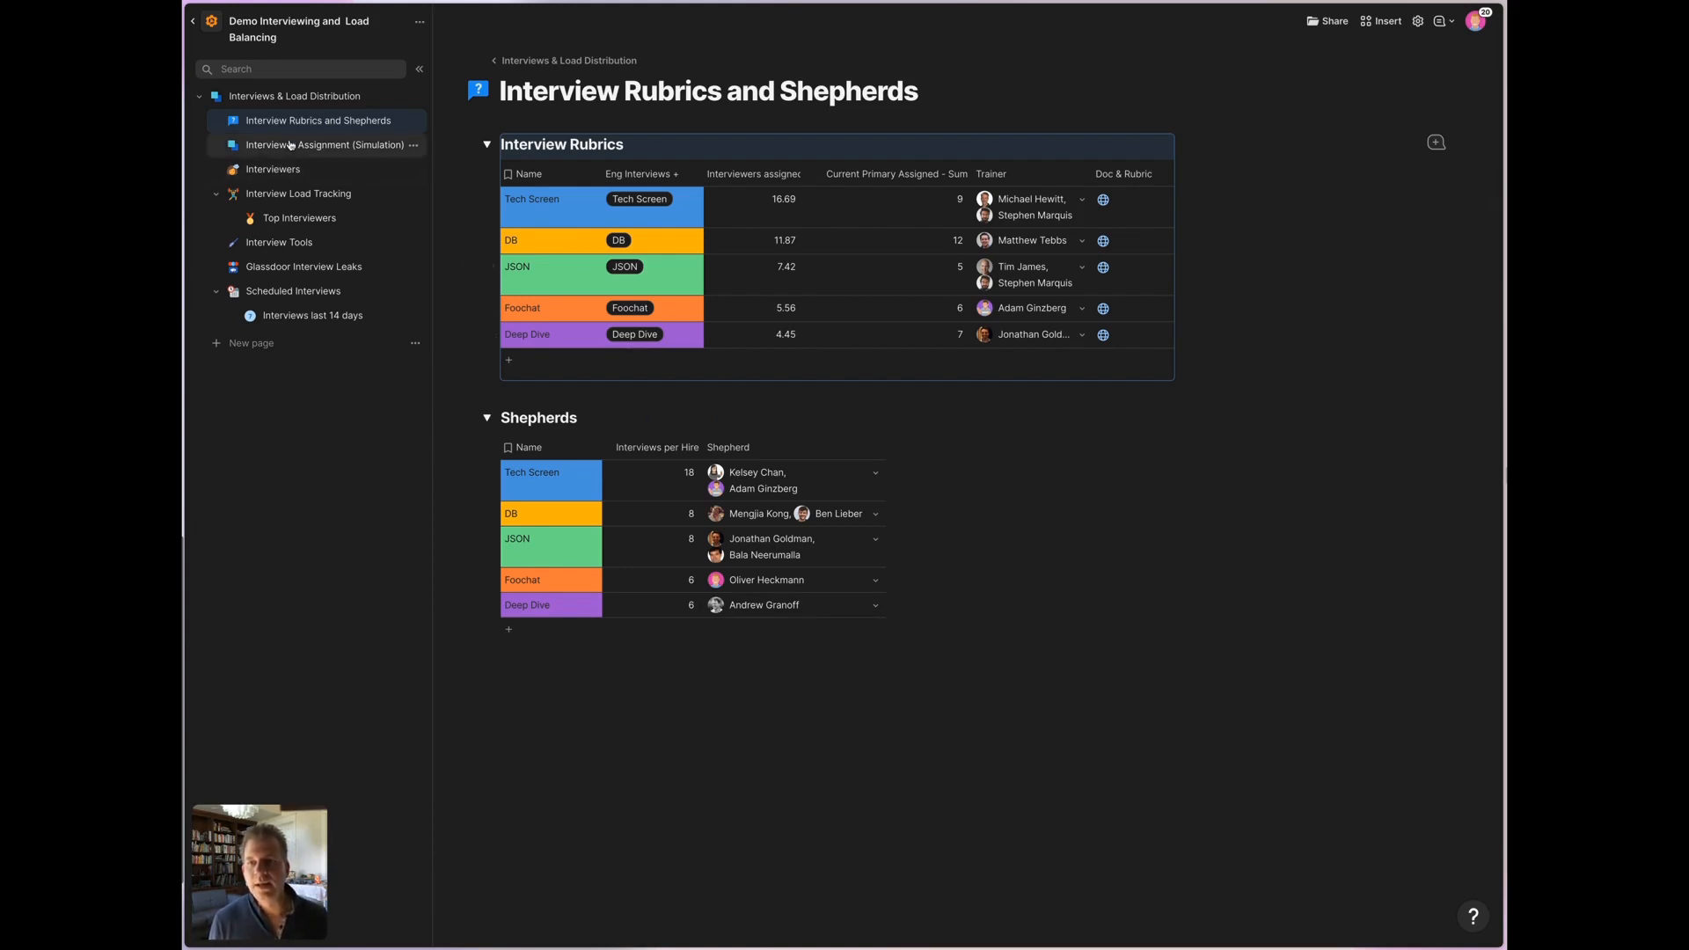
# Open Interviewer Assignment (Simulation) and inspect cells of the ideal-versus-assigned load model.
pyautogui.click(317, 144)
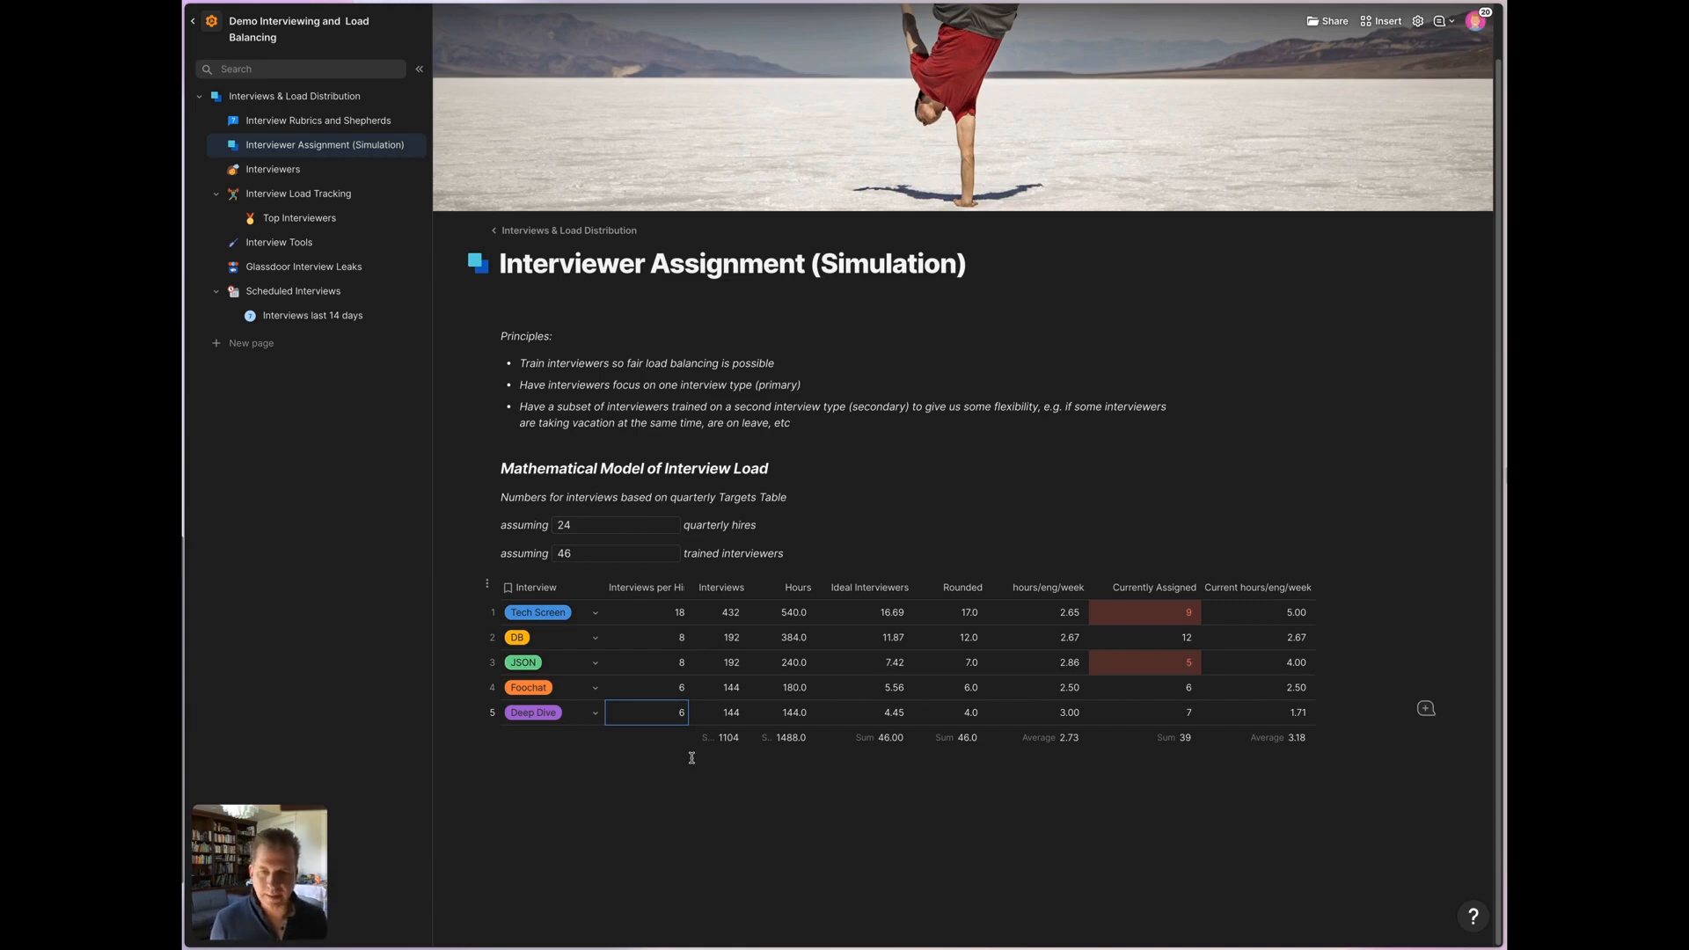
pyautogui.click(616, 525)
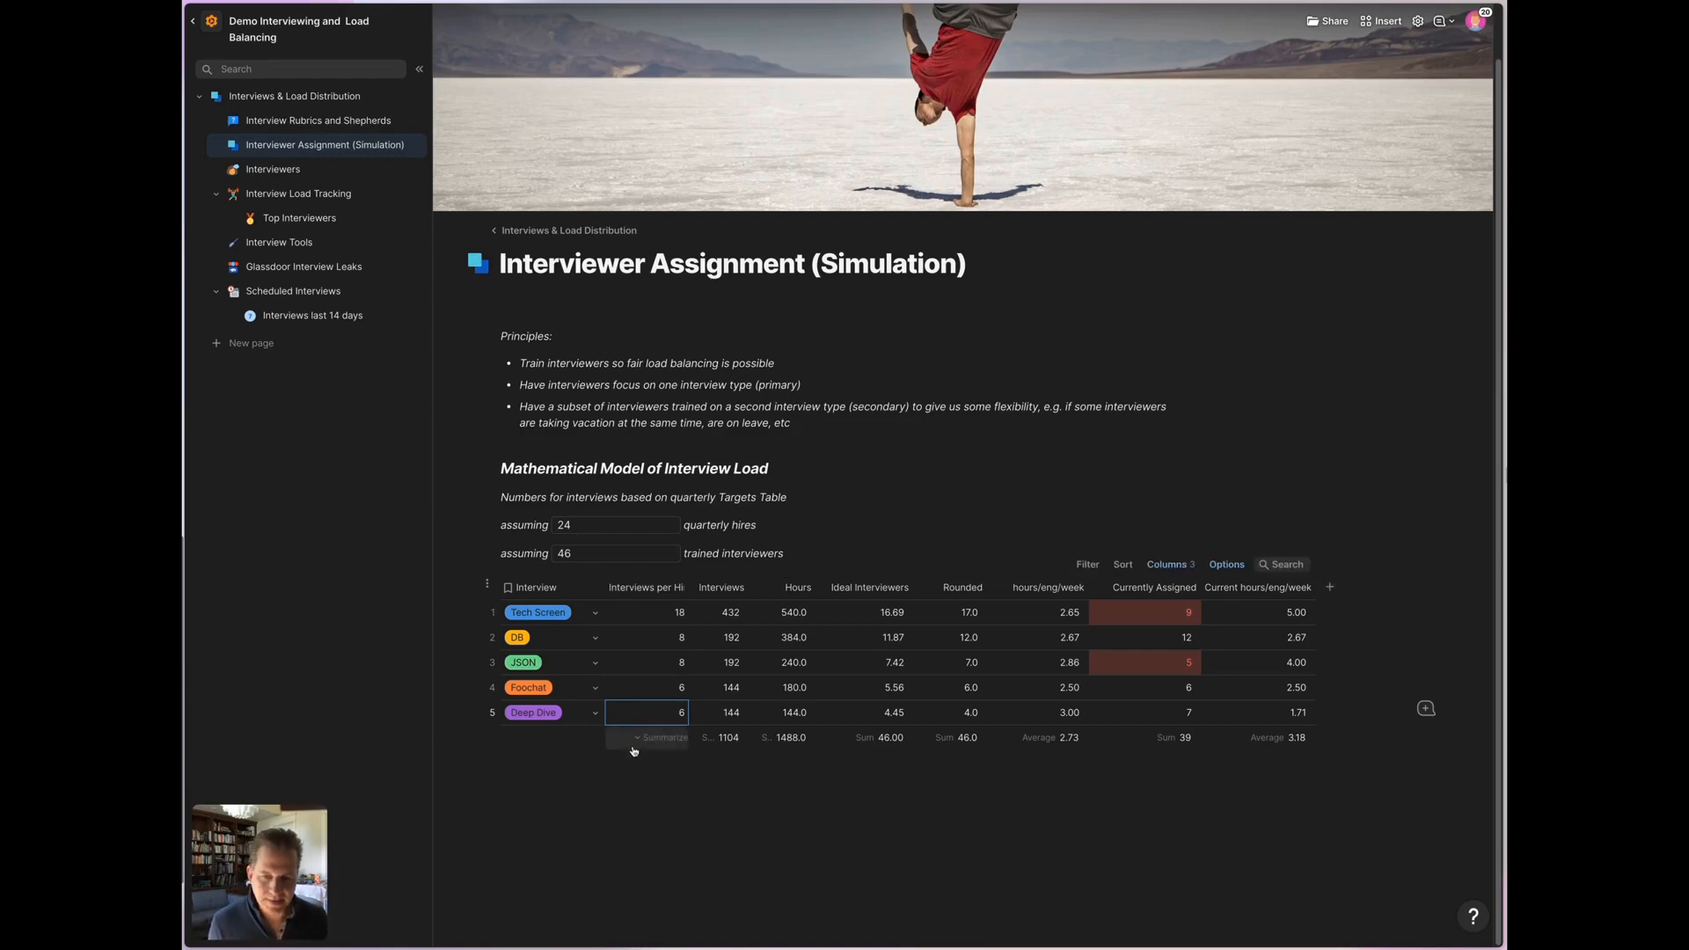
pyautogui.moveTo(673, 741)
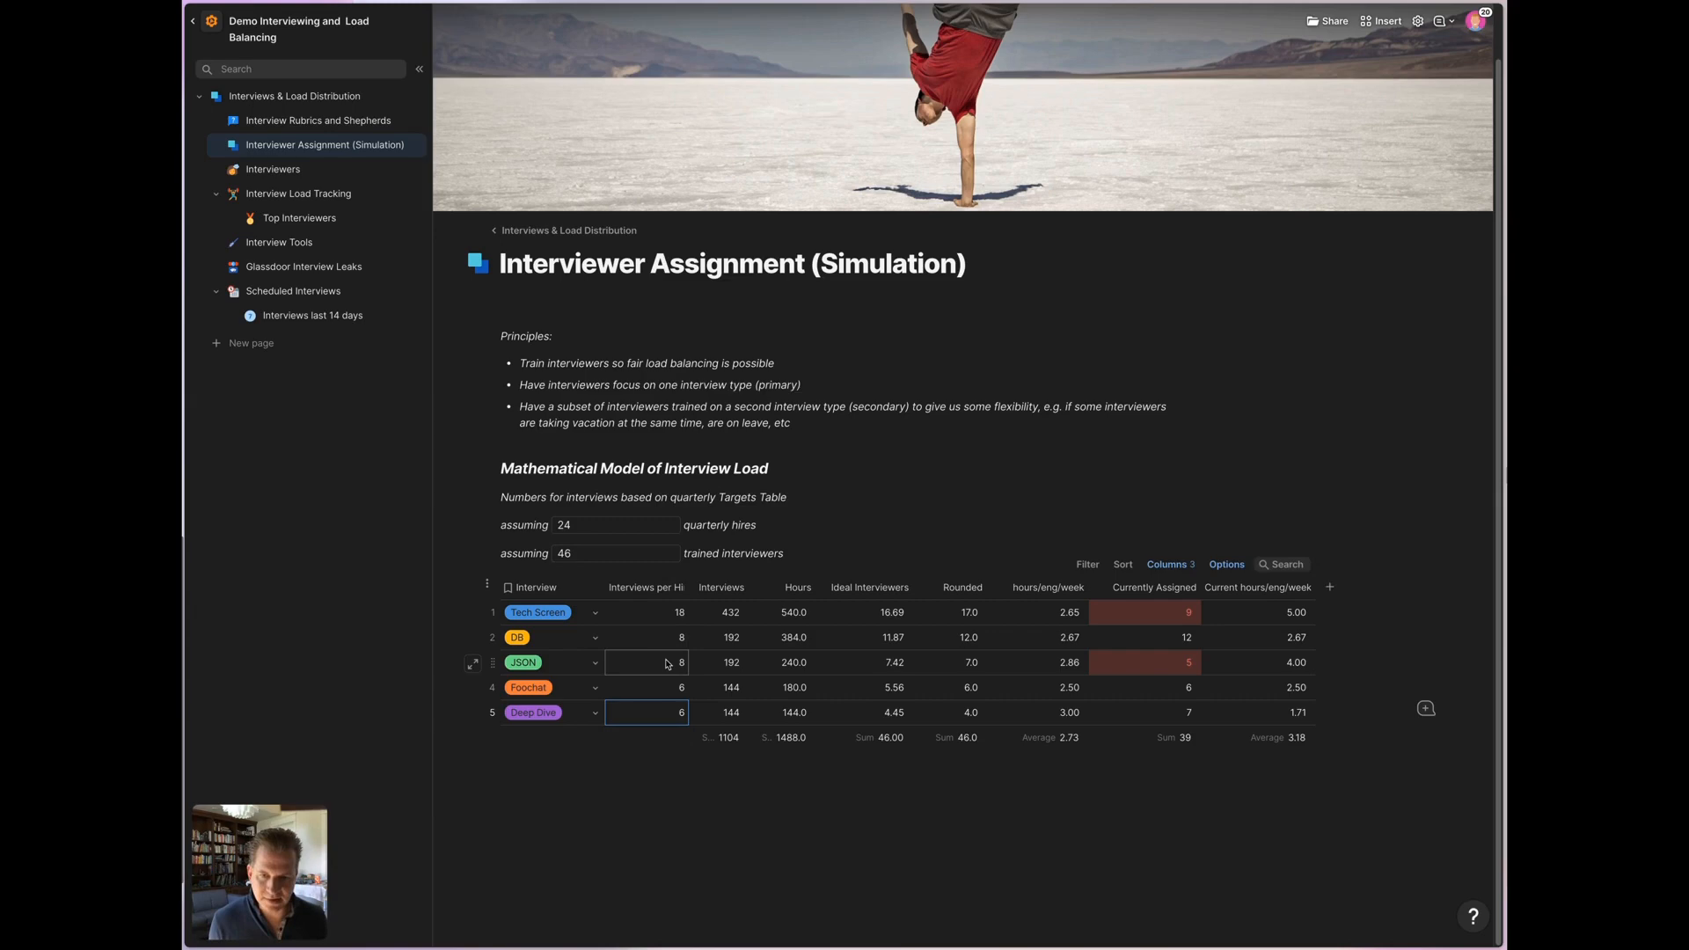
pyautogui.click(646, 712)
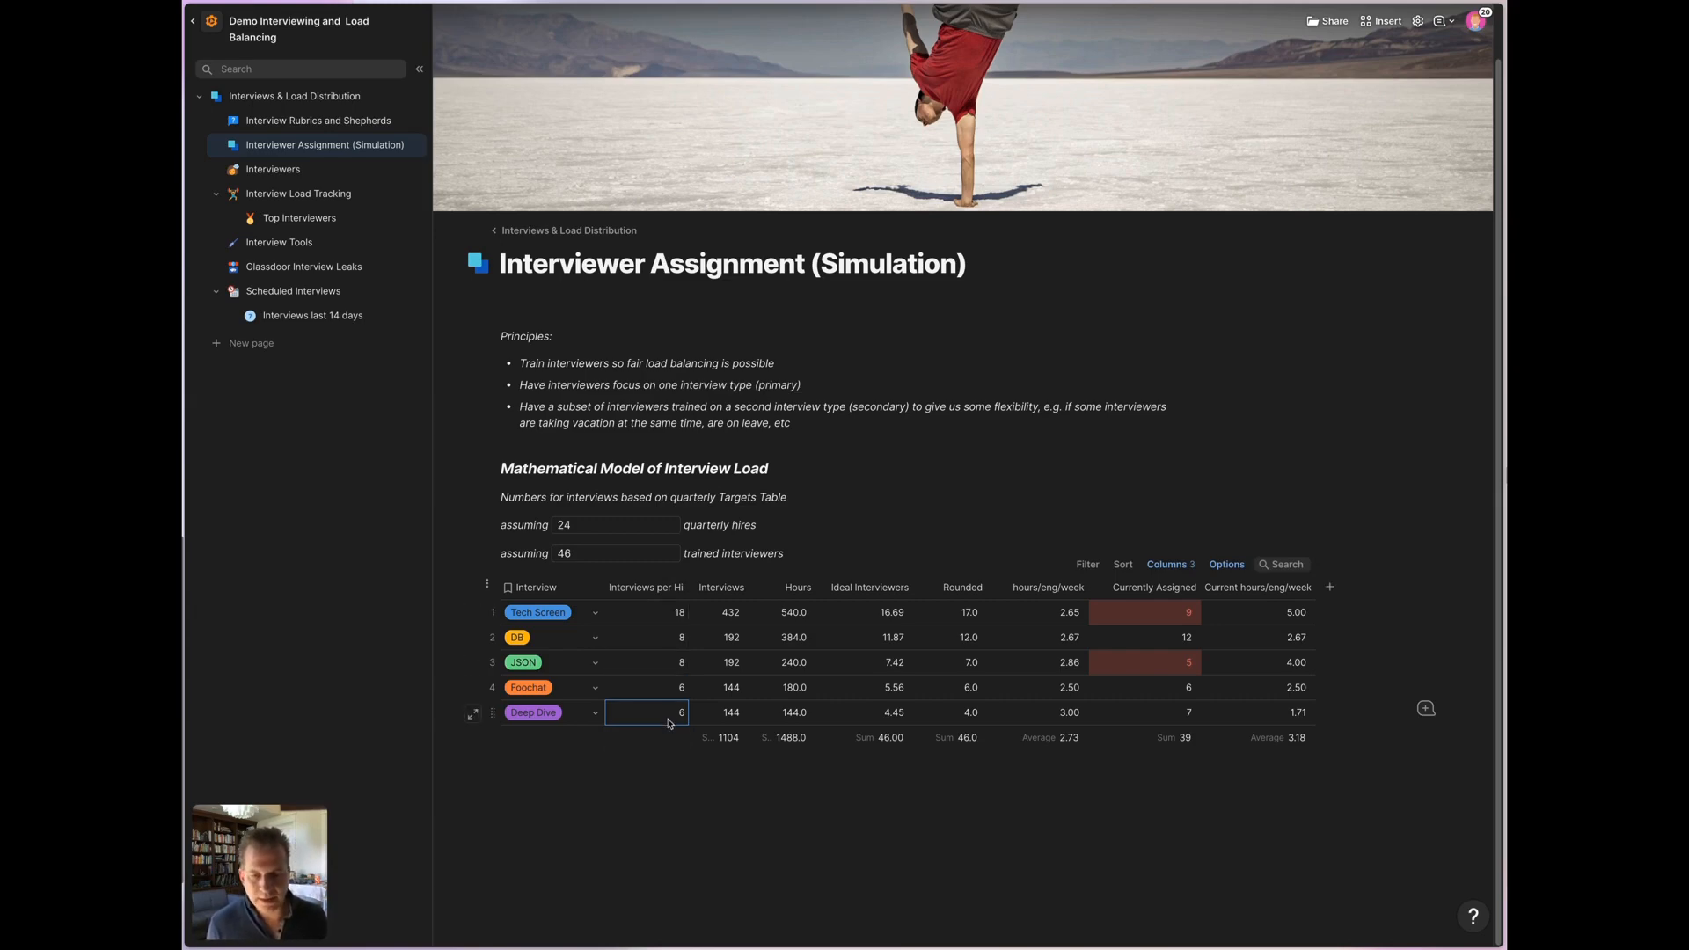
pyautogui.click(645, 613)
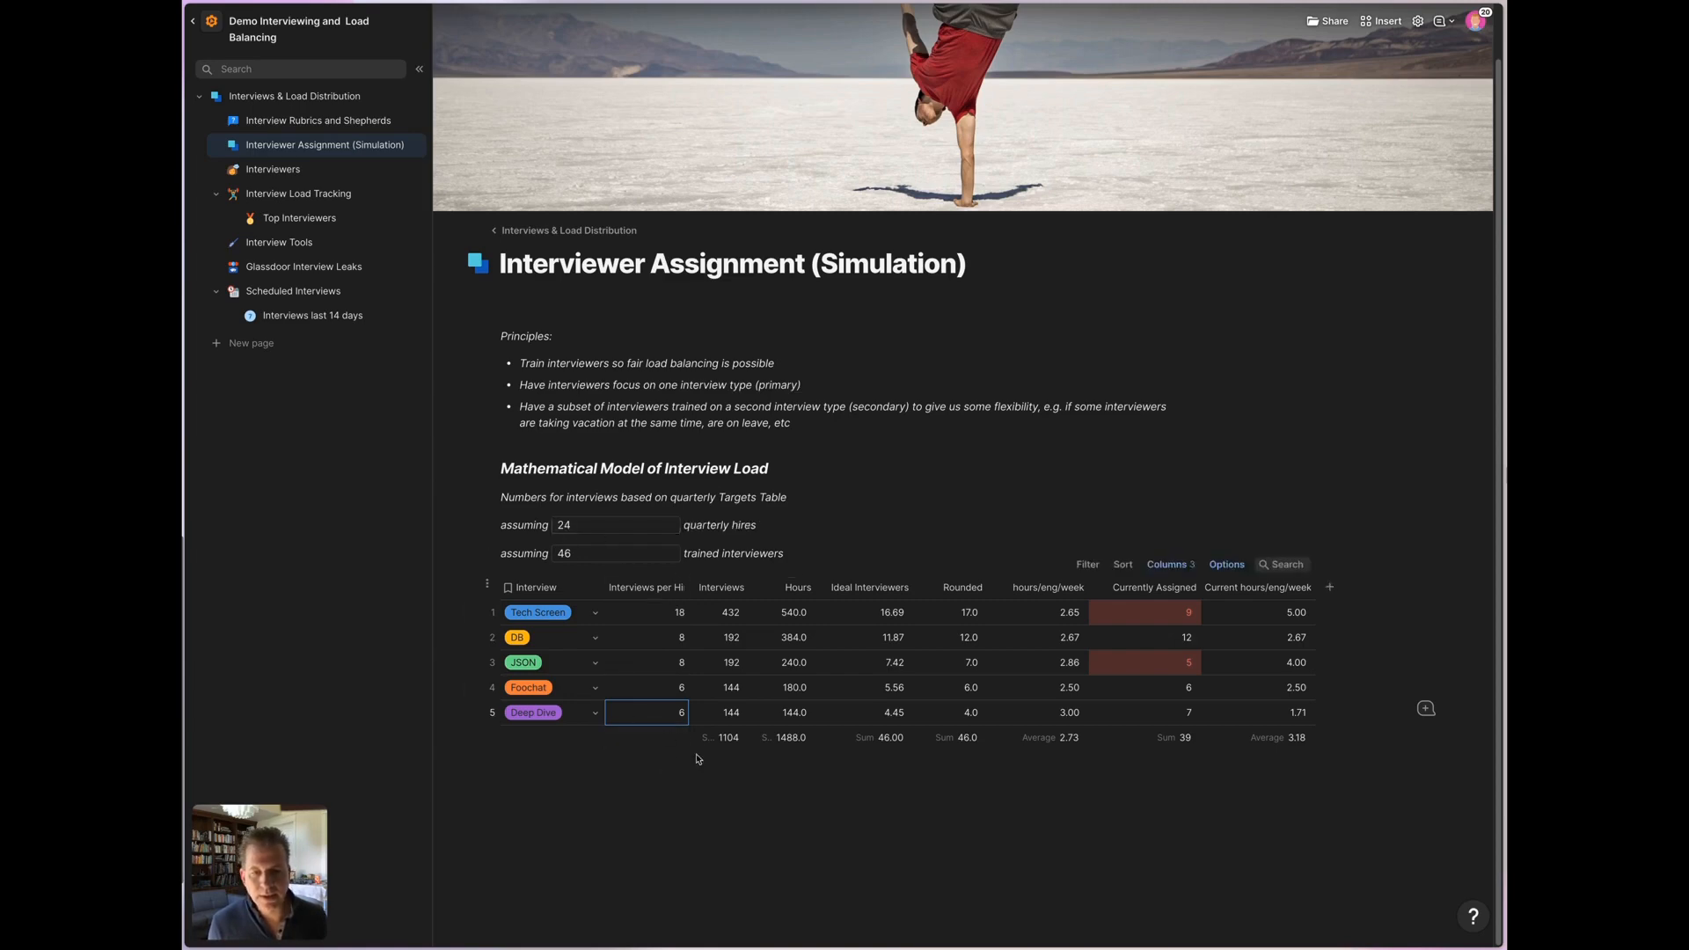
pyautogui.moveTo(883, 766)
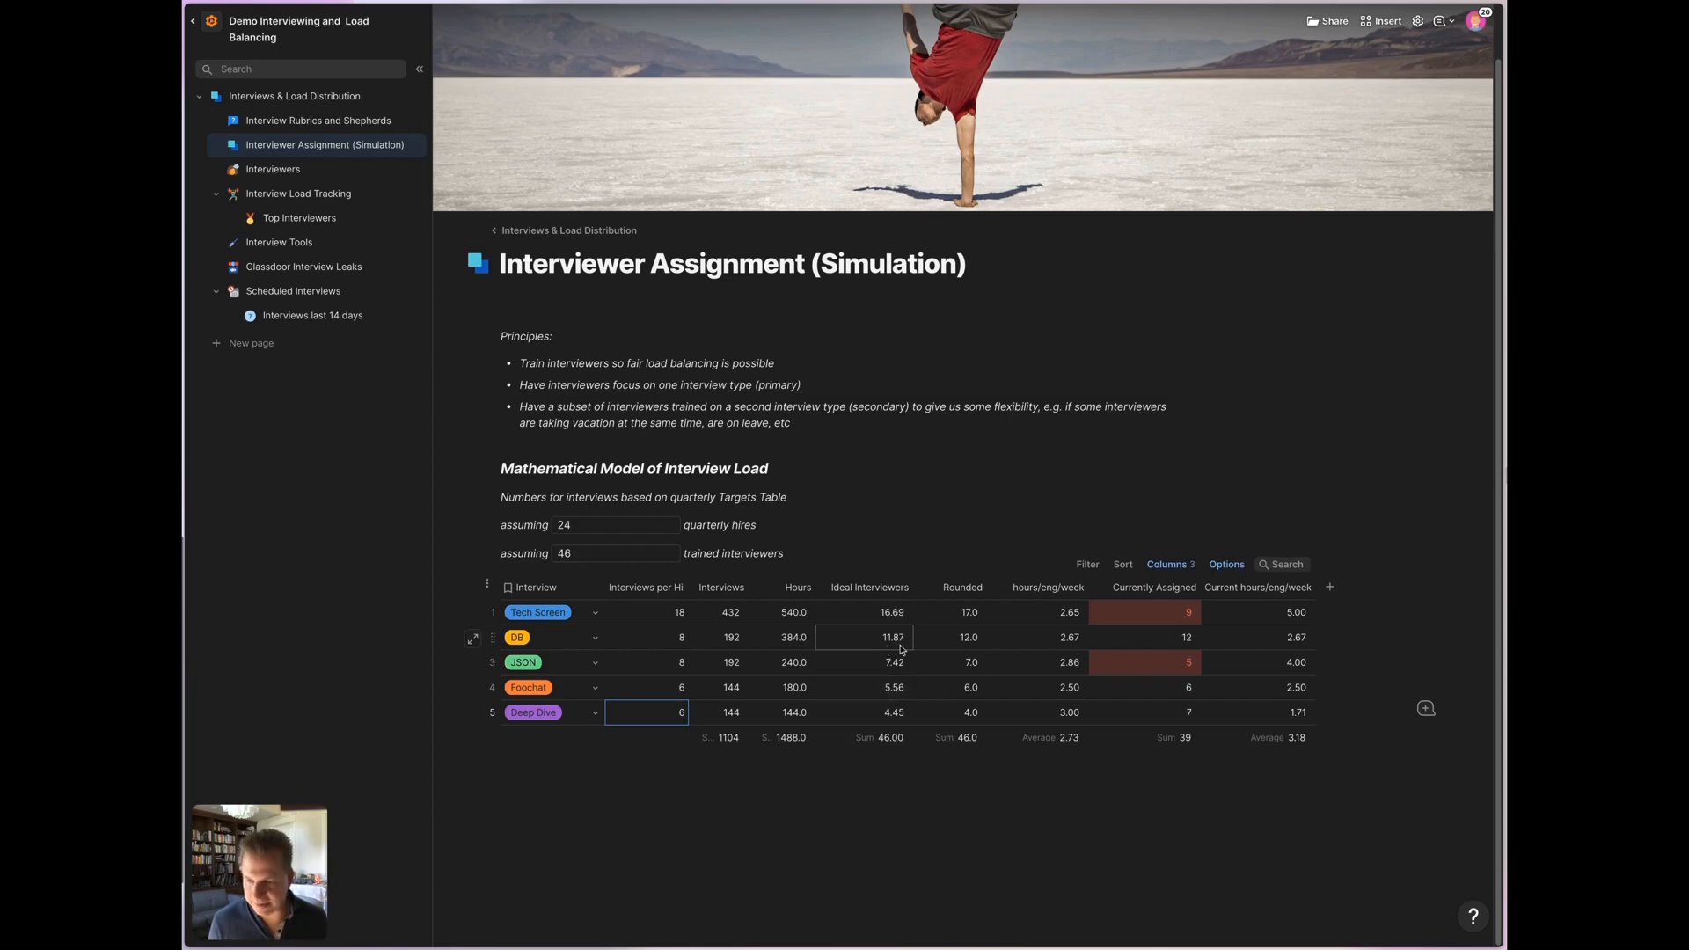
pyautogui.moveTo(872, 651)
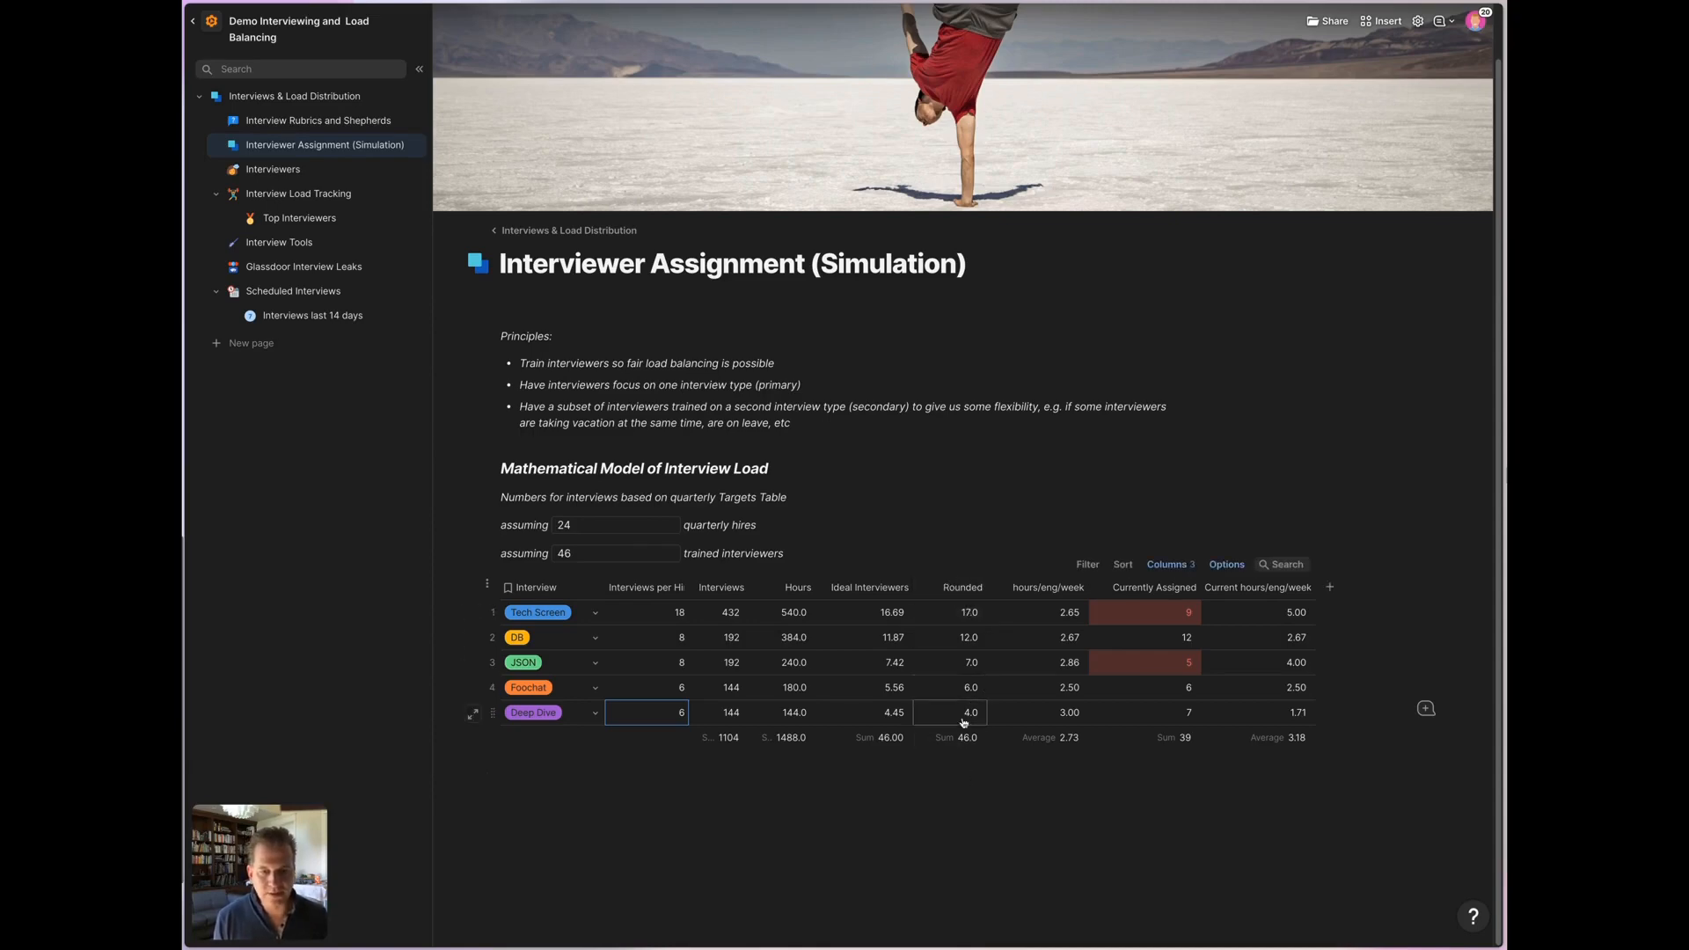
pyautogui.click(614, 553)
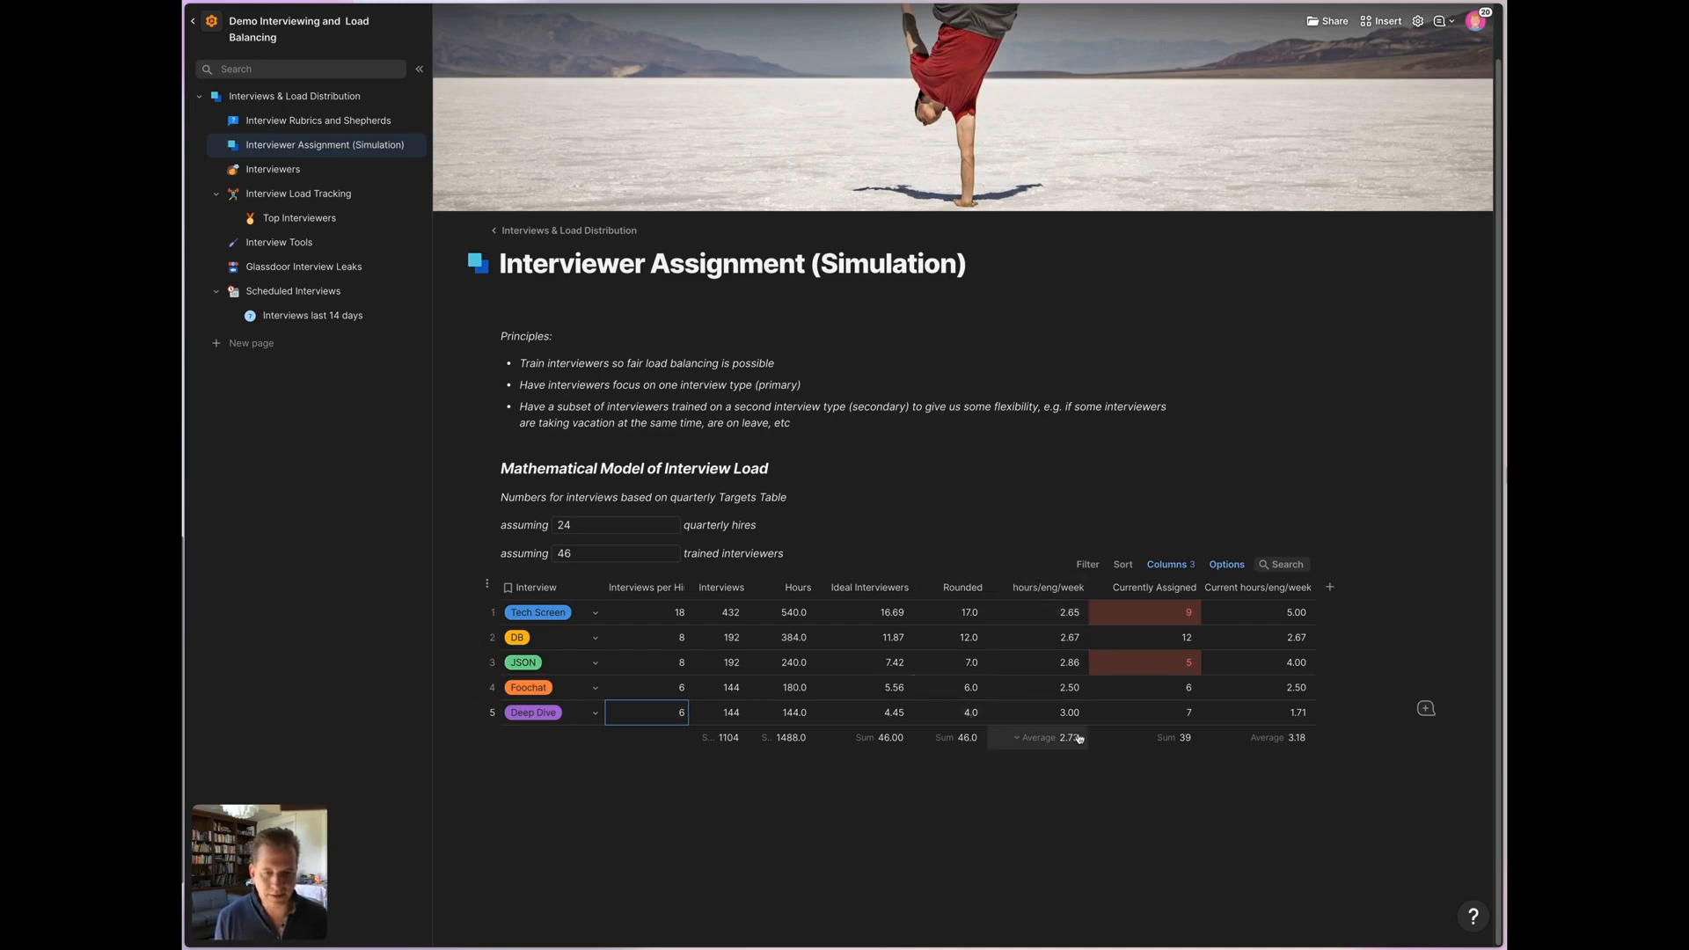
pyautogui.moveTo(1067, 739)
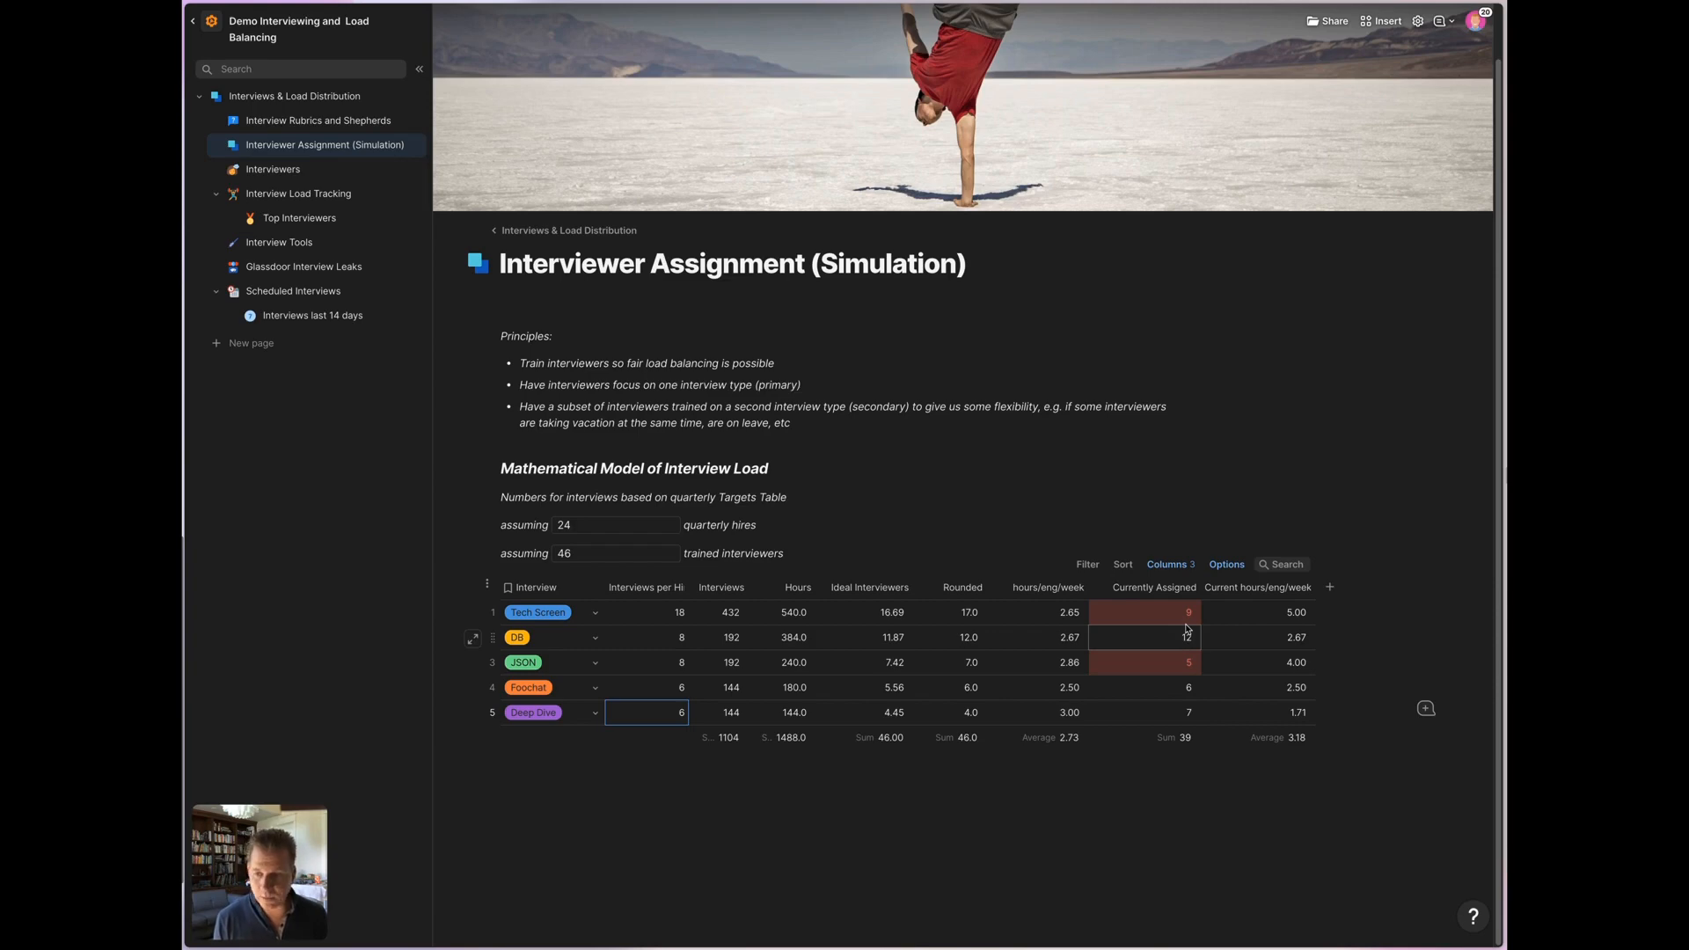
pyautogui.moveTo(1183, 688)
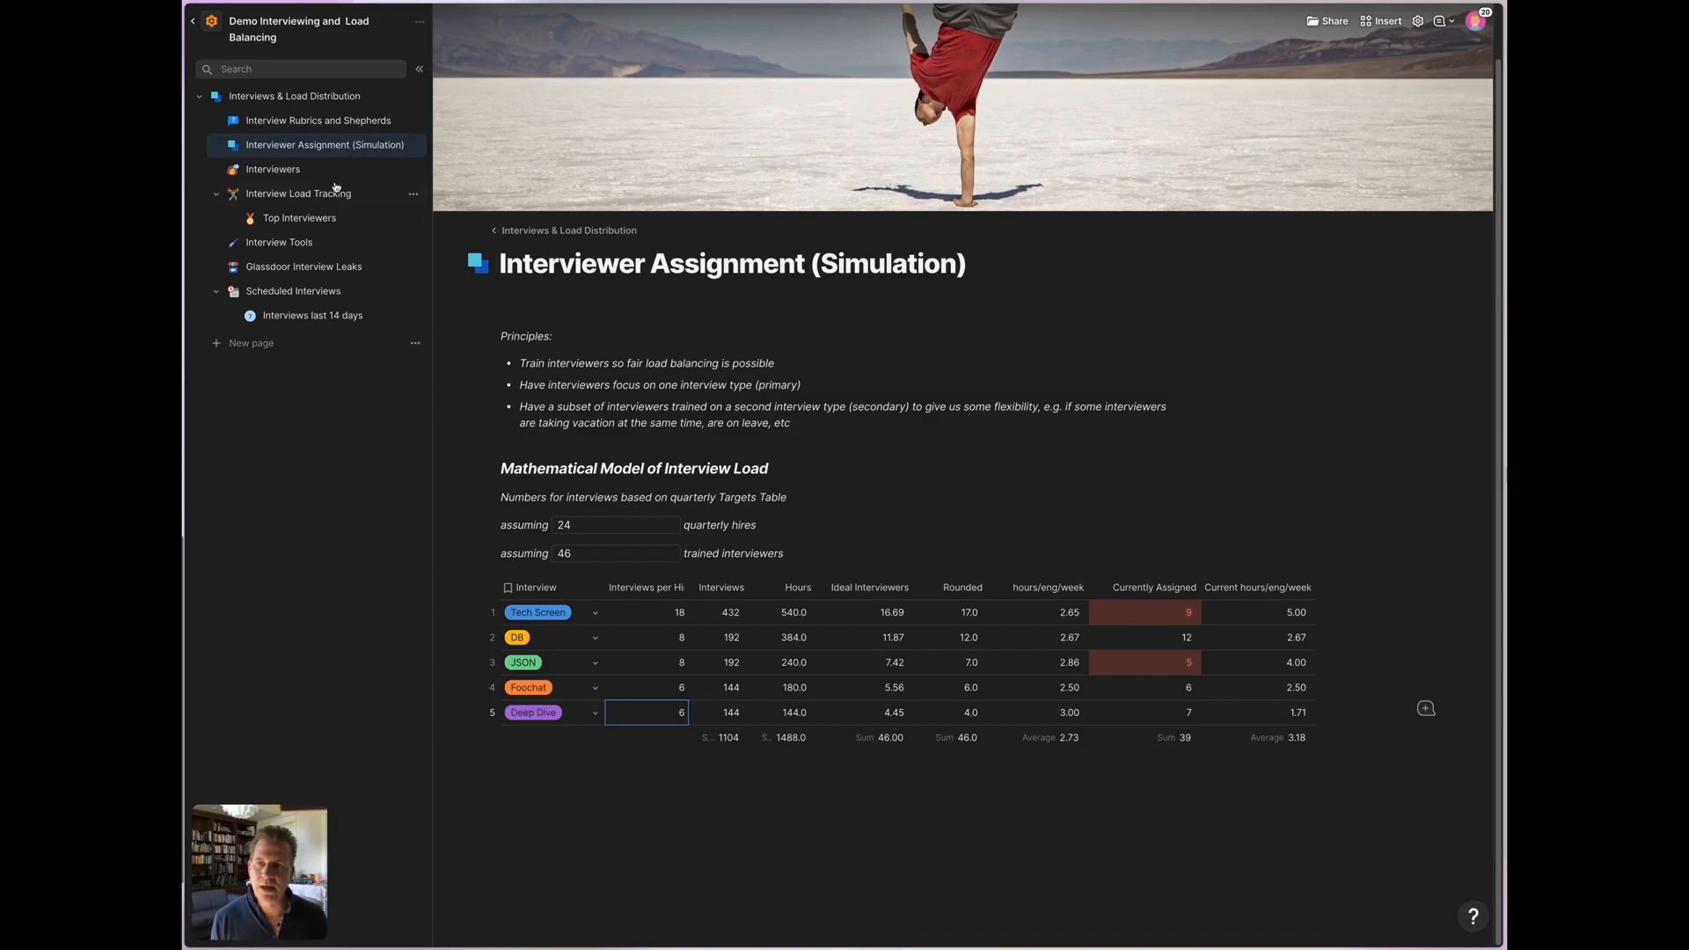
pyautogui.click(273, 169)
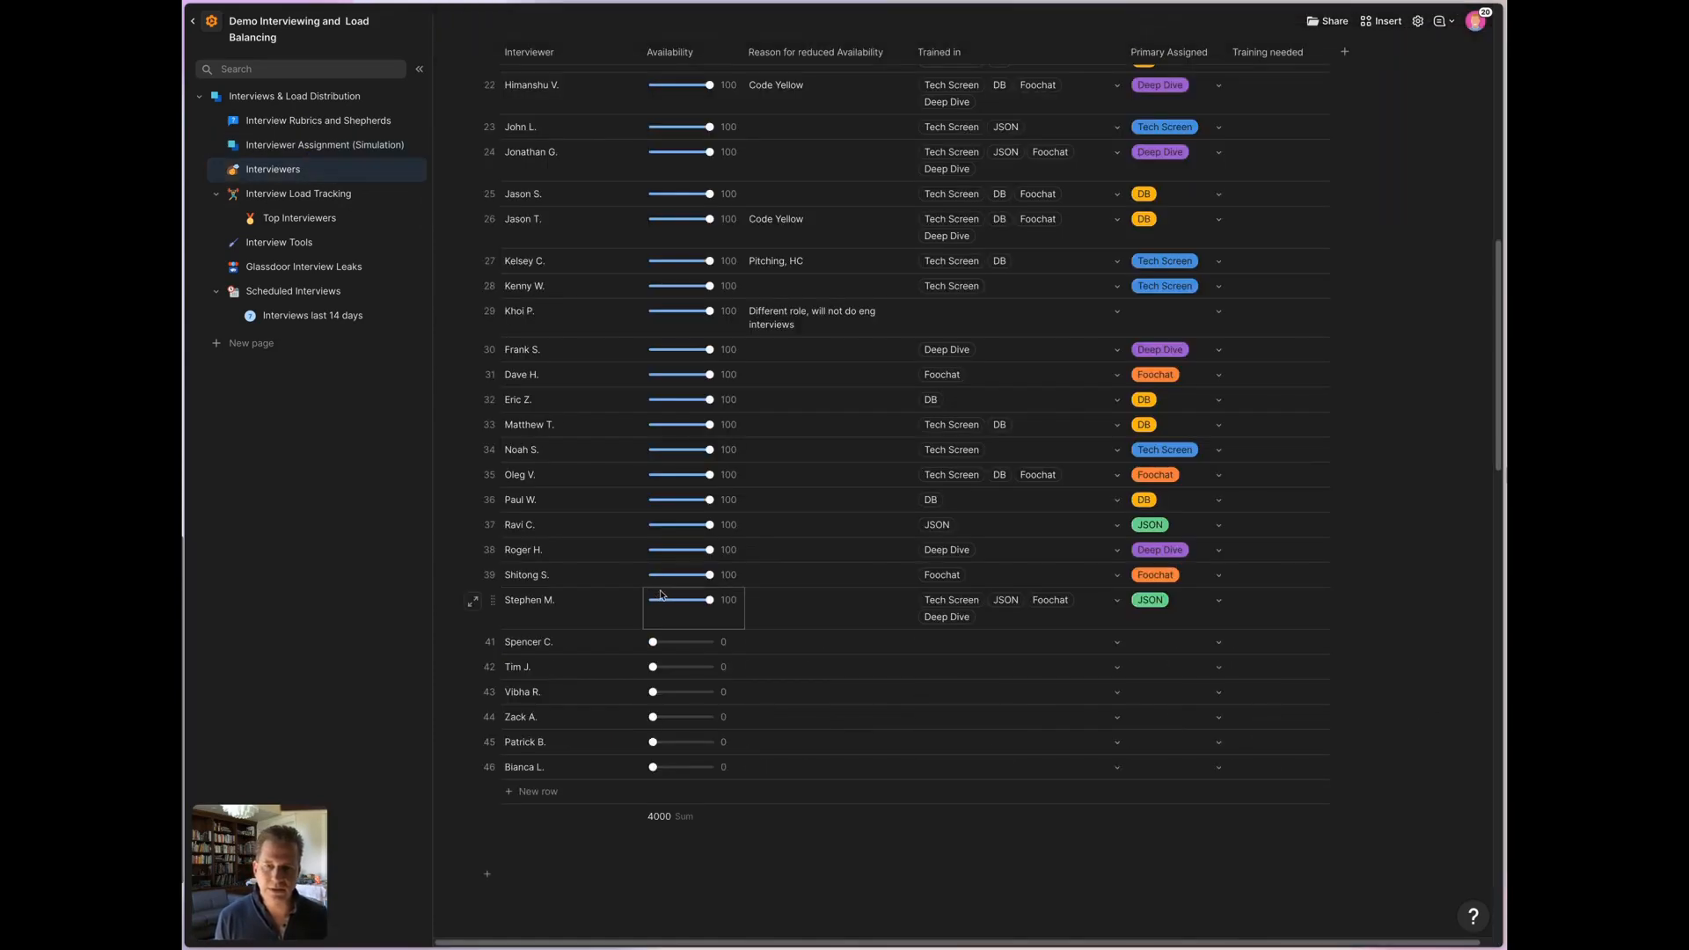
pyautogui.scroll(3)
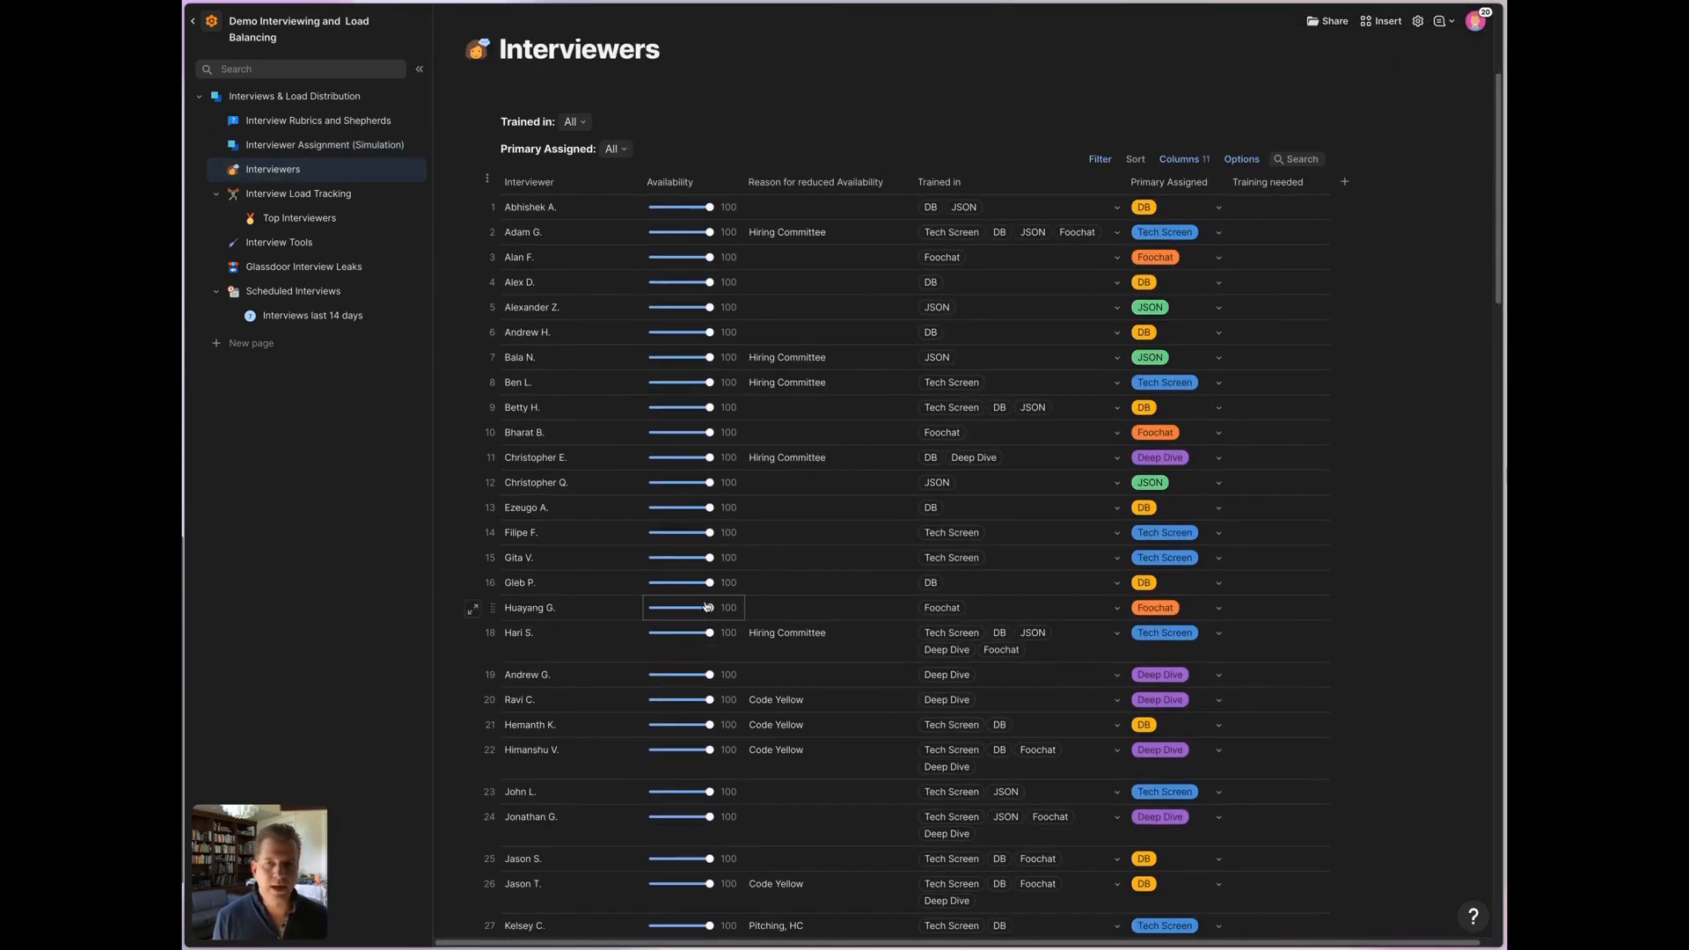
pyautogui.click(561, 675)
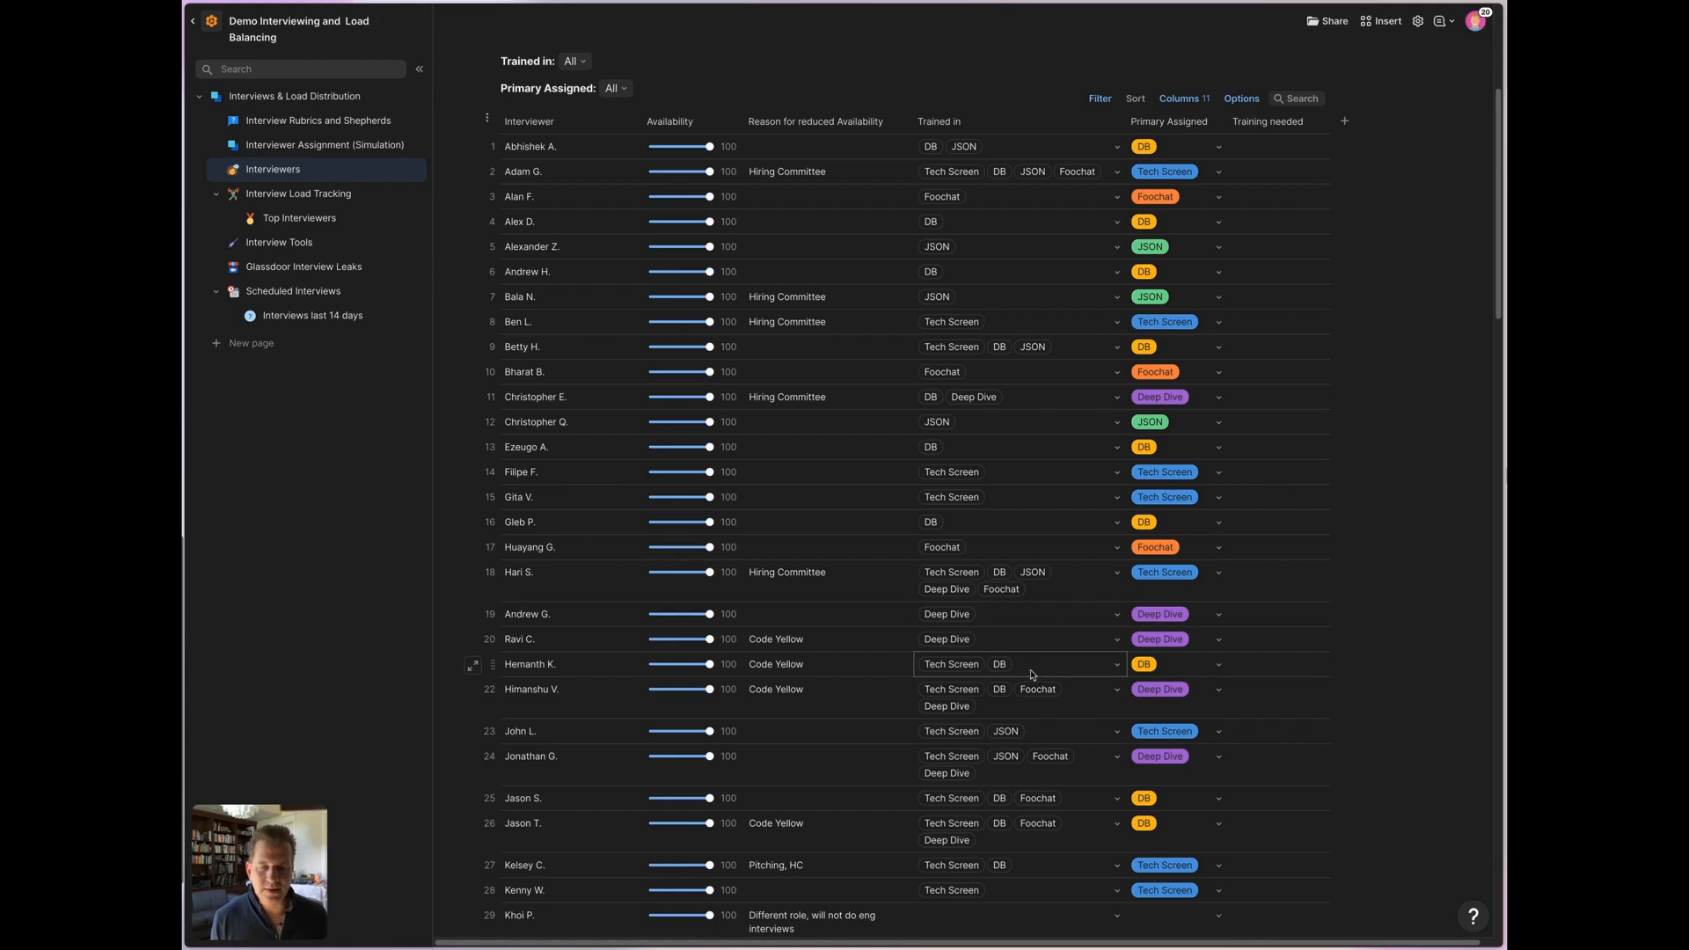
pyautogui.moveTo(1028, 668)
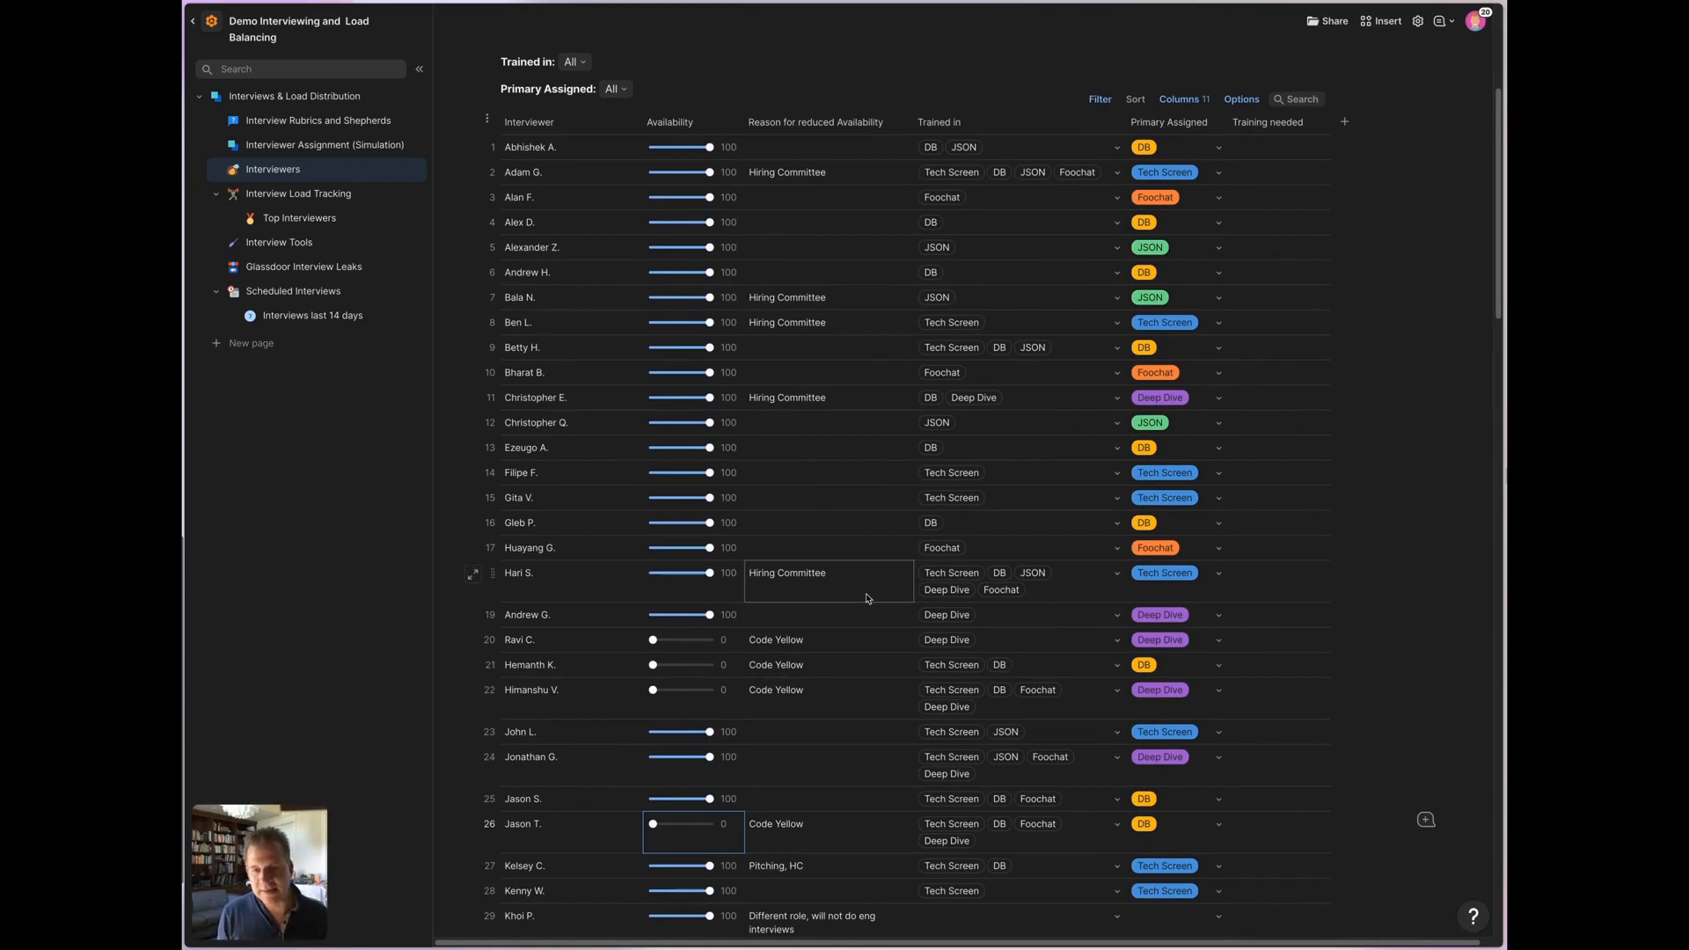
pyautogui.click(695, 572)
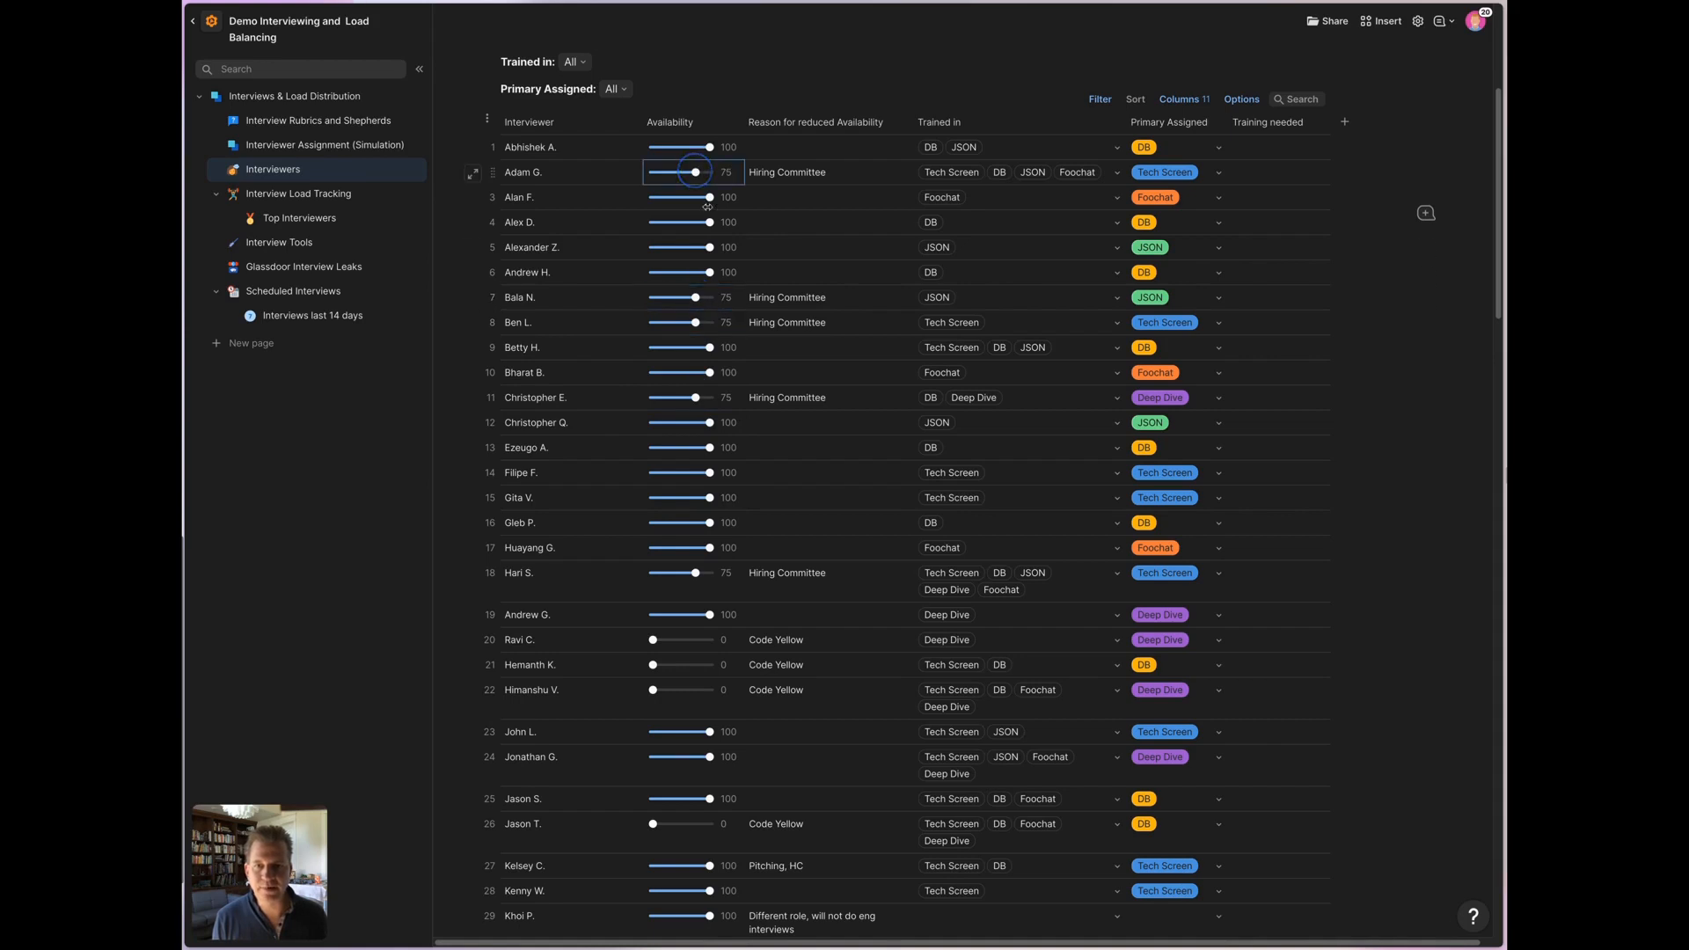
pyautogui.scroll(-3)
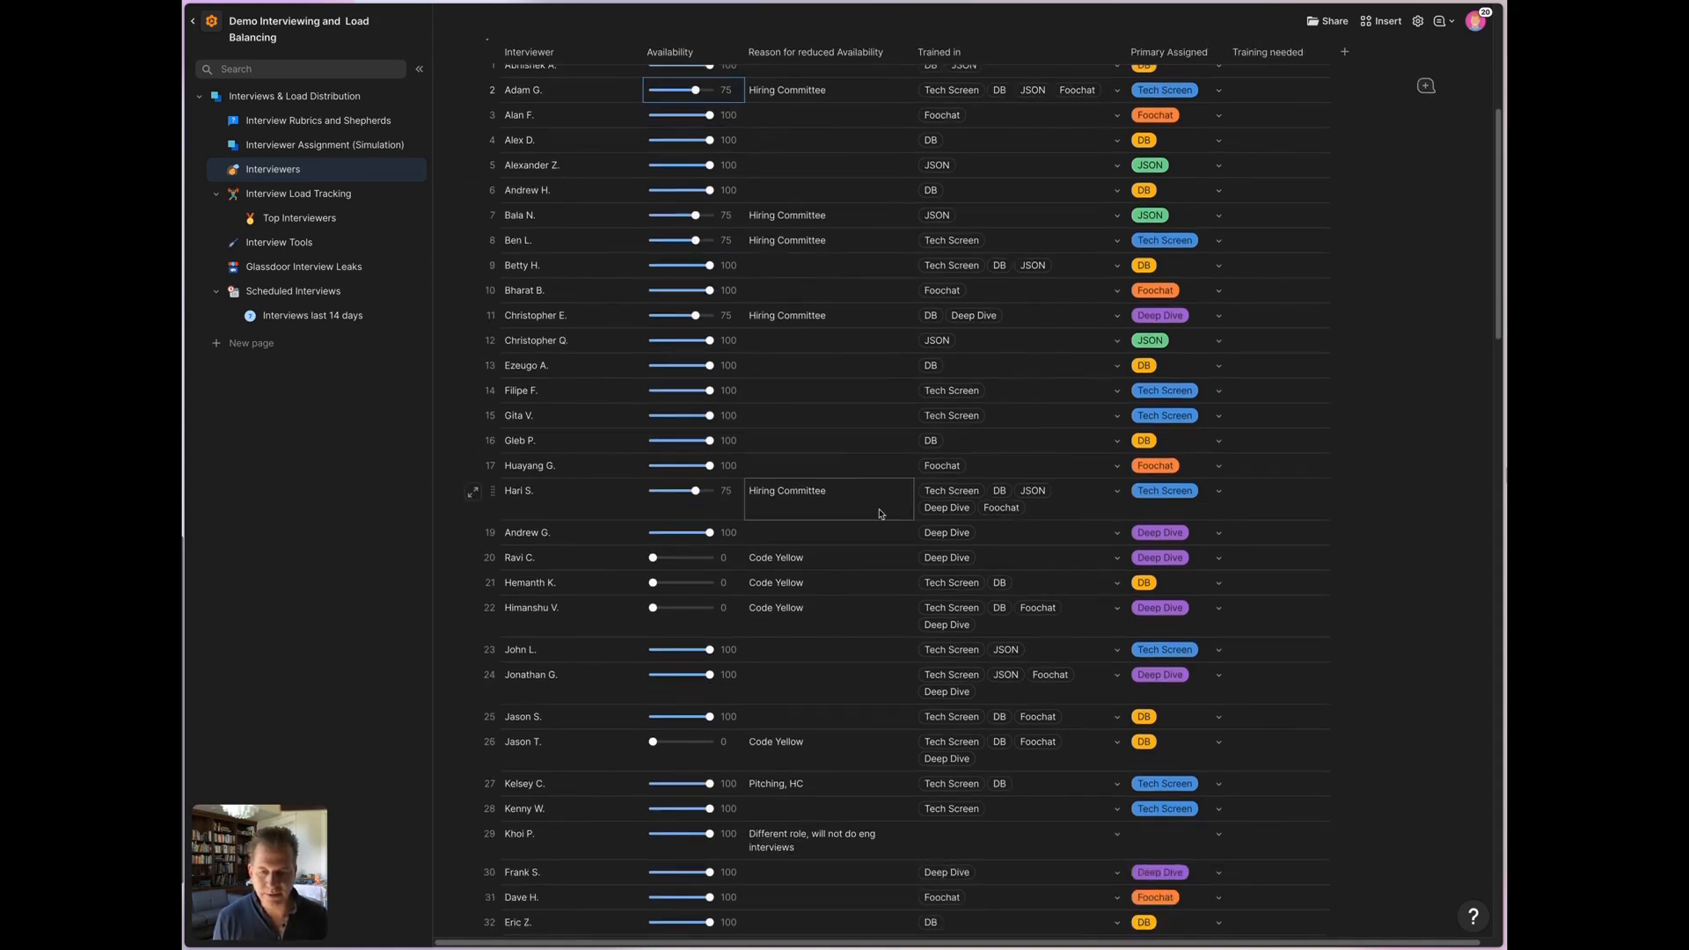
pyautogui.scroll(-3)
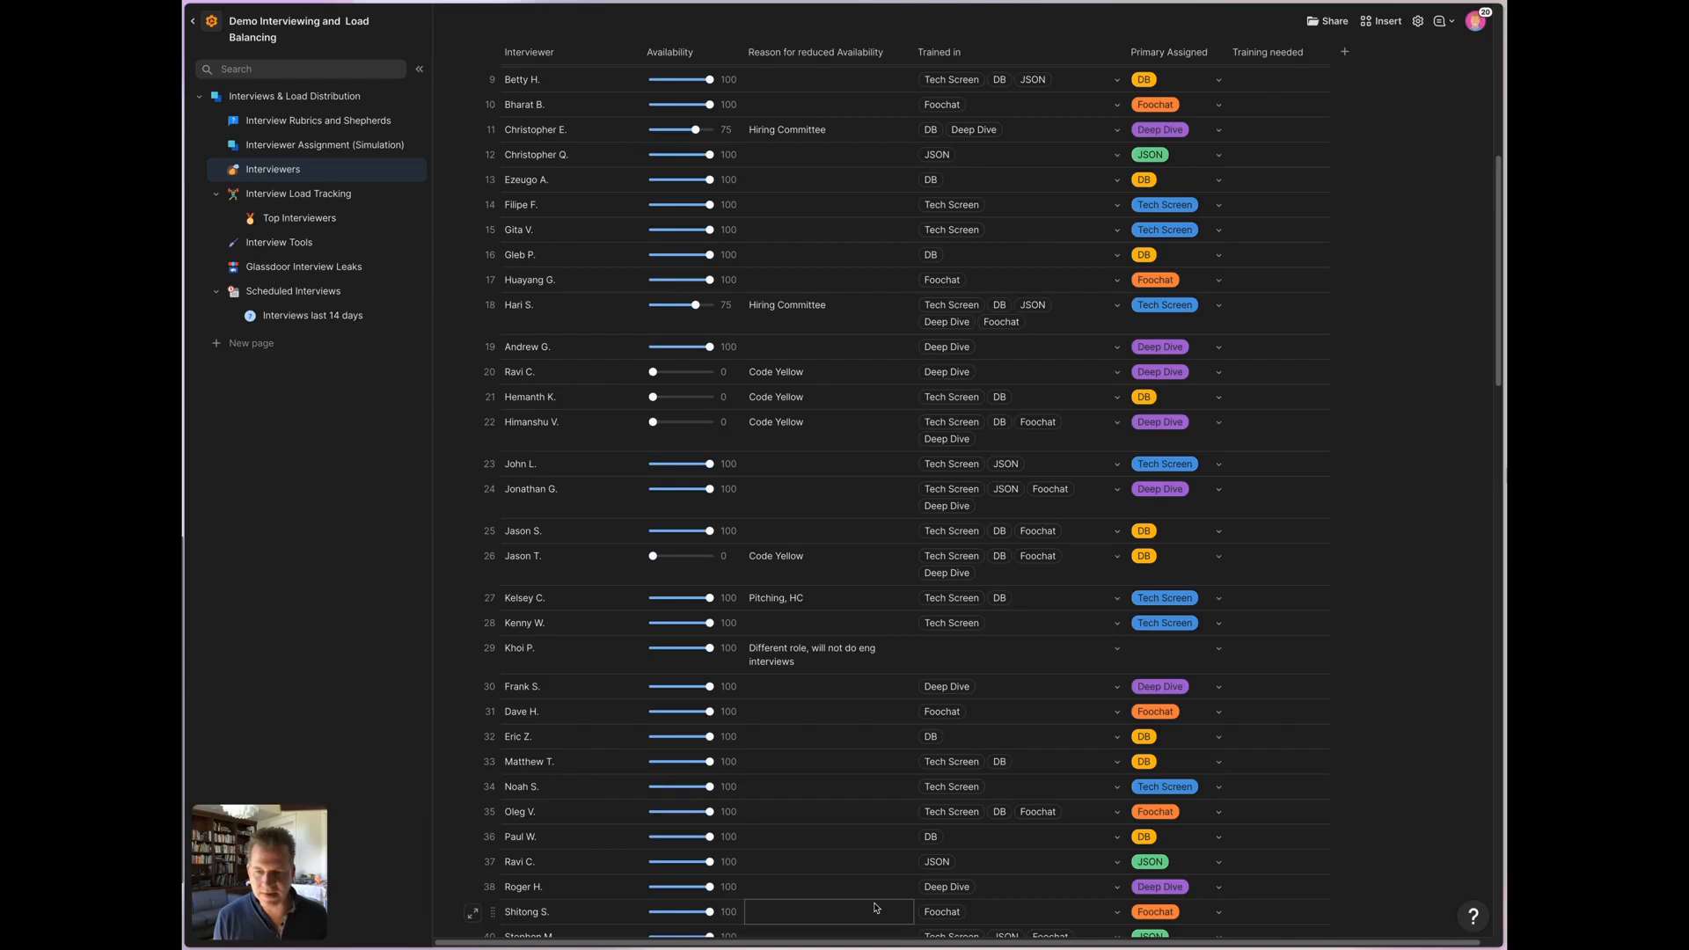
pyautogui.scroll(-3)
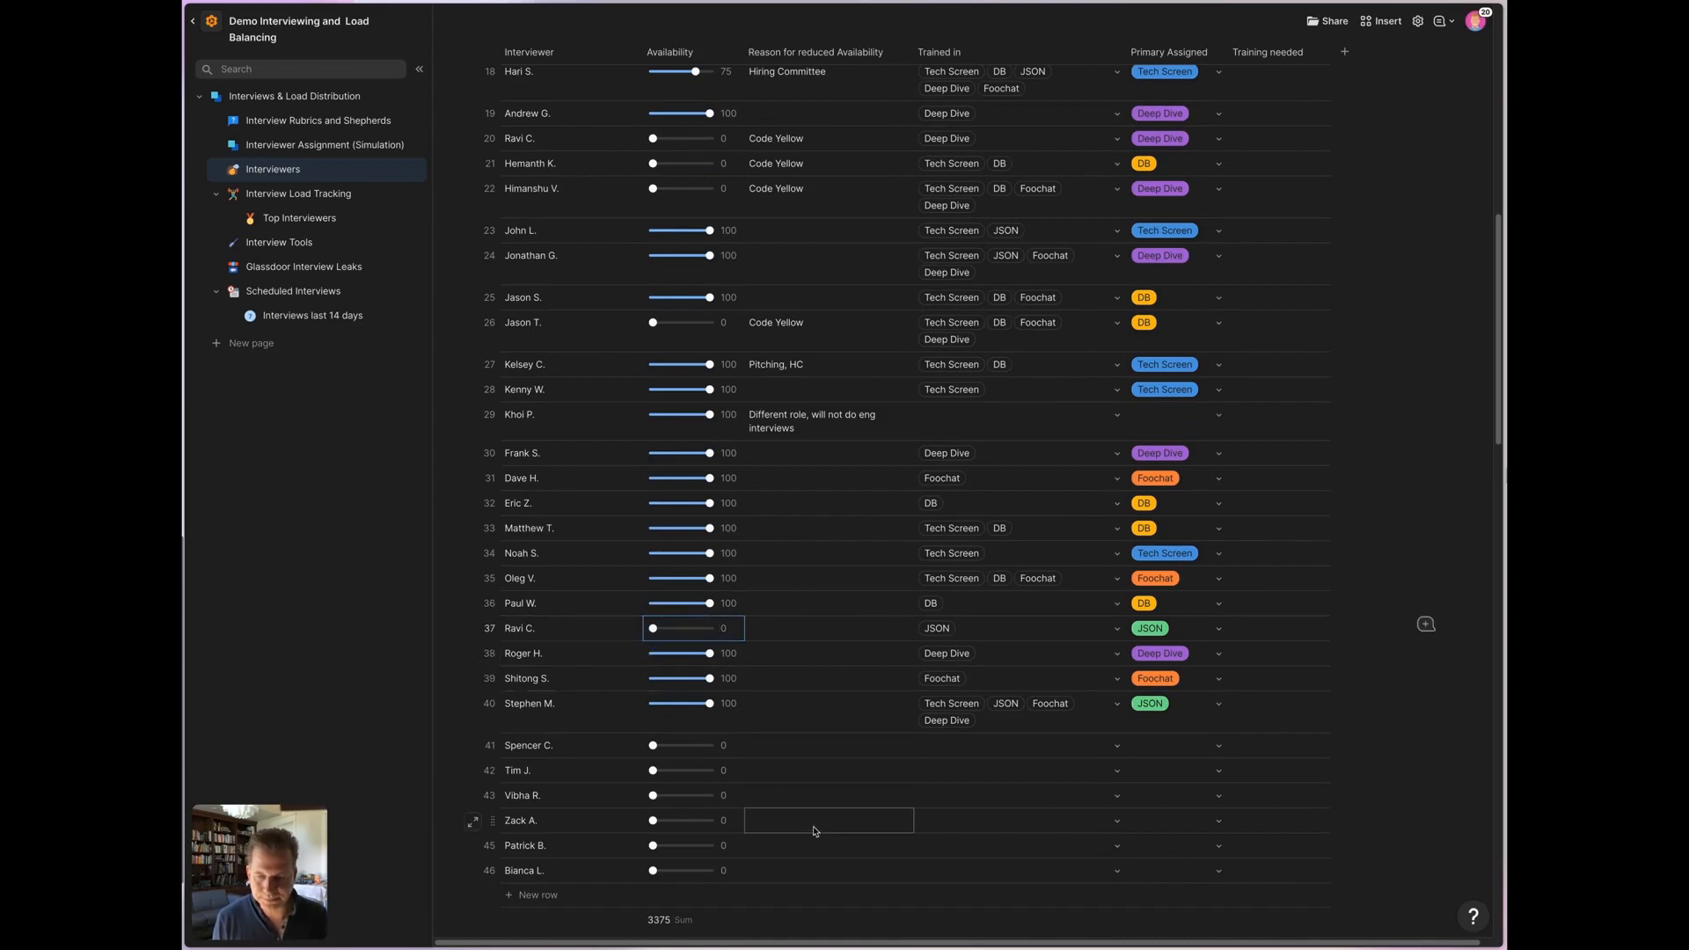
# Scroll down to the 'New Hires not trained as interviewers yet' table.
pyautogui.scroll(-3)
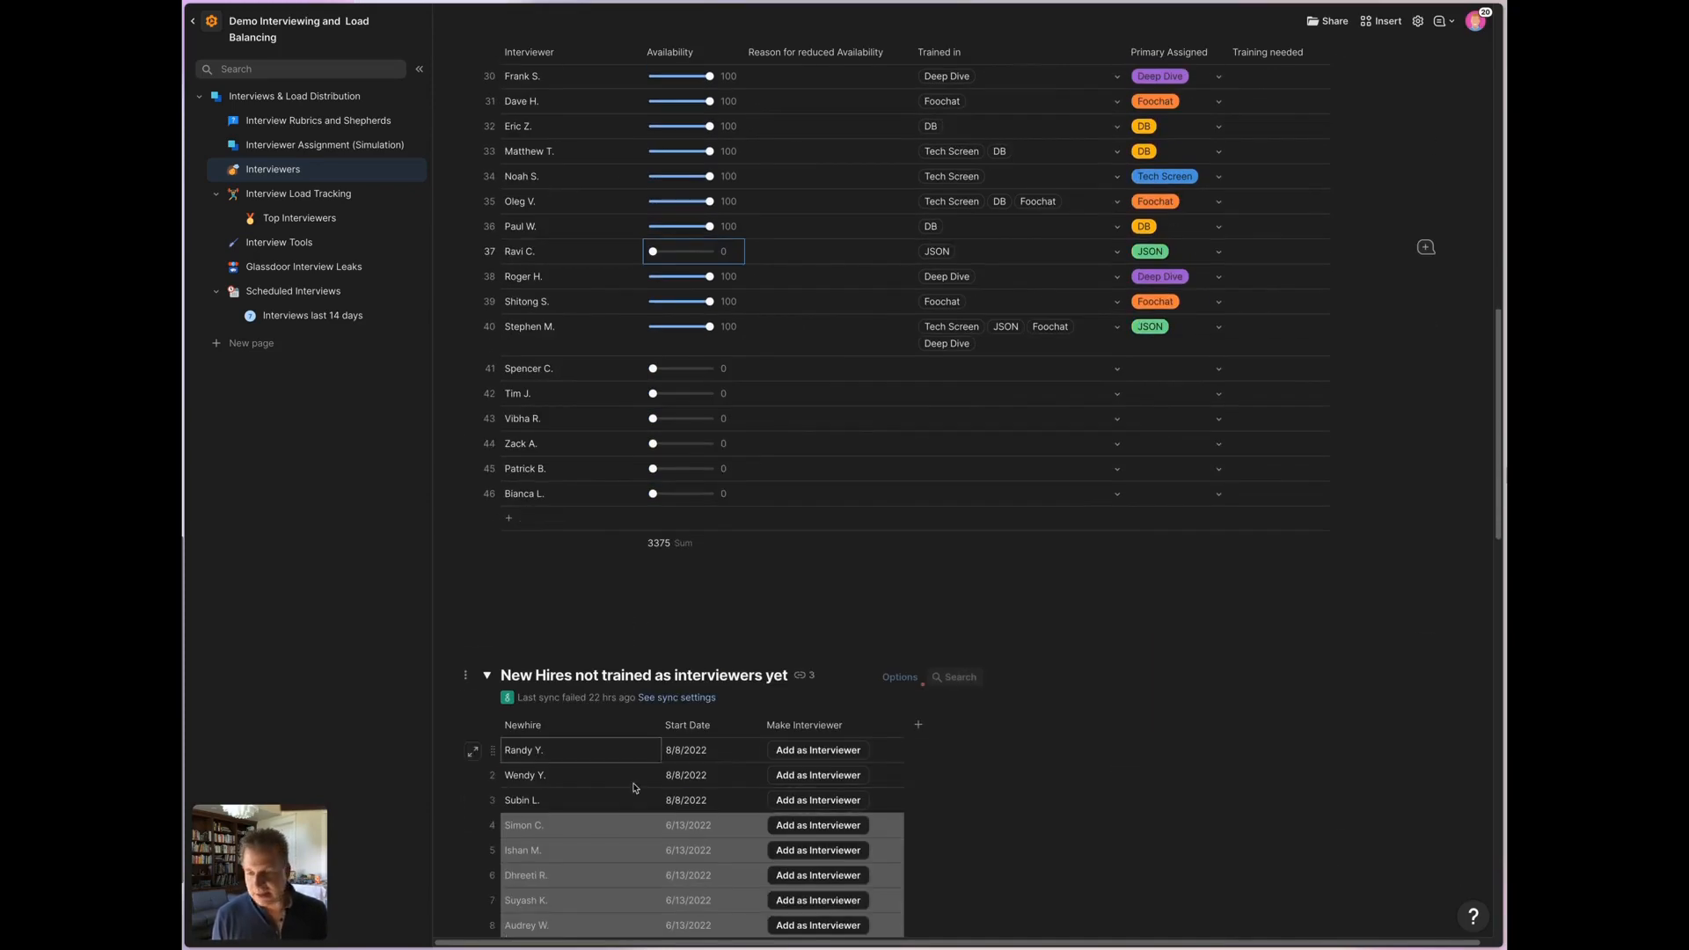
pyautogui.scroll(-3)
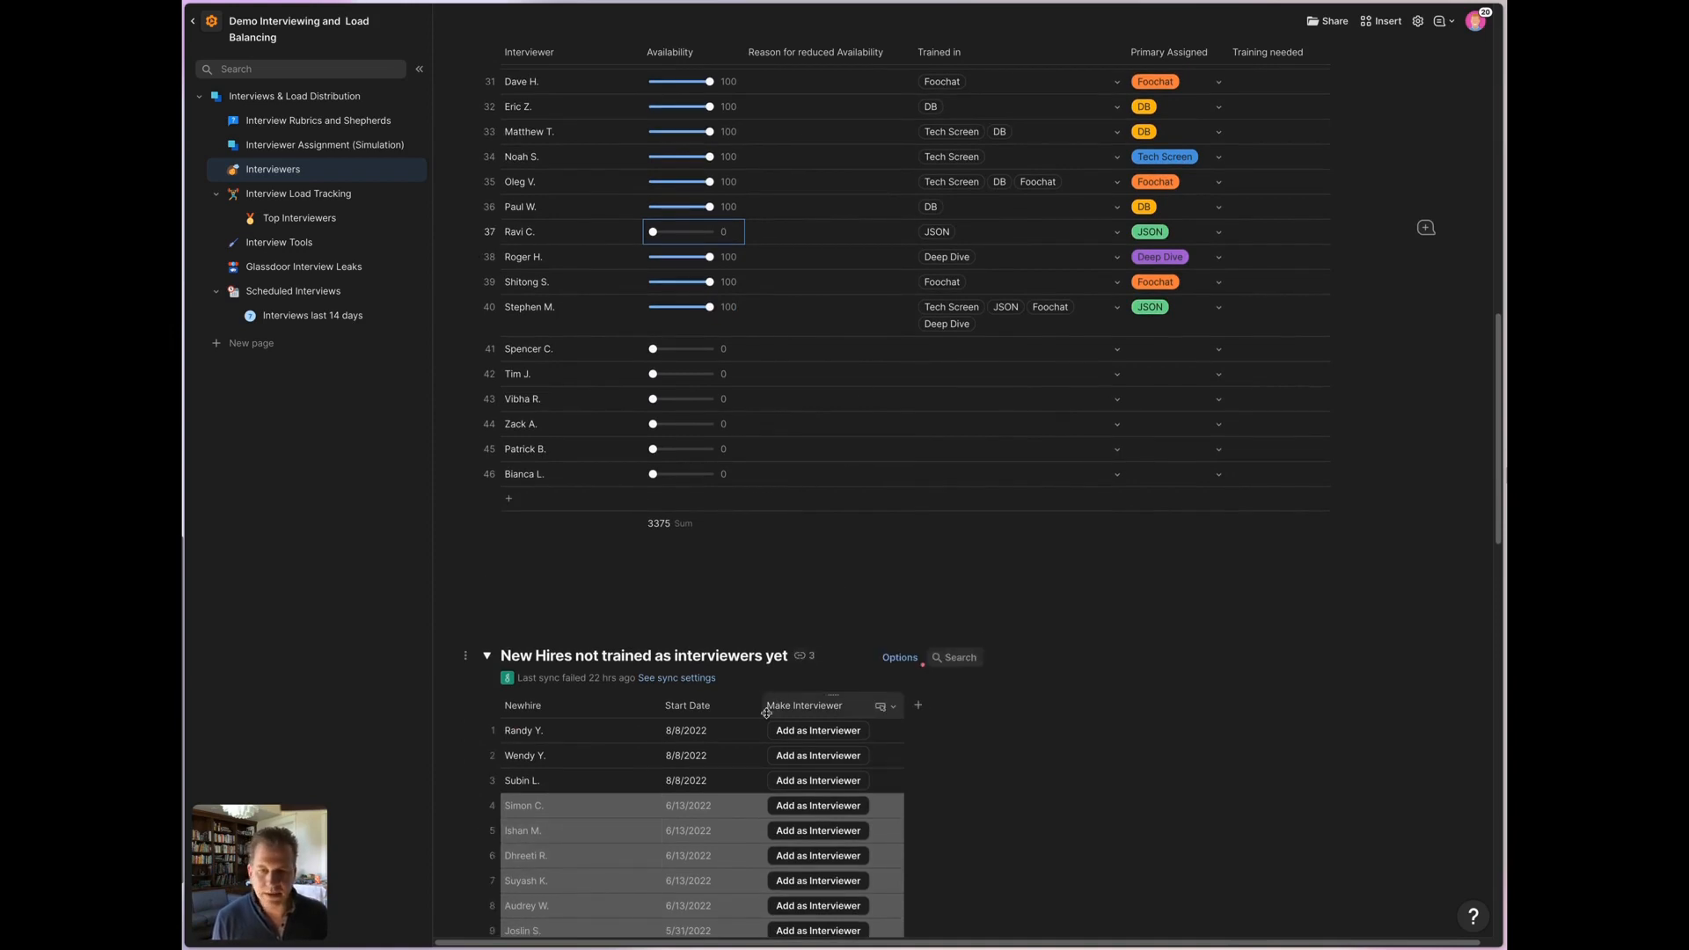
pyautogui.scroll(-3)
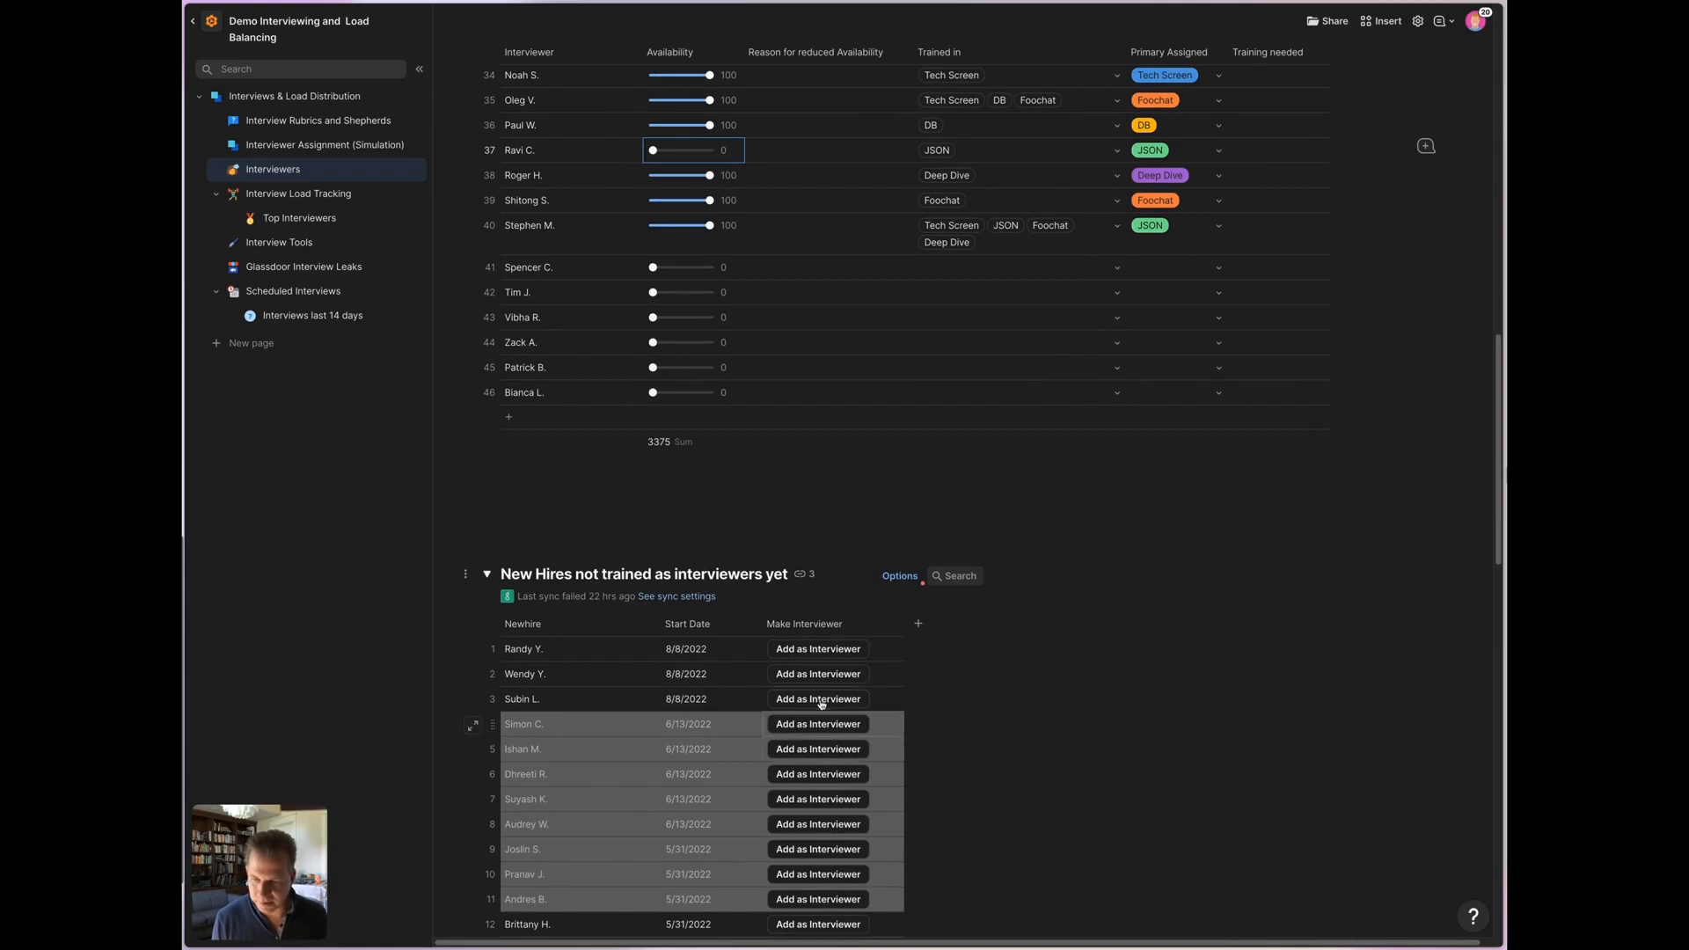
pyautogui.scroll(-3)
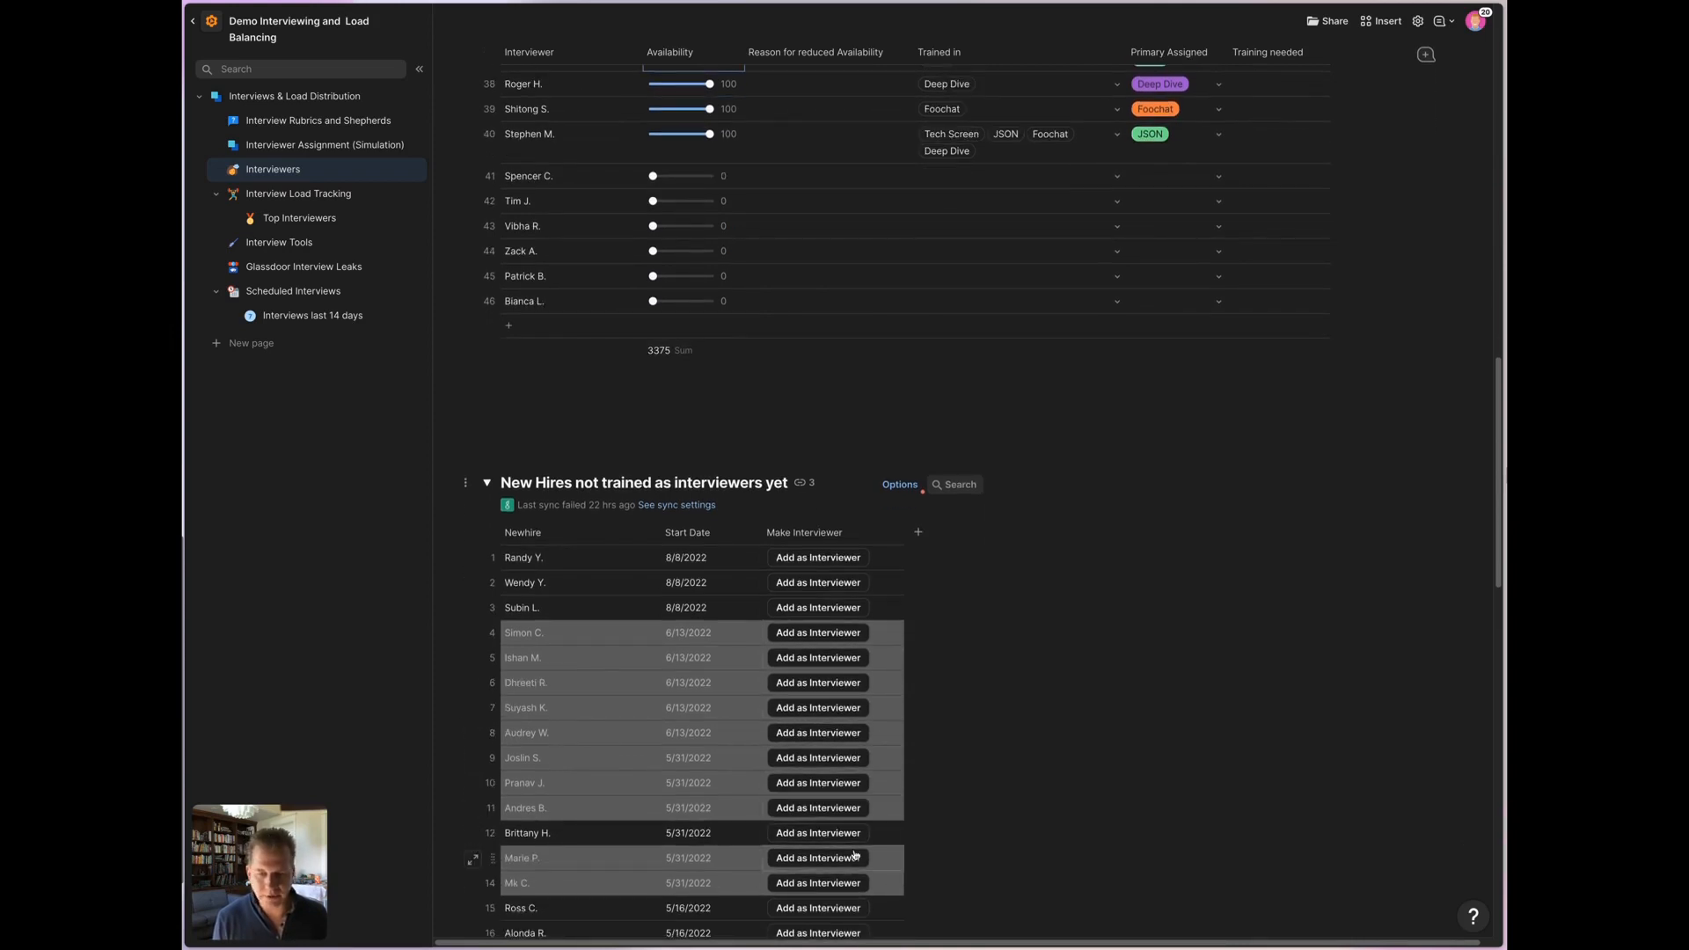
# Scroll back up and return to the Interviewer Assignment (Simulation) load model.
pyautogui.scroll(3)
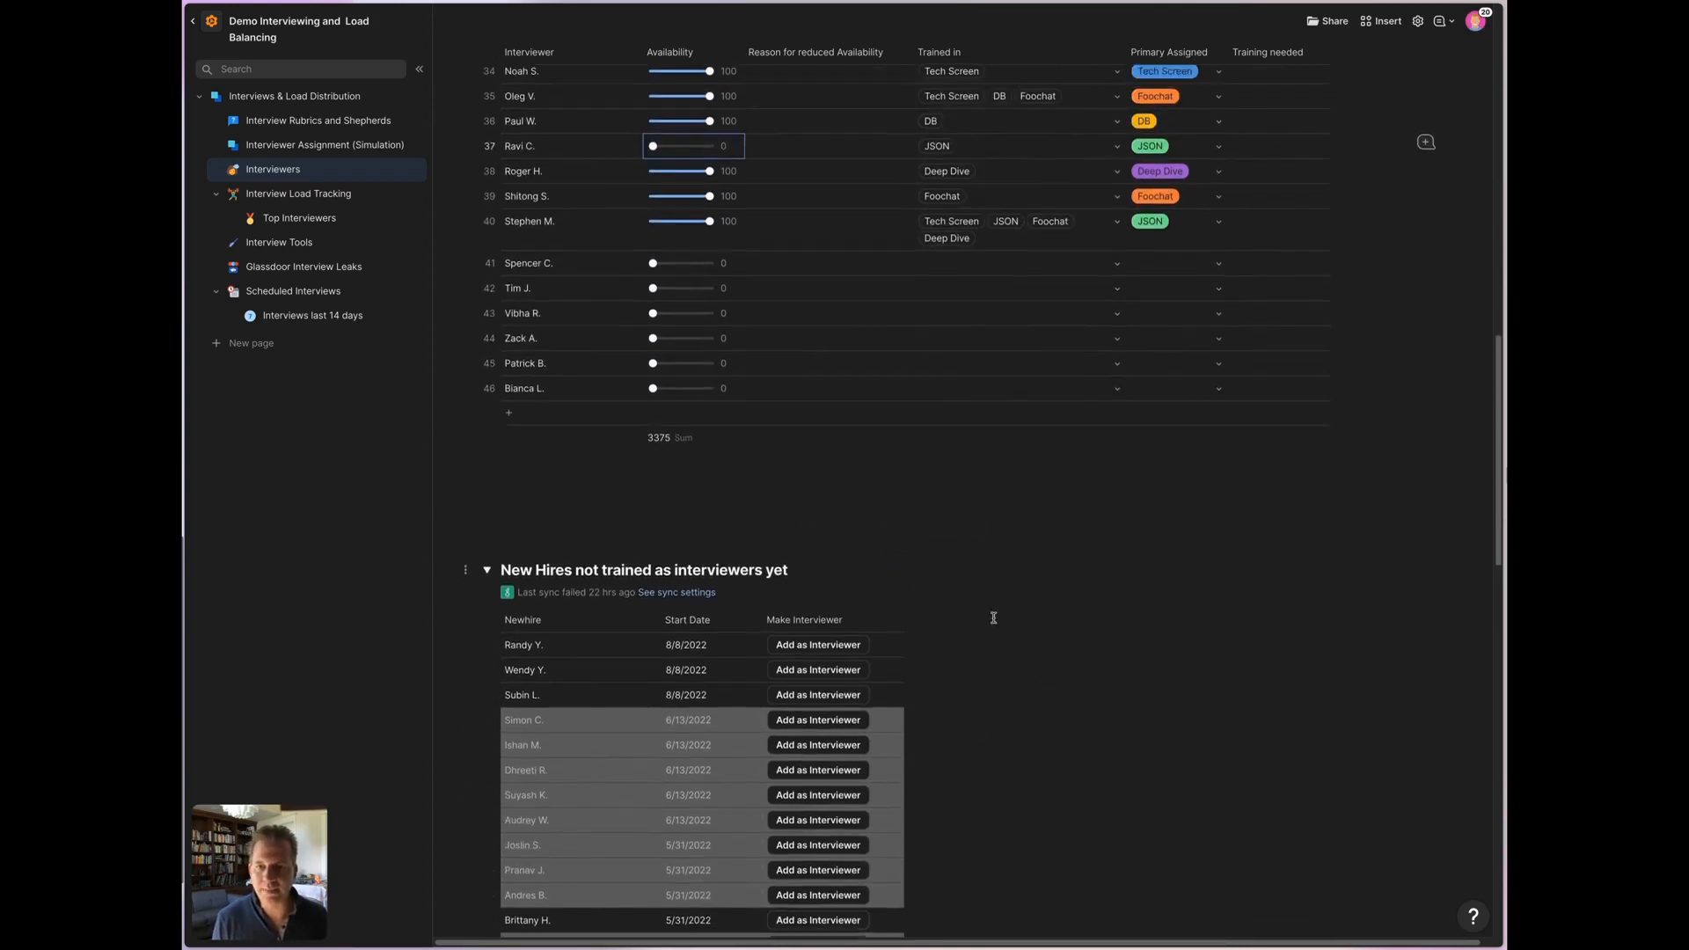
pyautogui.scroll(3)
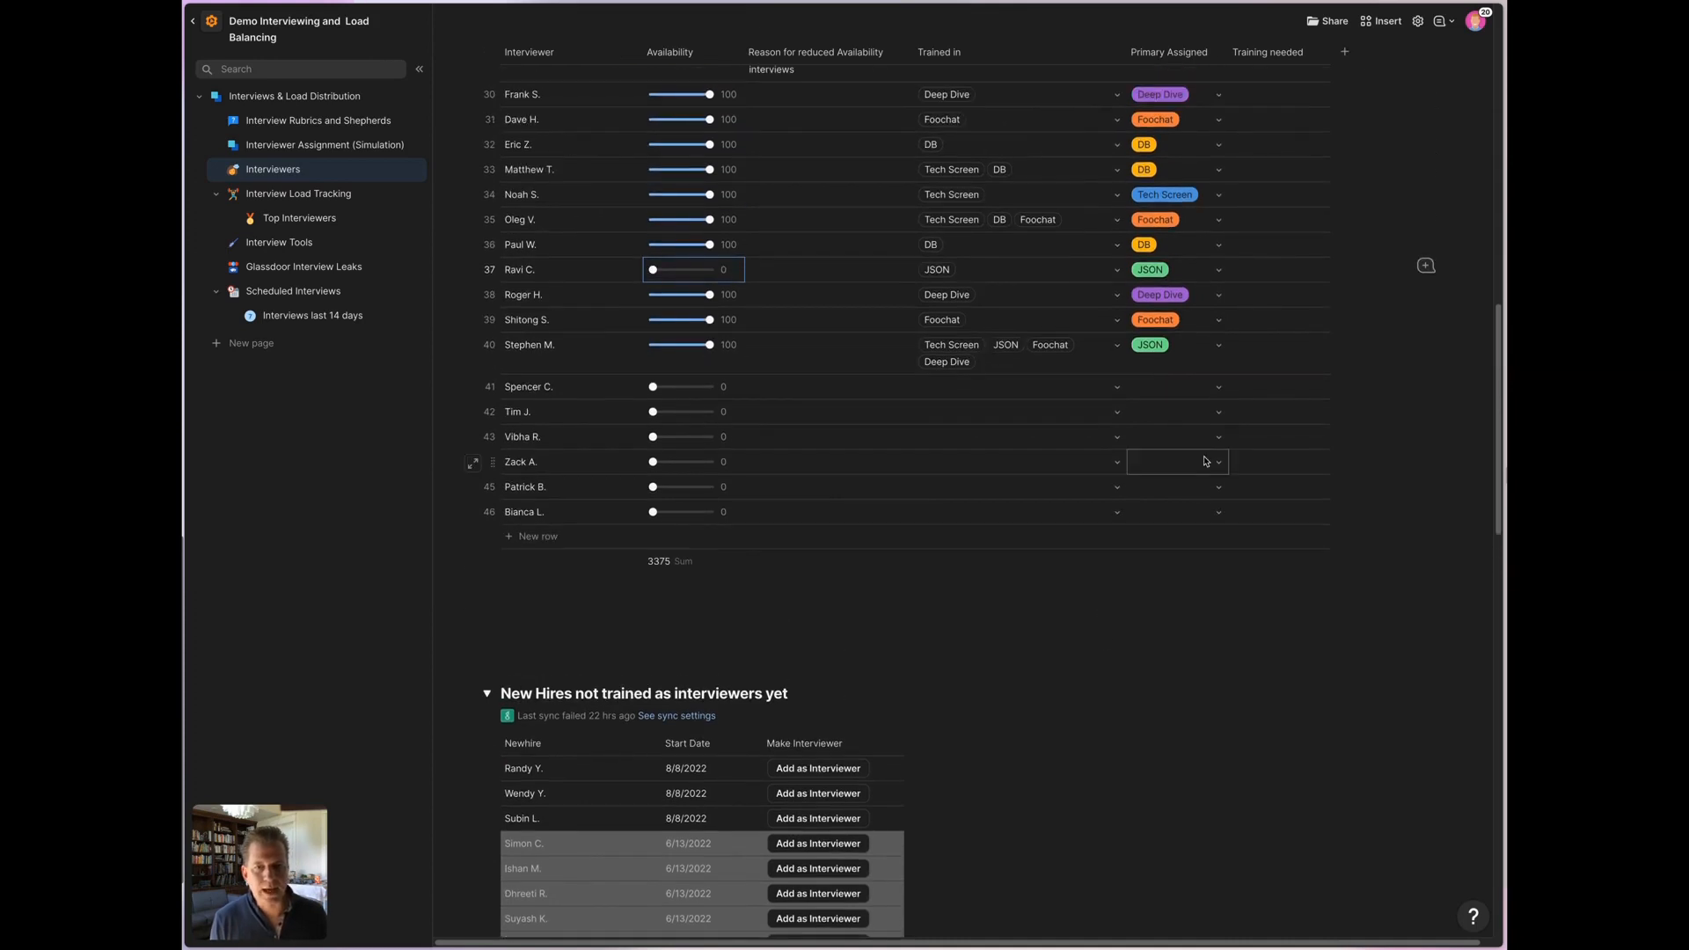
pyautogui.click(326, 144)
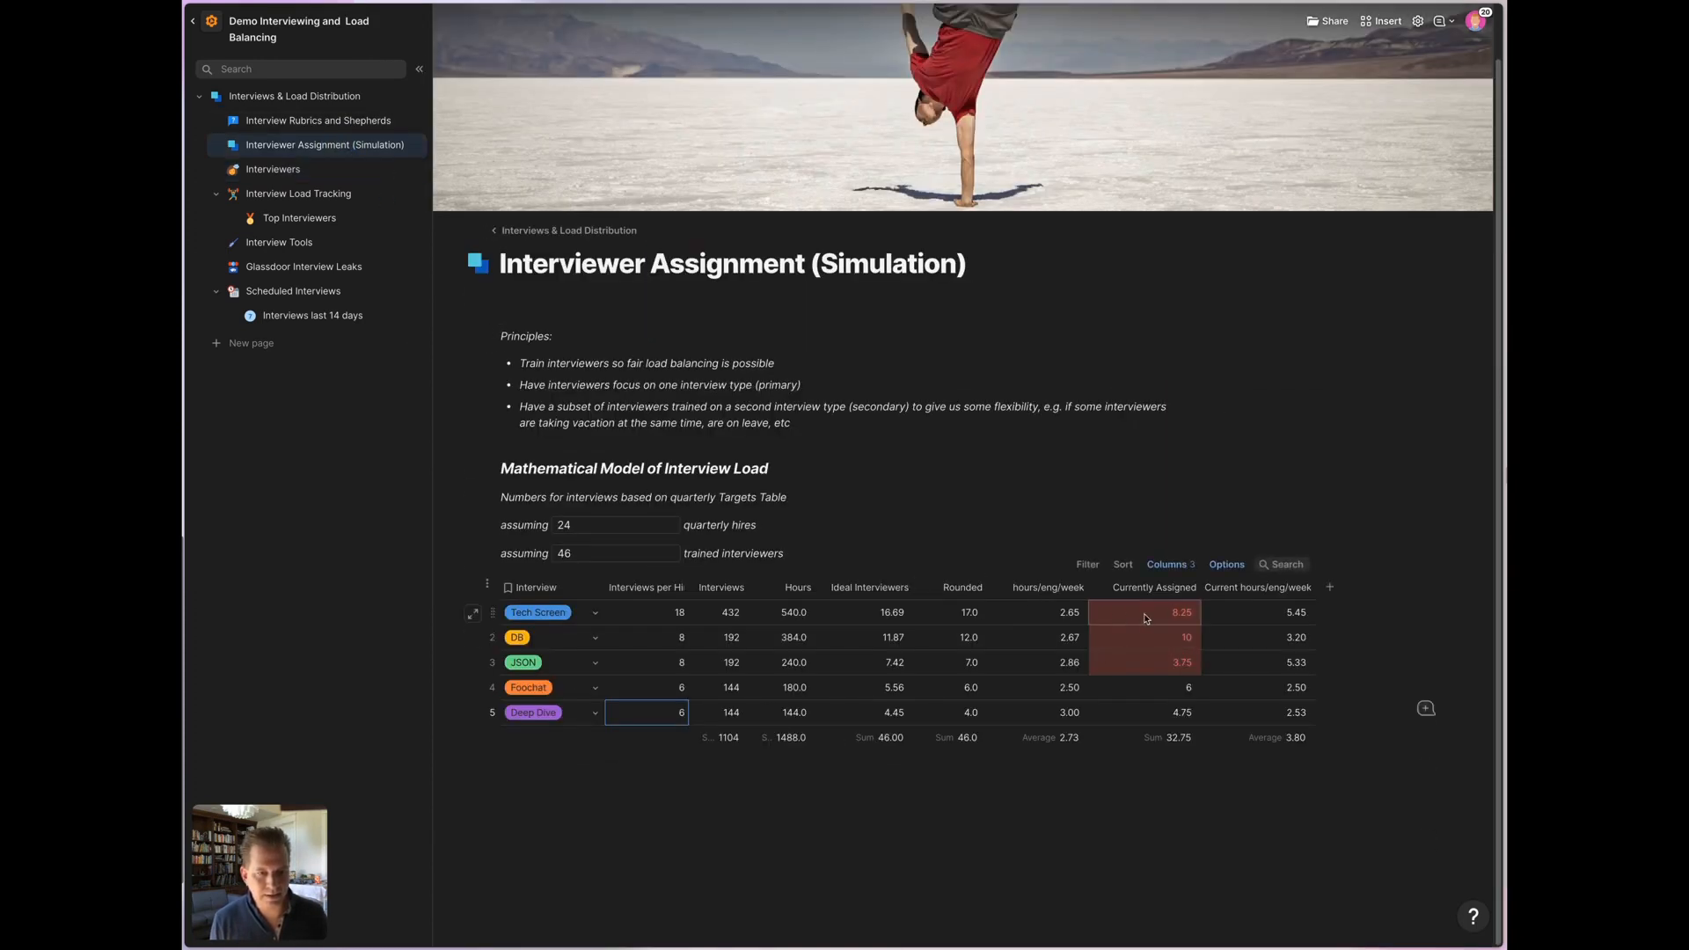
pyautogui.moveTo(273, 169)
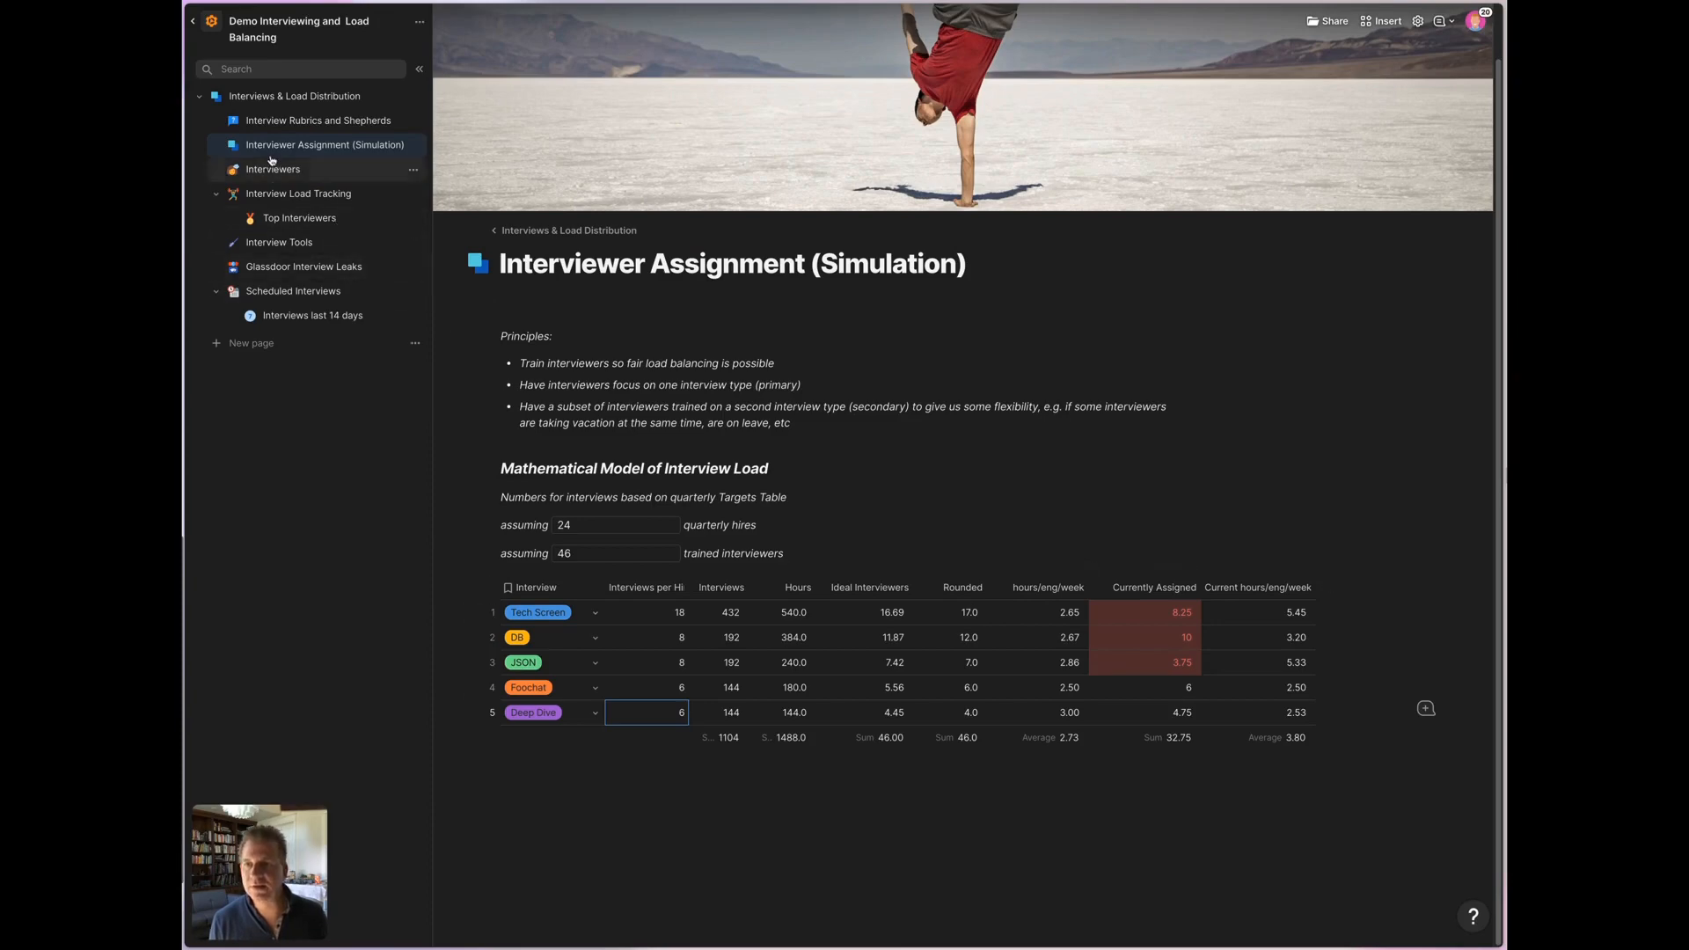
pyautogui.click(273, 169)
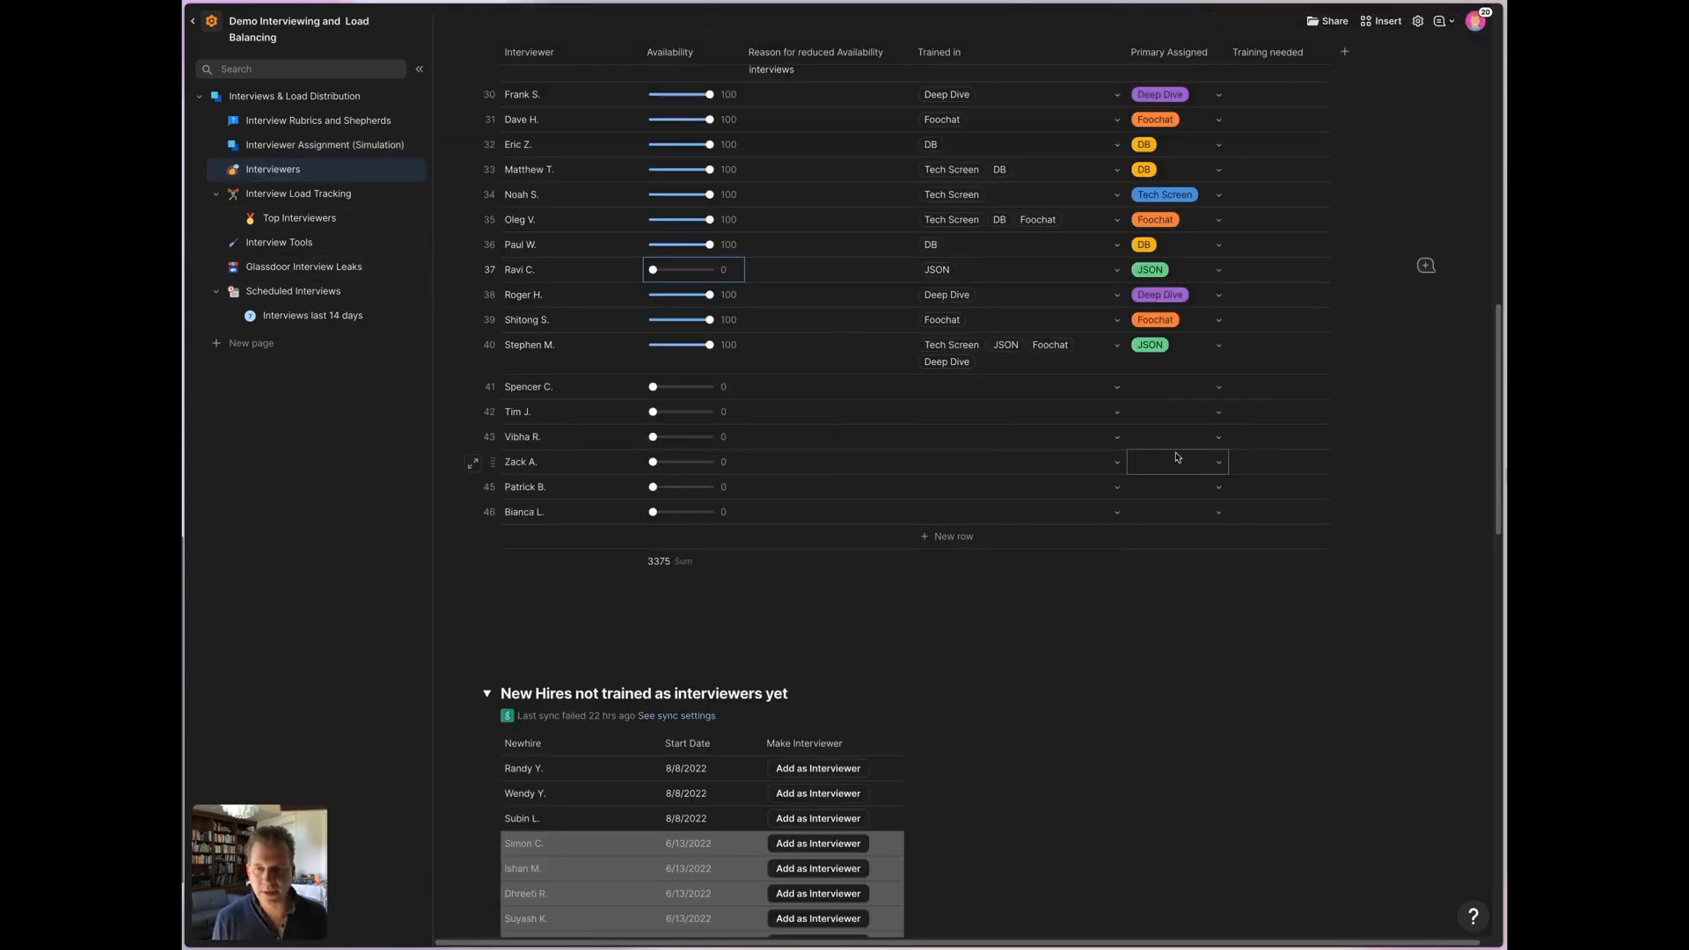
pyautogui.click(1176, 386)
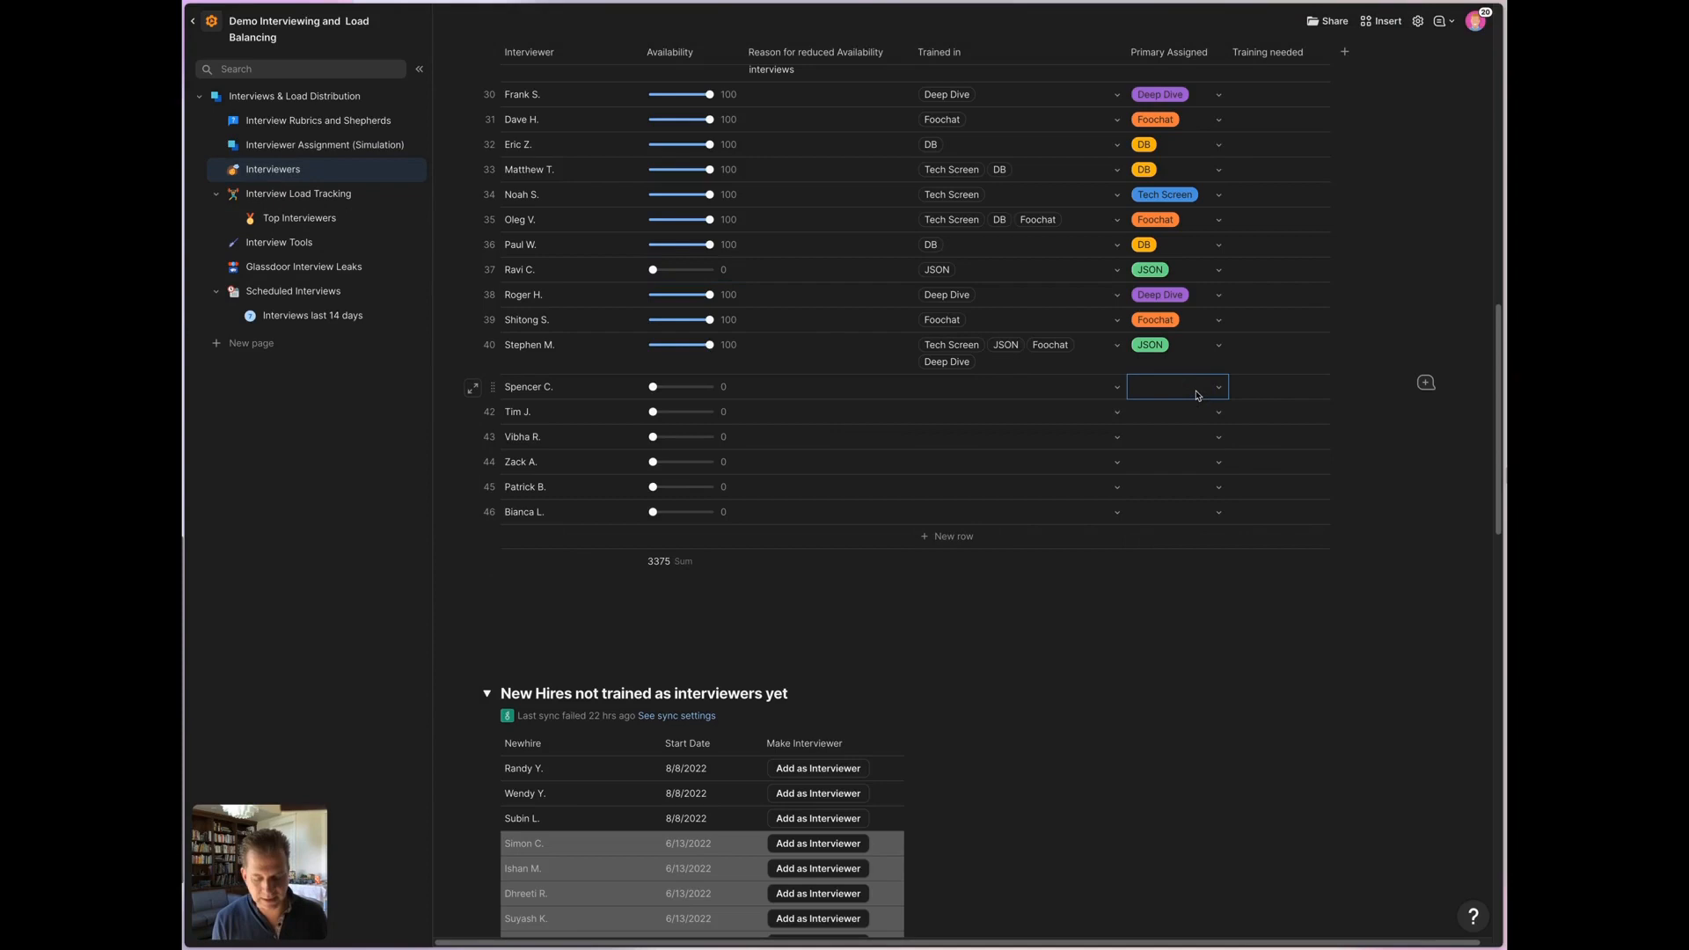
pyautogui.click(1177, 386)
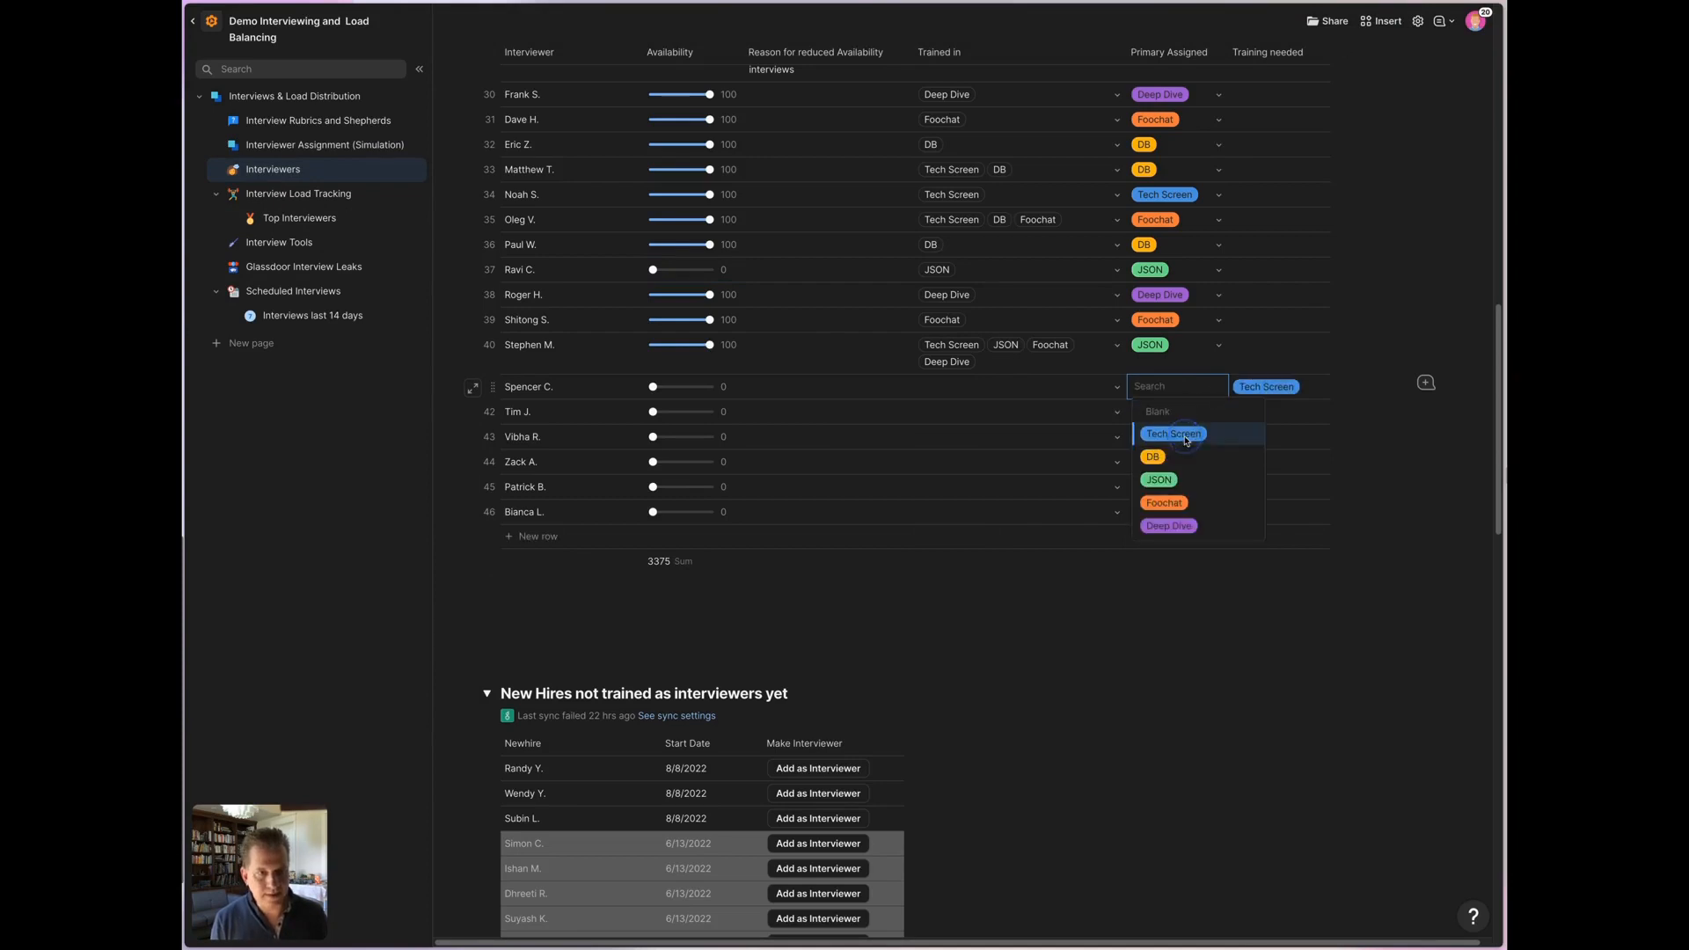
pyautogui.click(1172, 433)
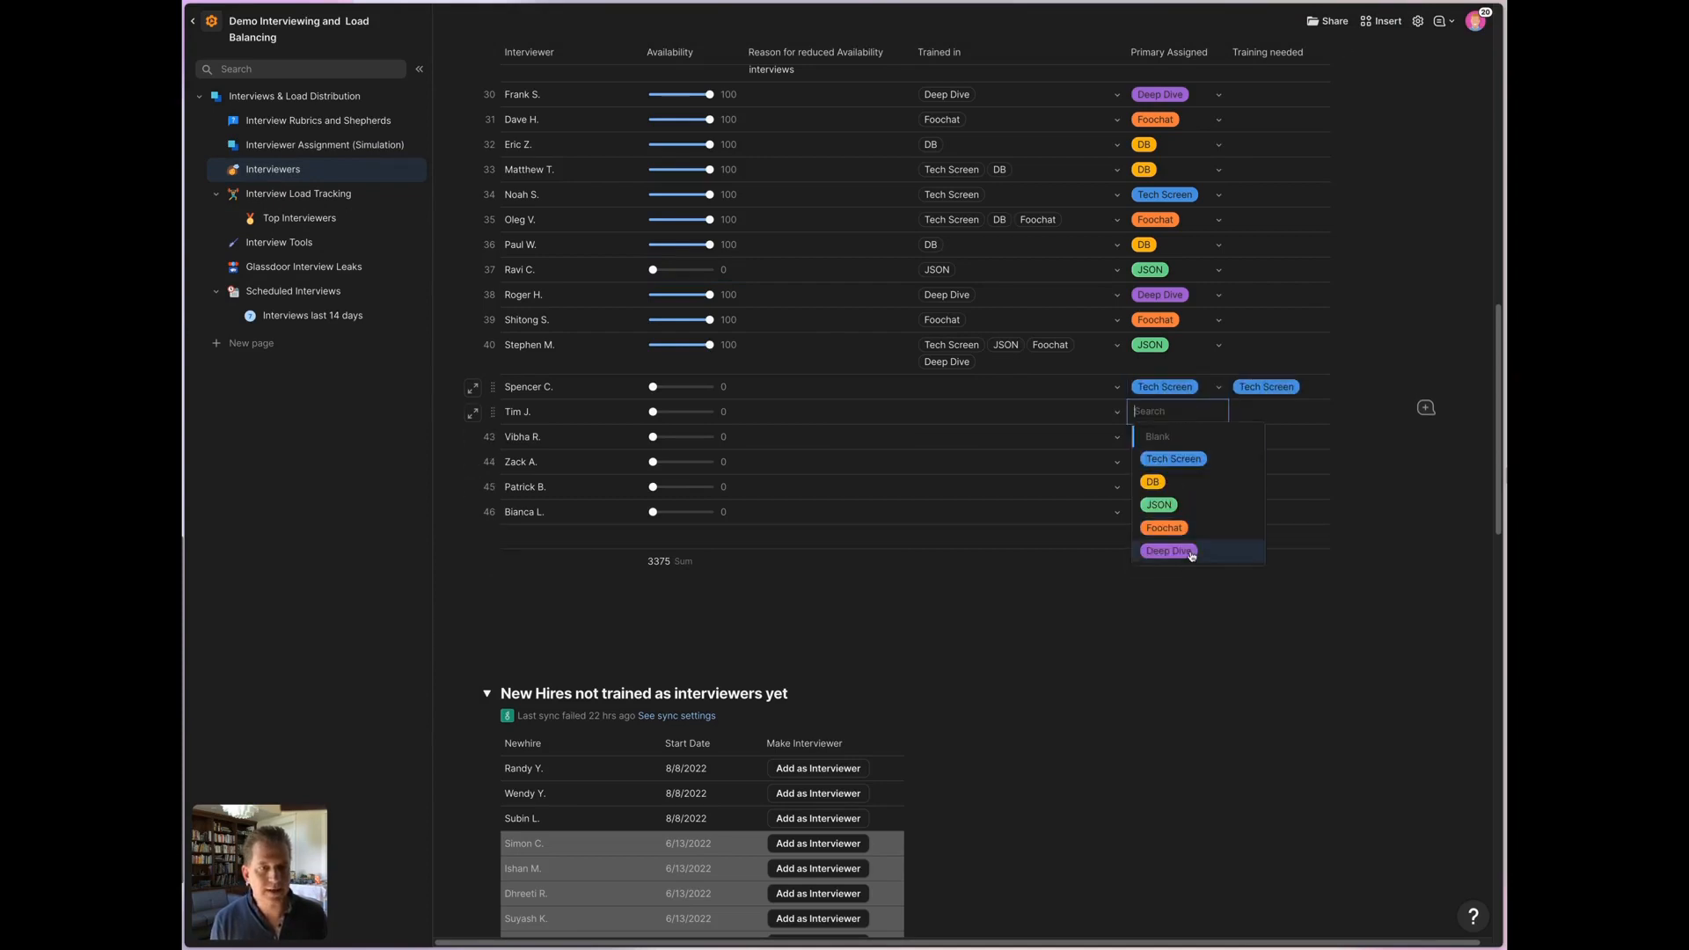
pyautogui.scroll(-3)
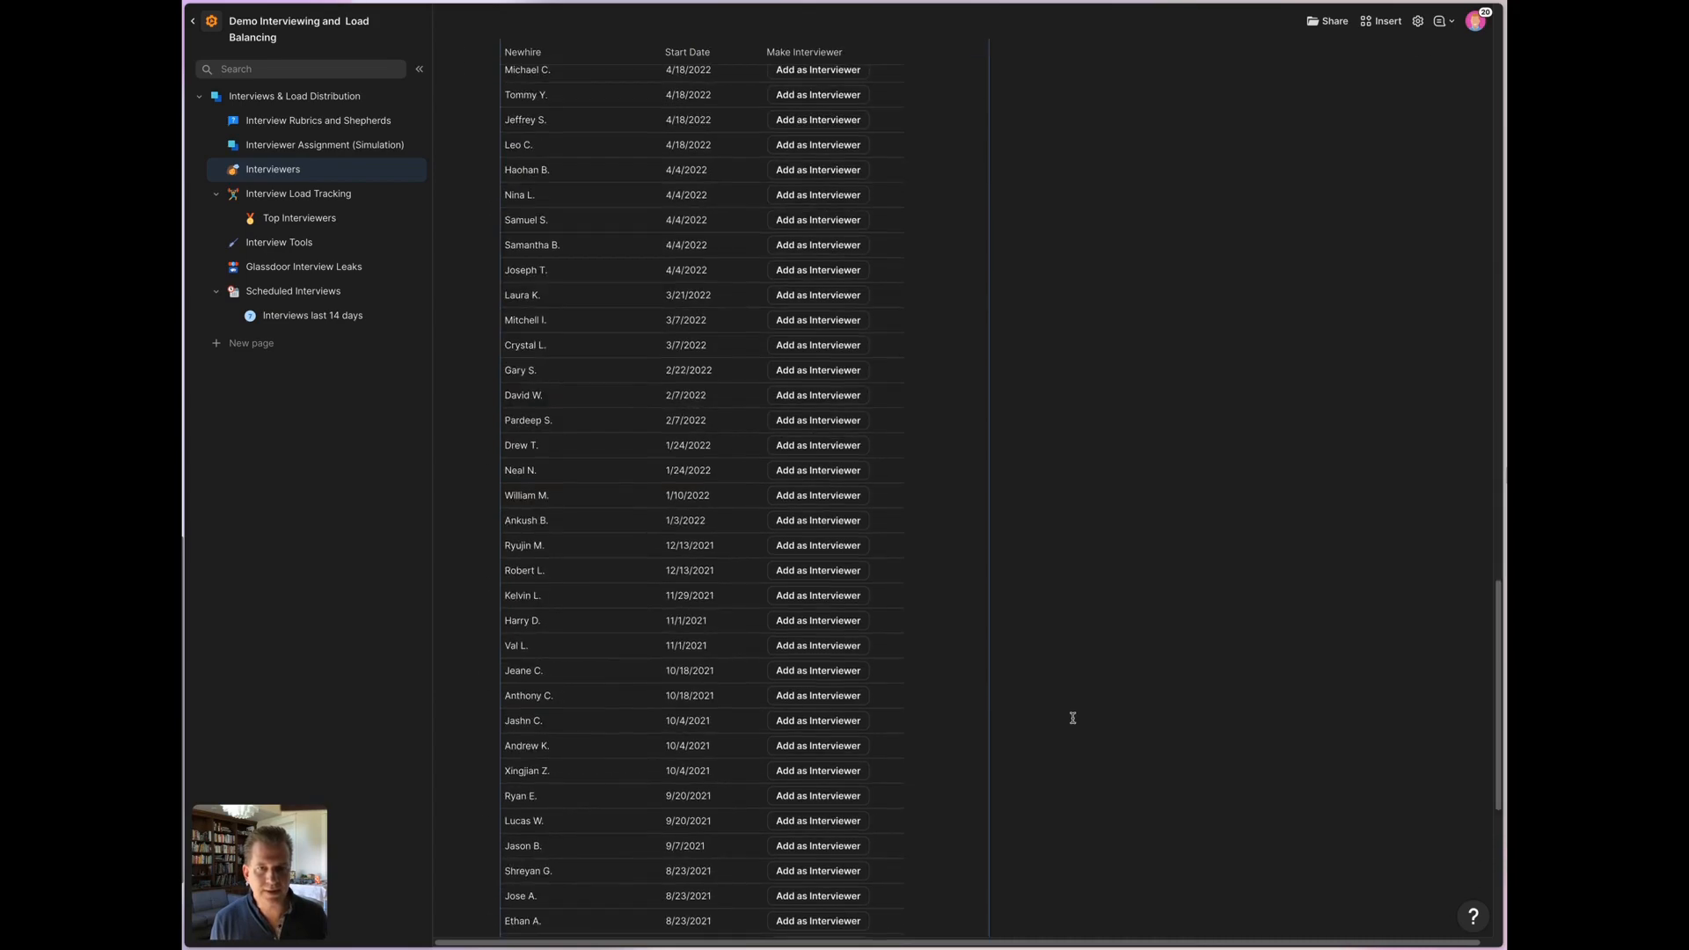
pyautogui.scroll(3)
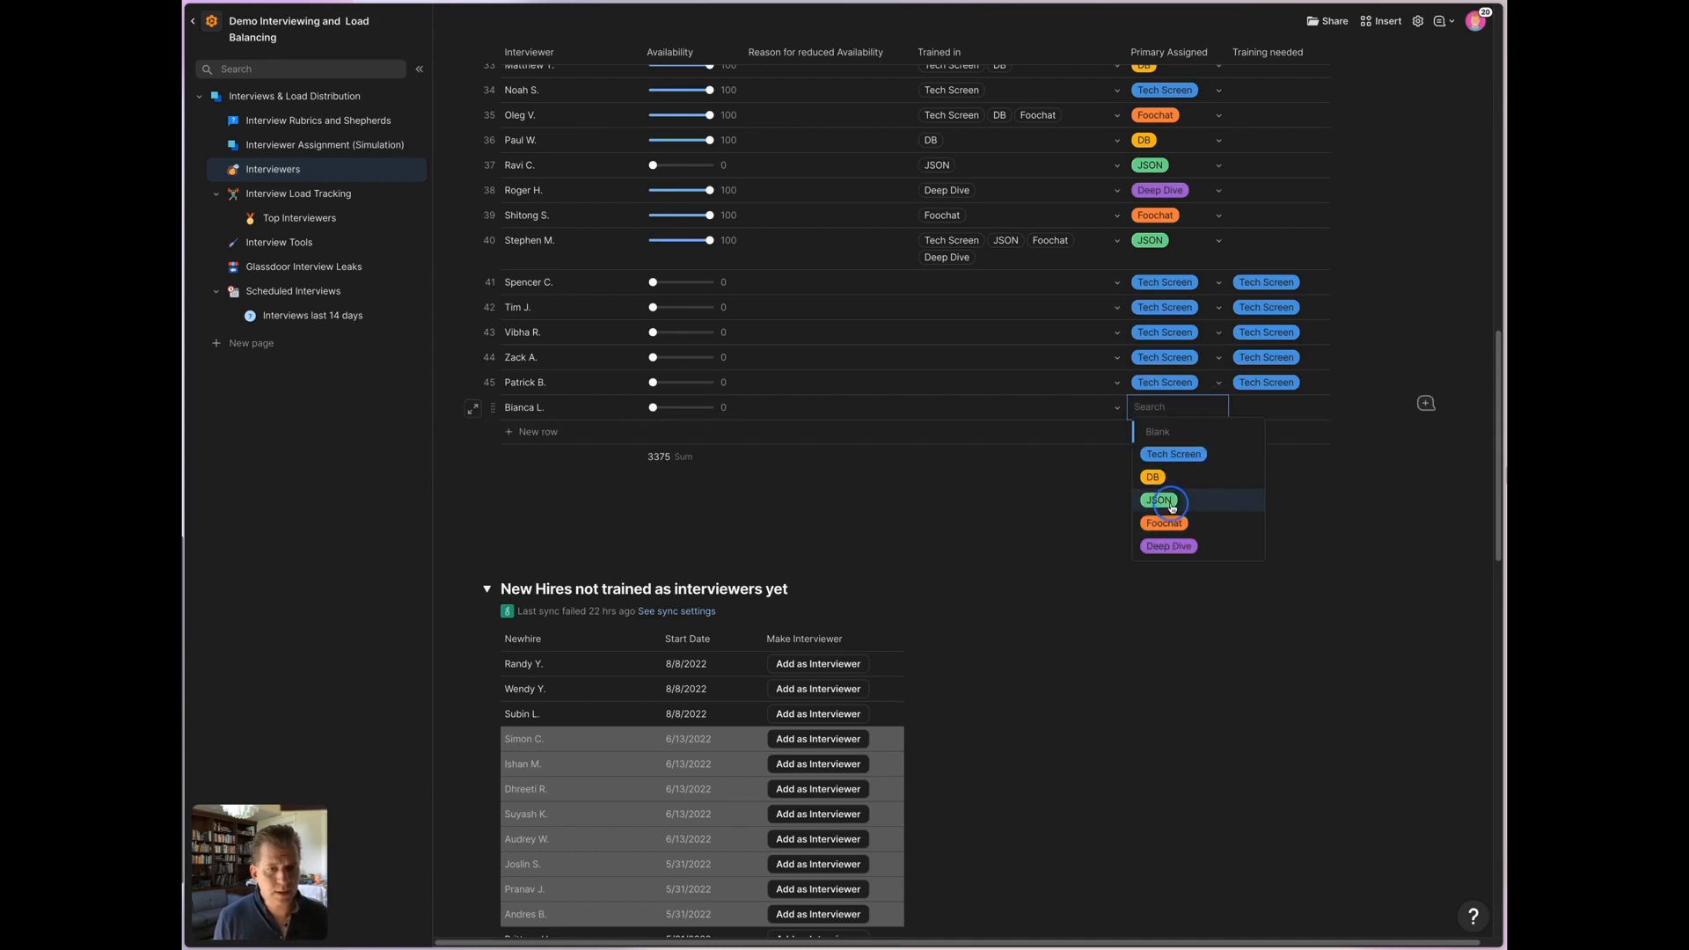
pyautogui.click(1158, 499)
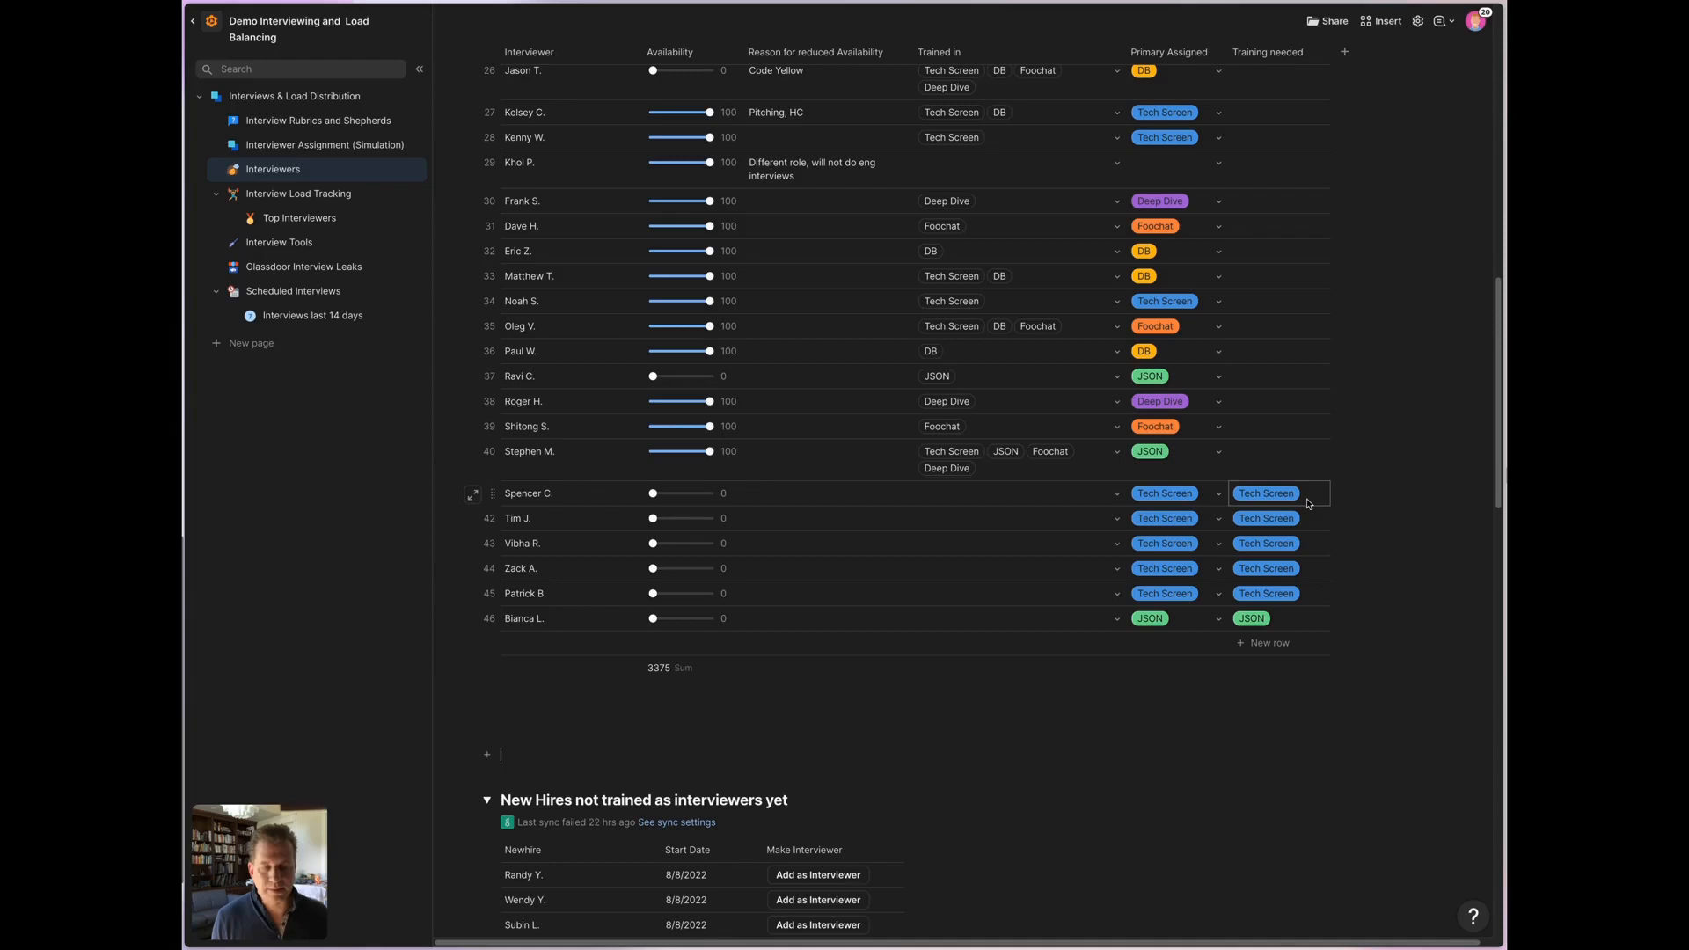
pyautogui.moveTo(1302, 493)
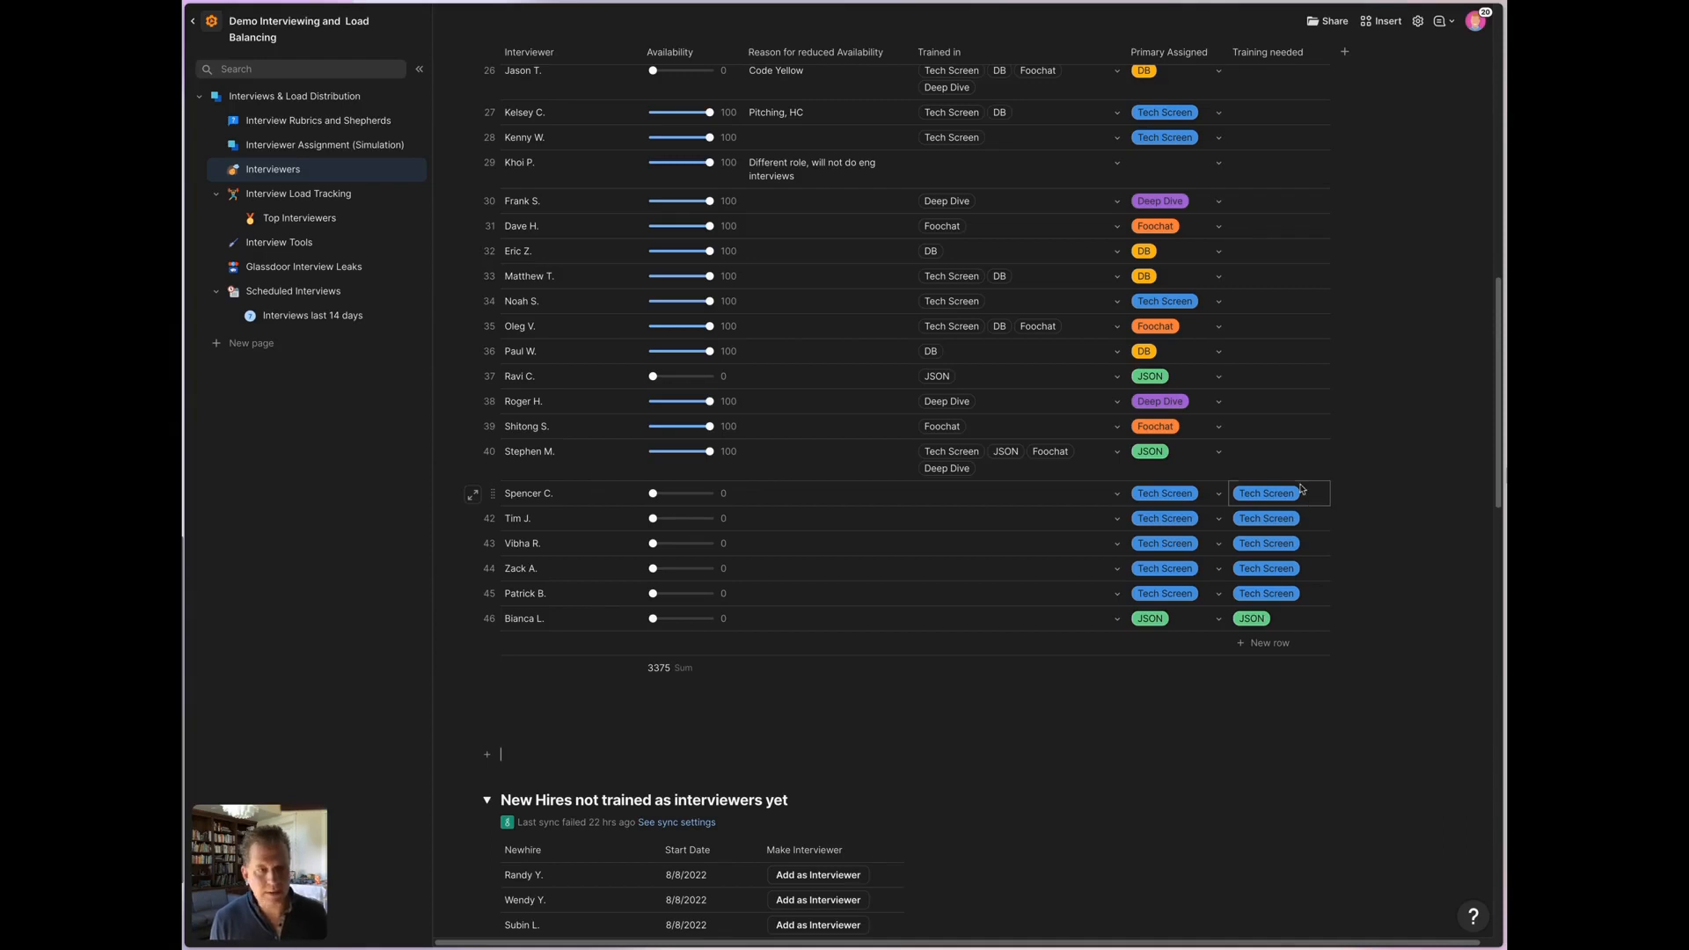
pyautogui.click(1279, 401)
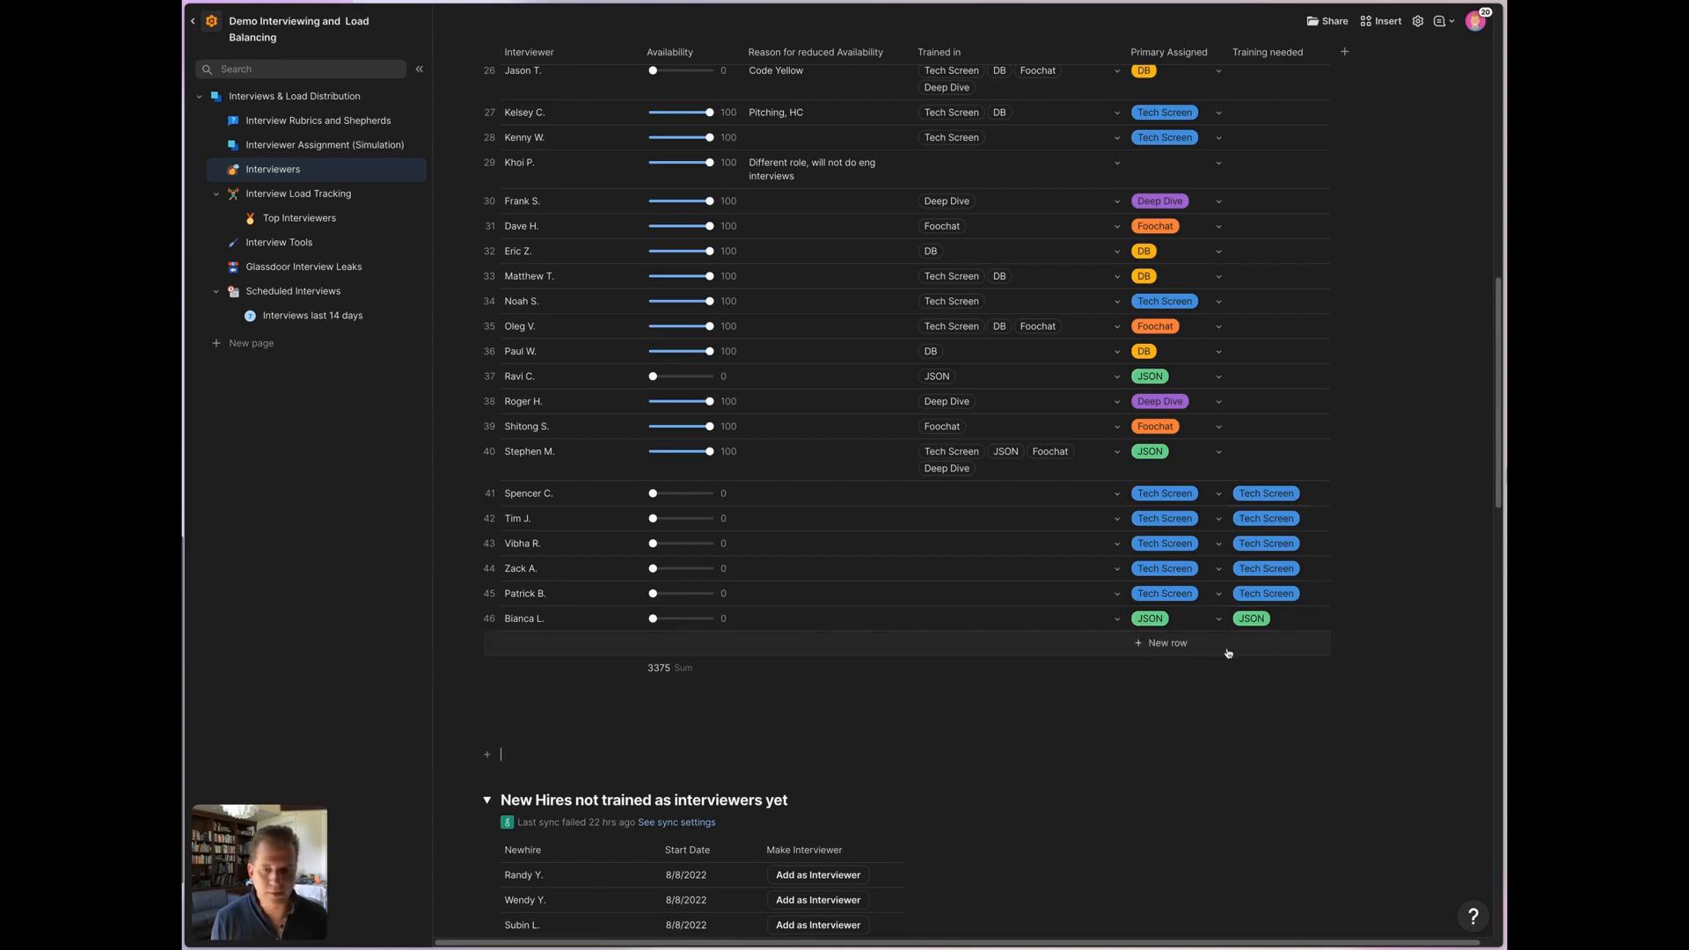
pyautogui.moveTo(707, 654)
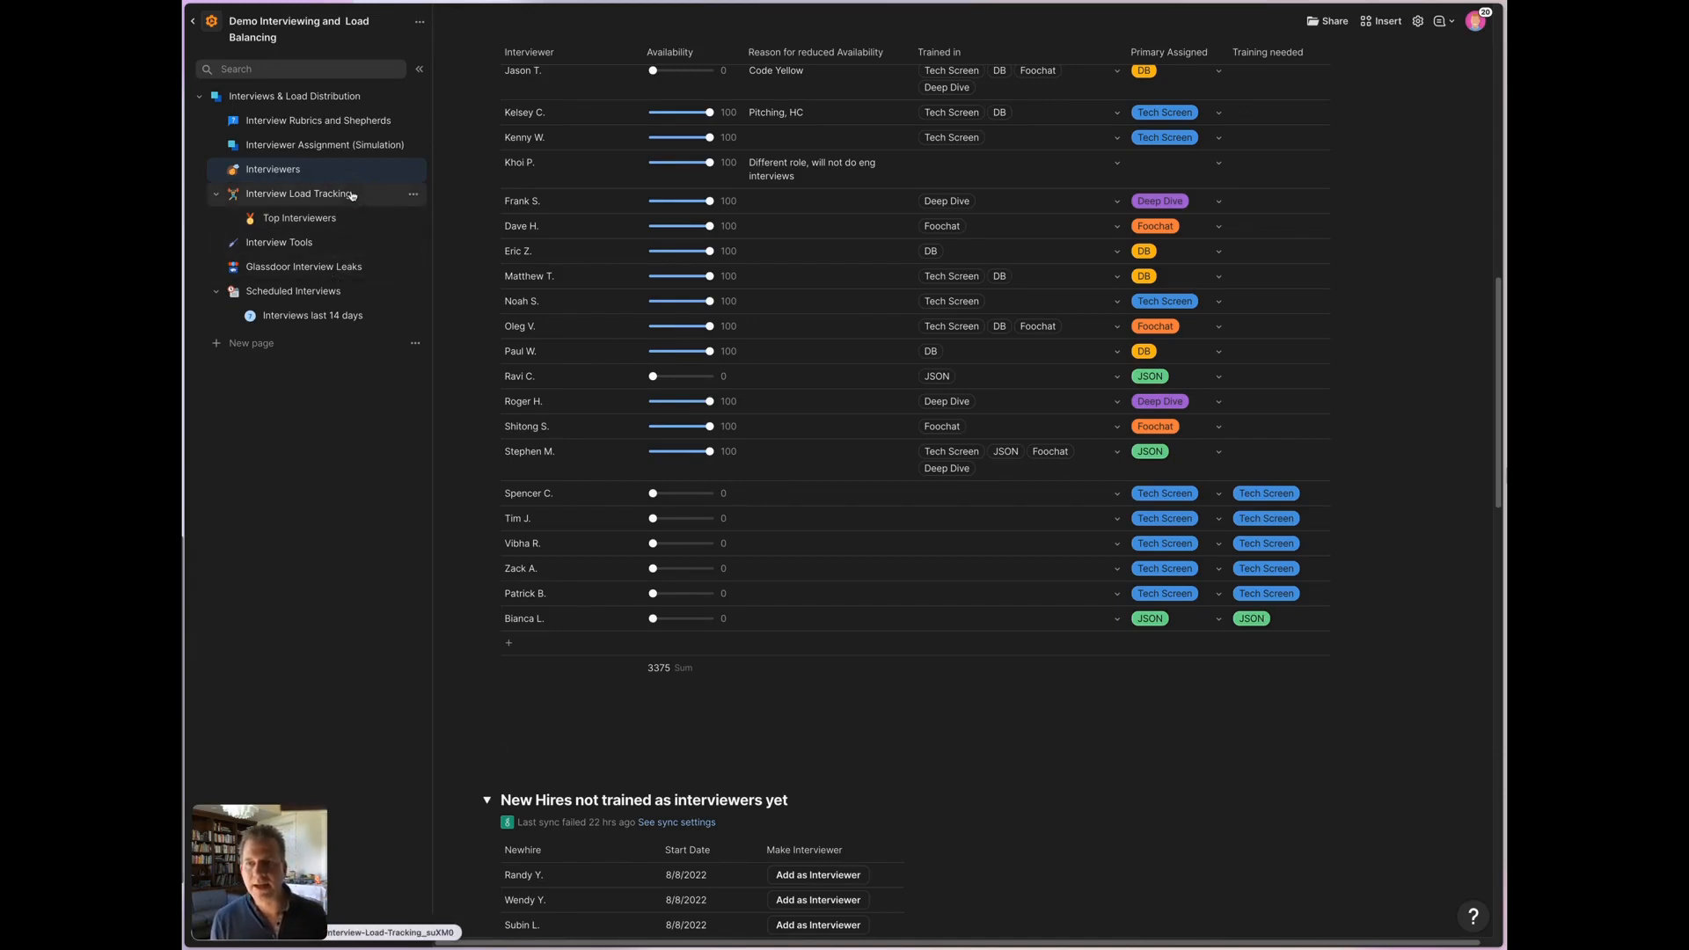
# On Interview Load Tracking, raise three new Tech Screen interviewers to 100 availability.
pyautogui.click(298, 193)
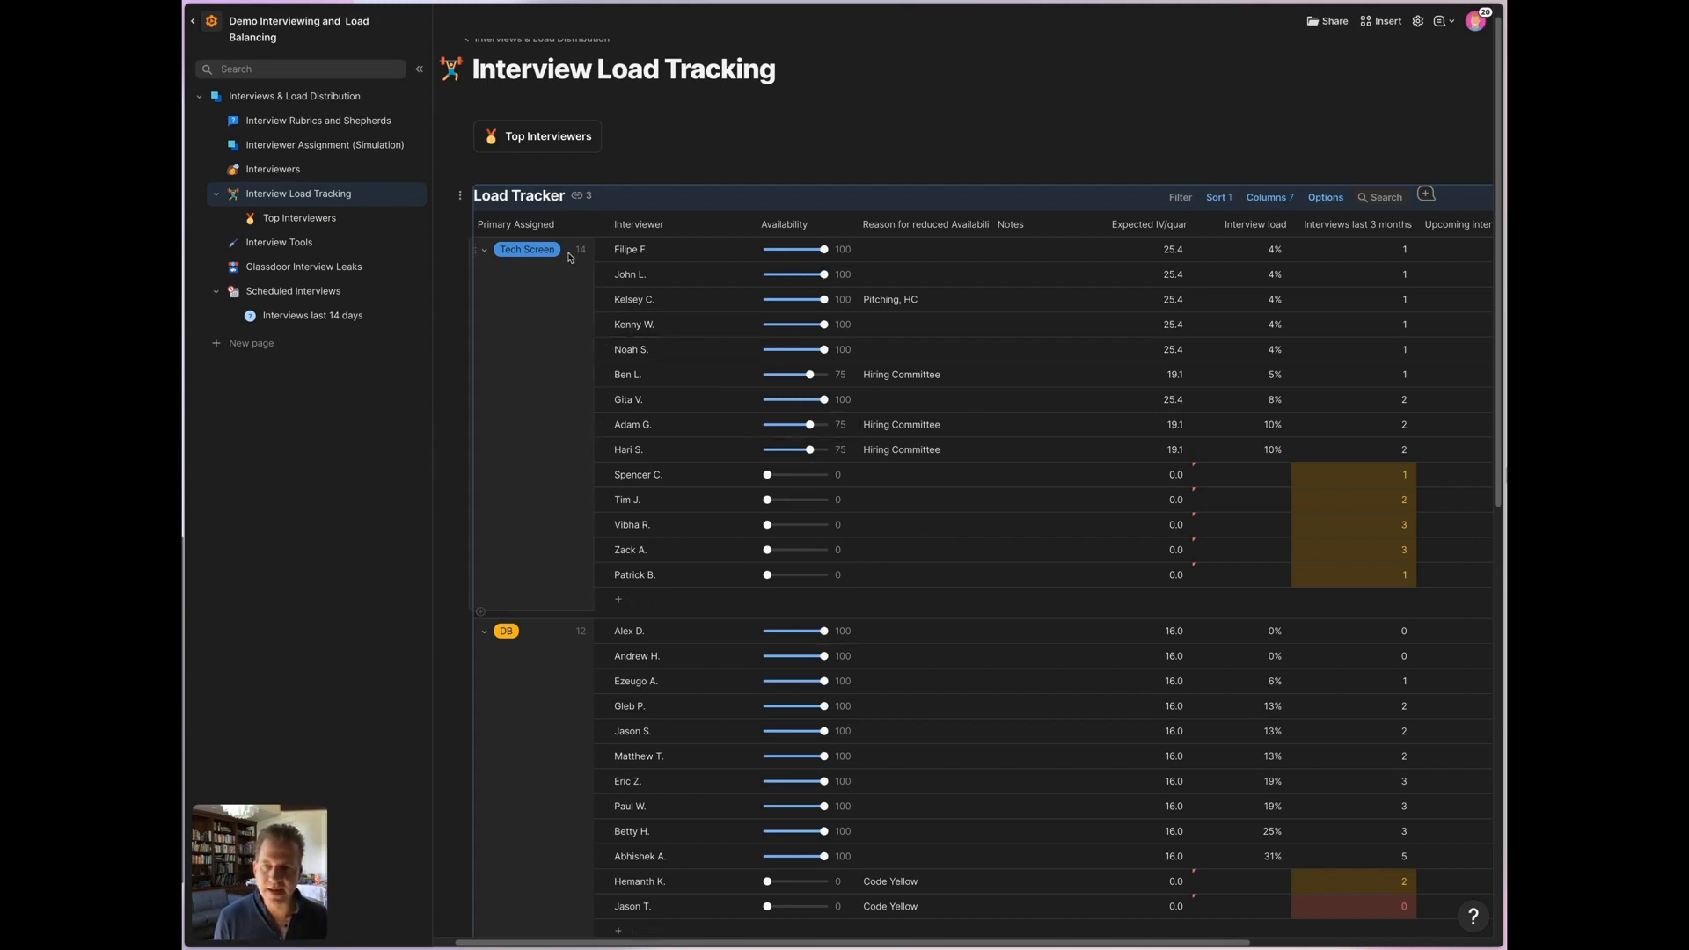
pyautogui.moveTo(548, 481)
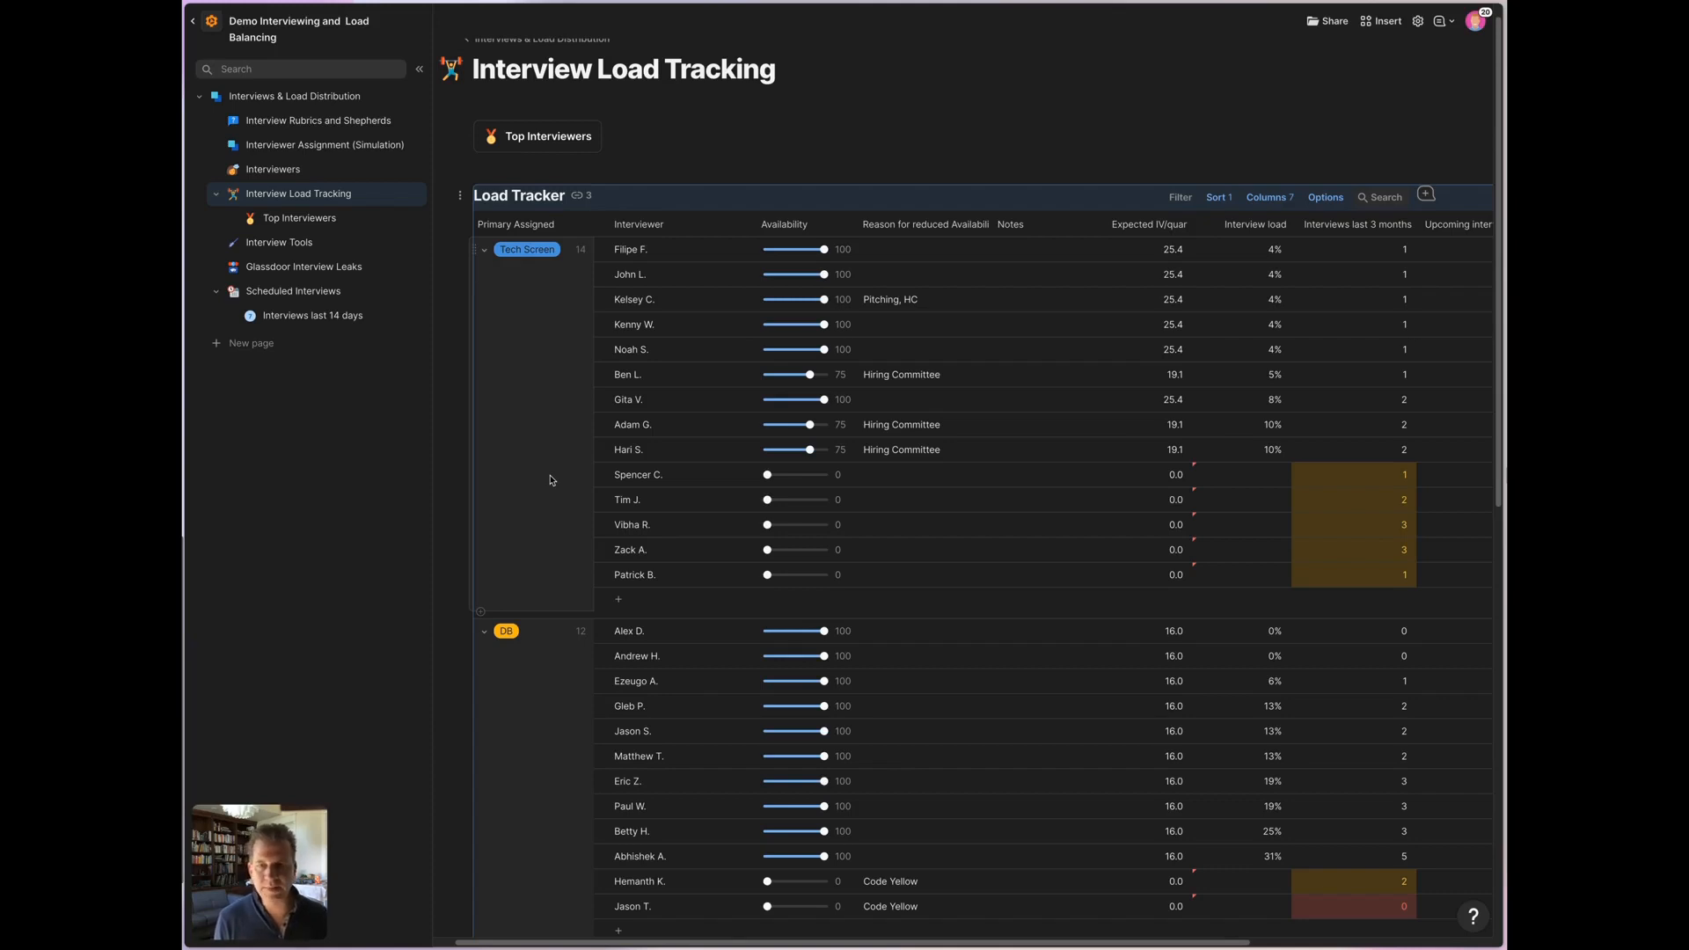
pyautogui.moveTo(546, 523)
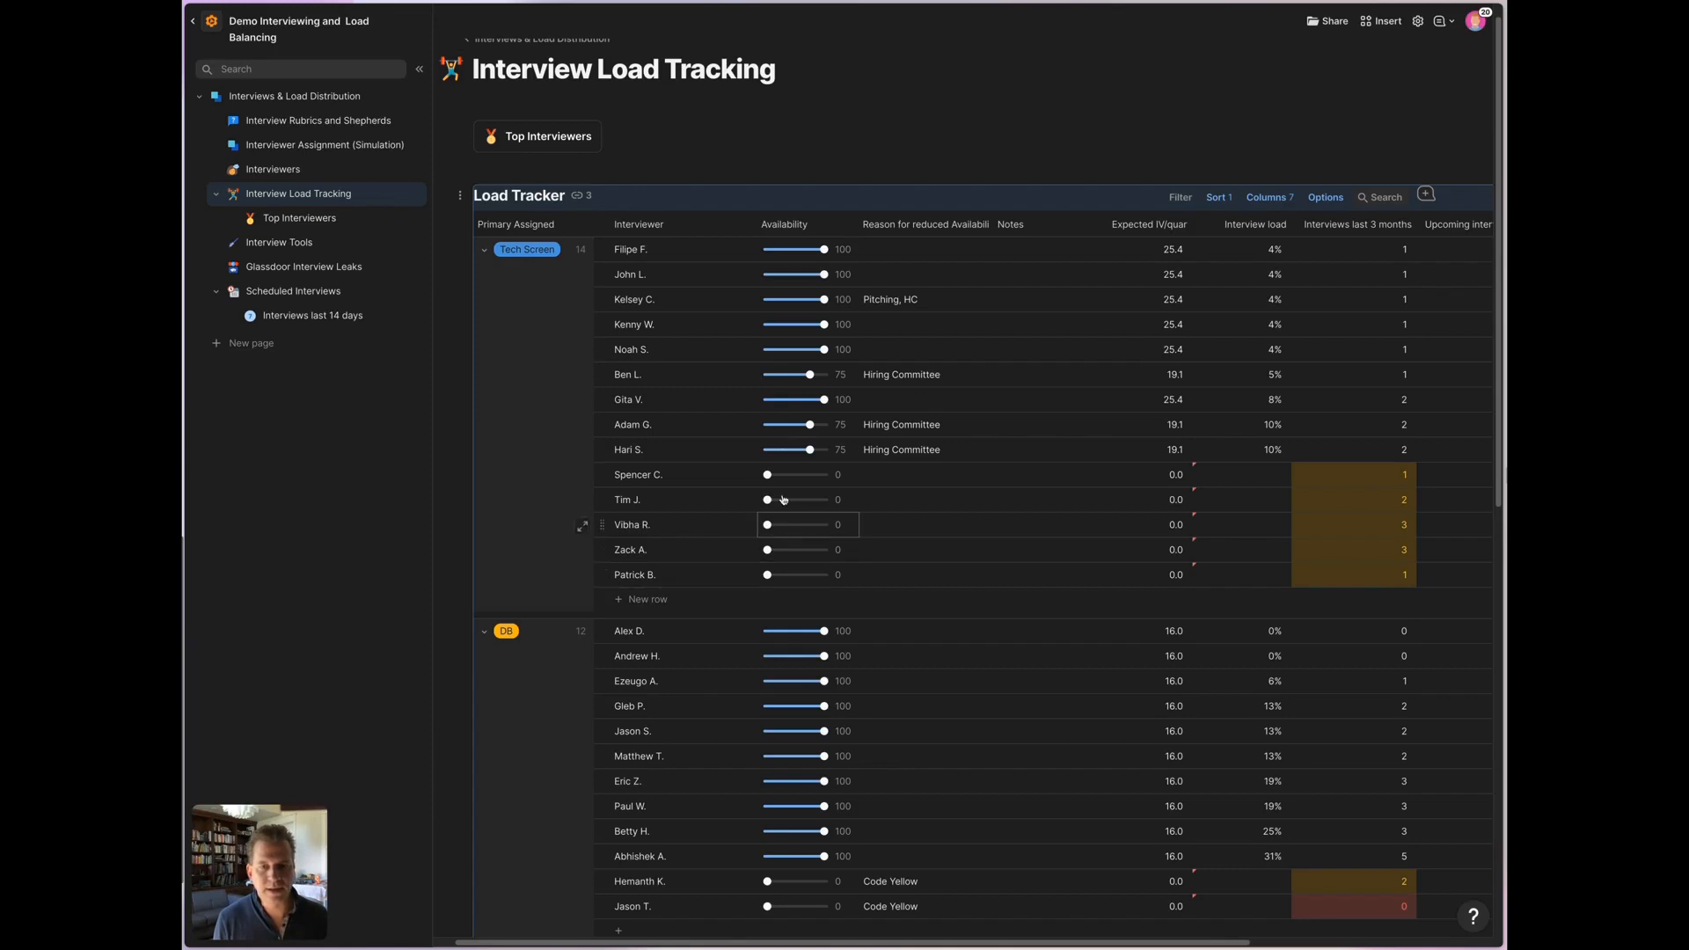
pyautogui.click(948, 273)
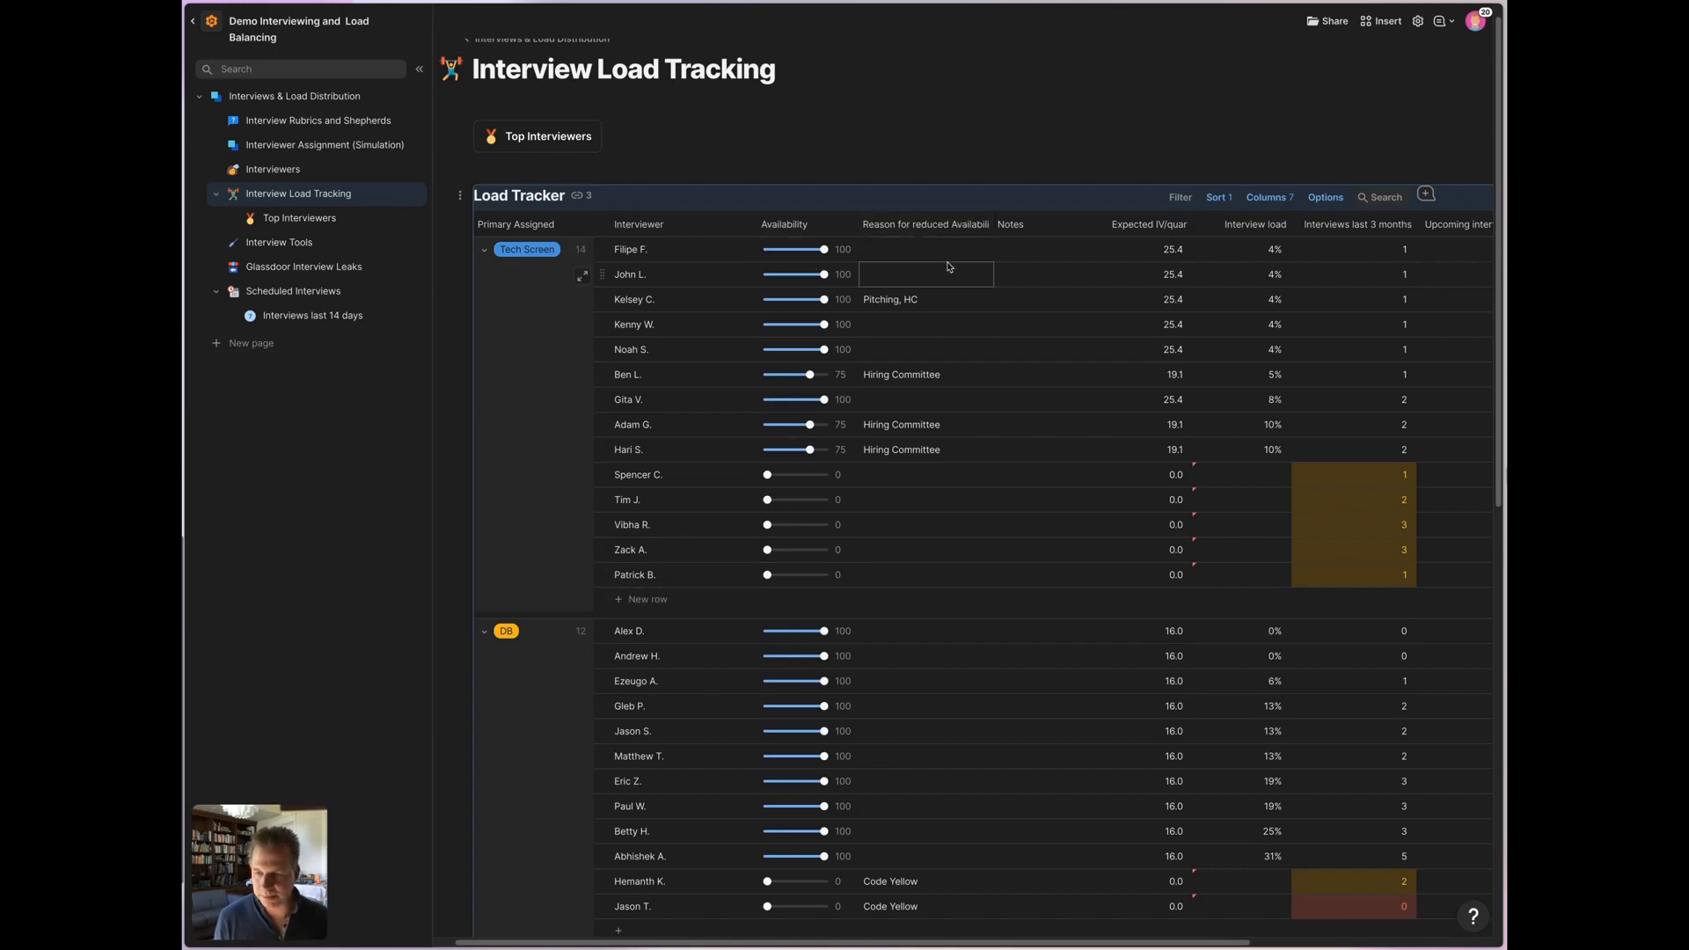
pyautogui.click(1150, 249)
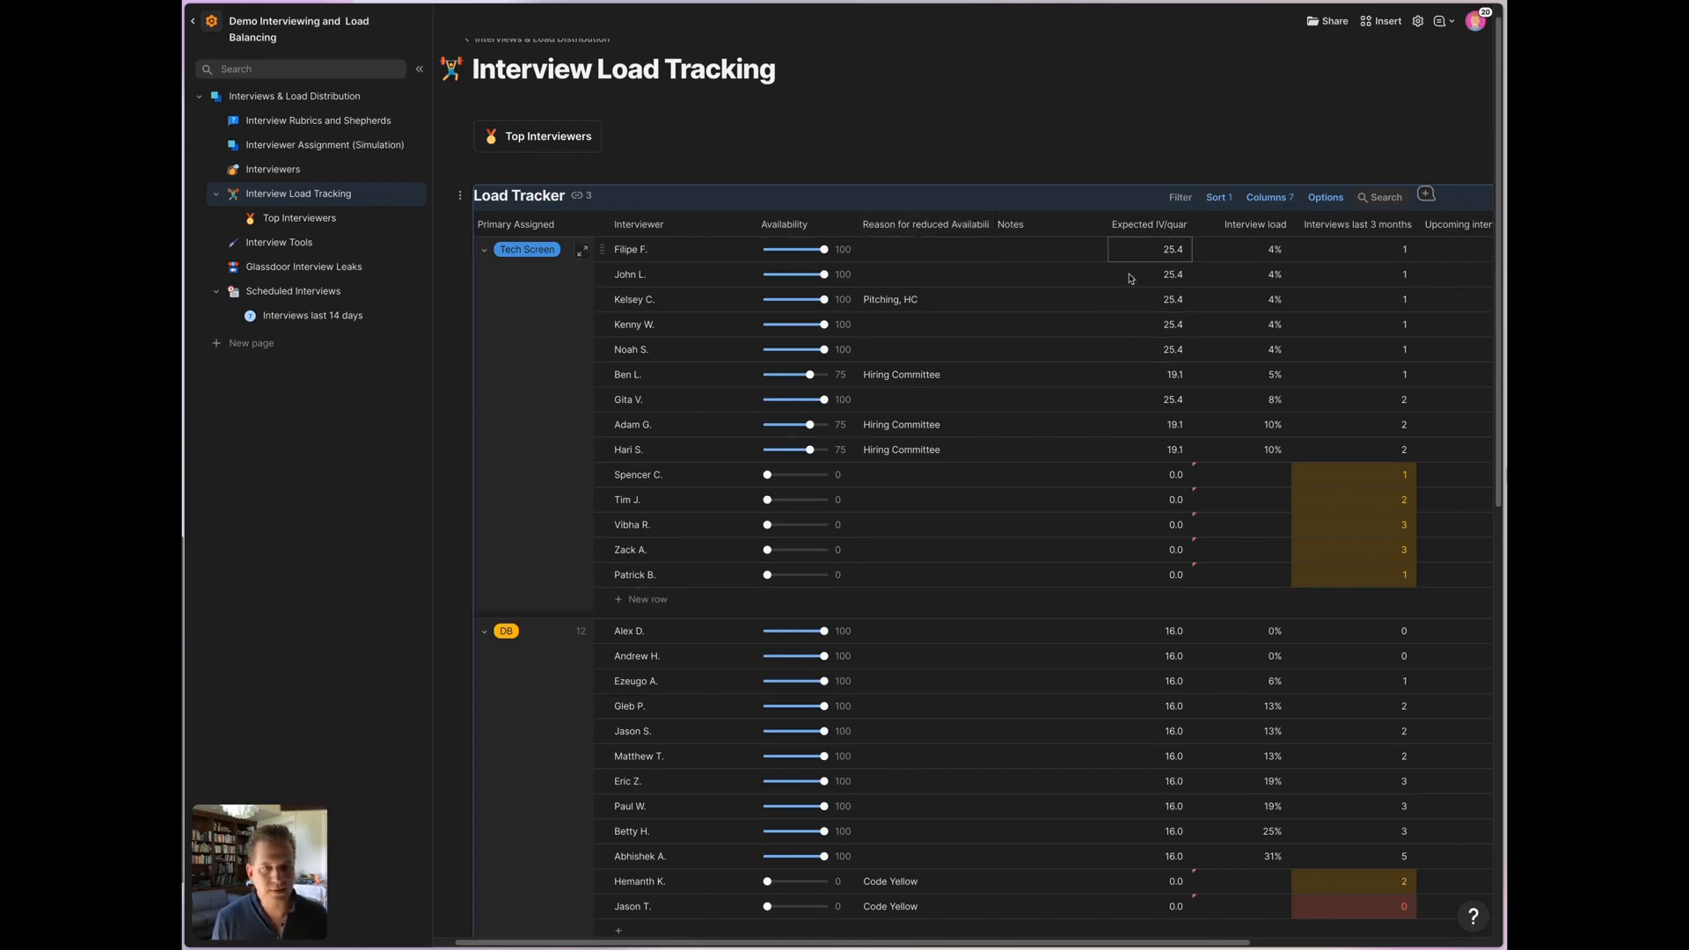
pyautogui.click(925, 274)
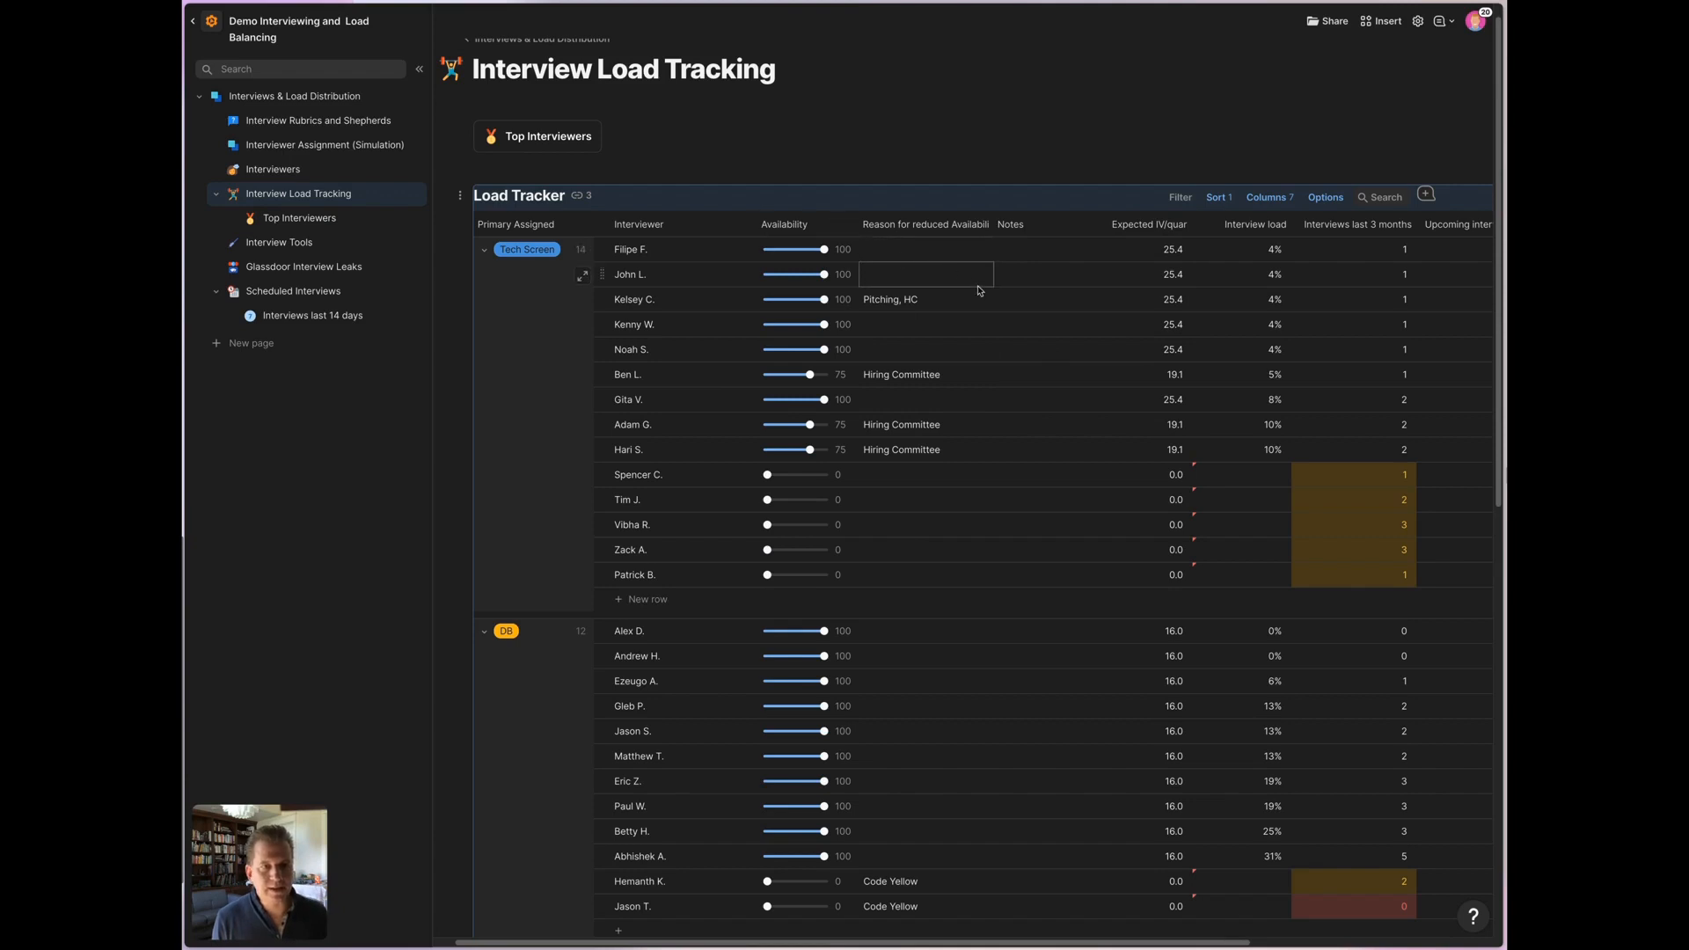
pyautogui.moveTo(1256, 224)
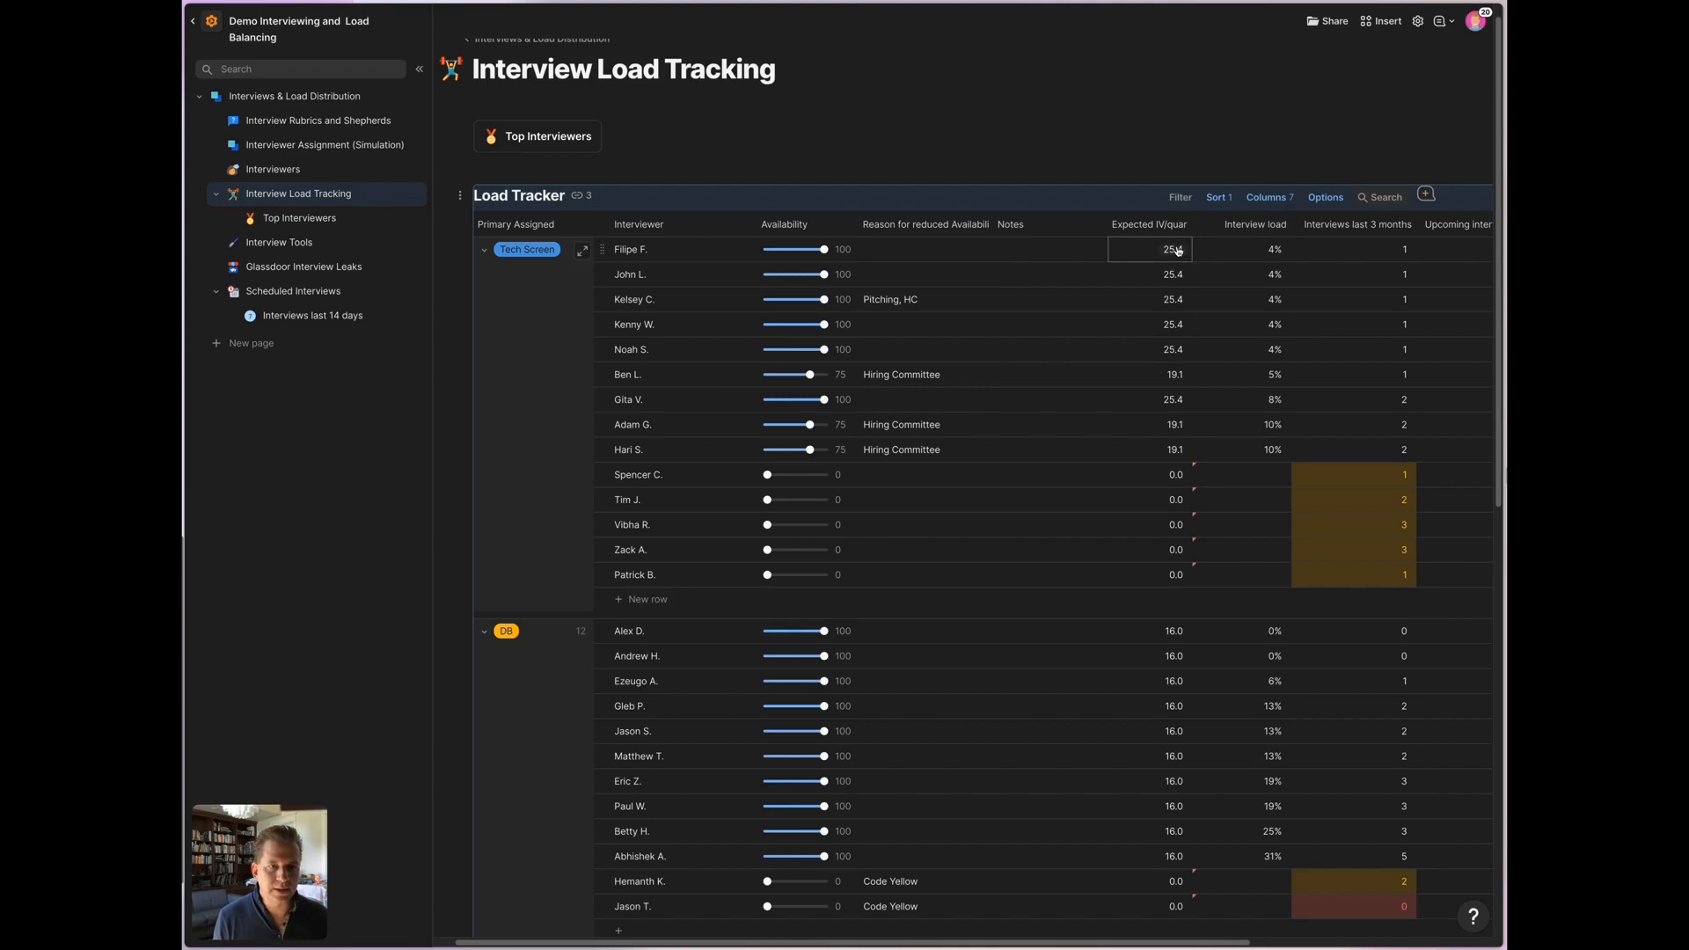
pyautogui.click(1239, 274)
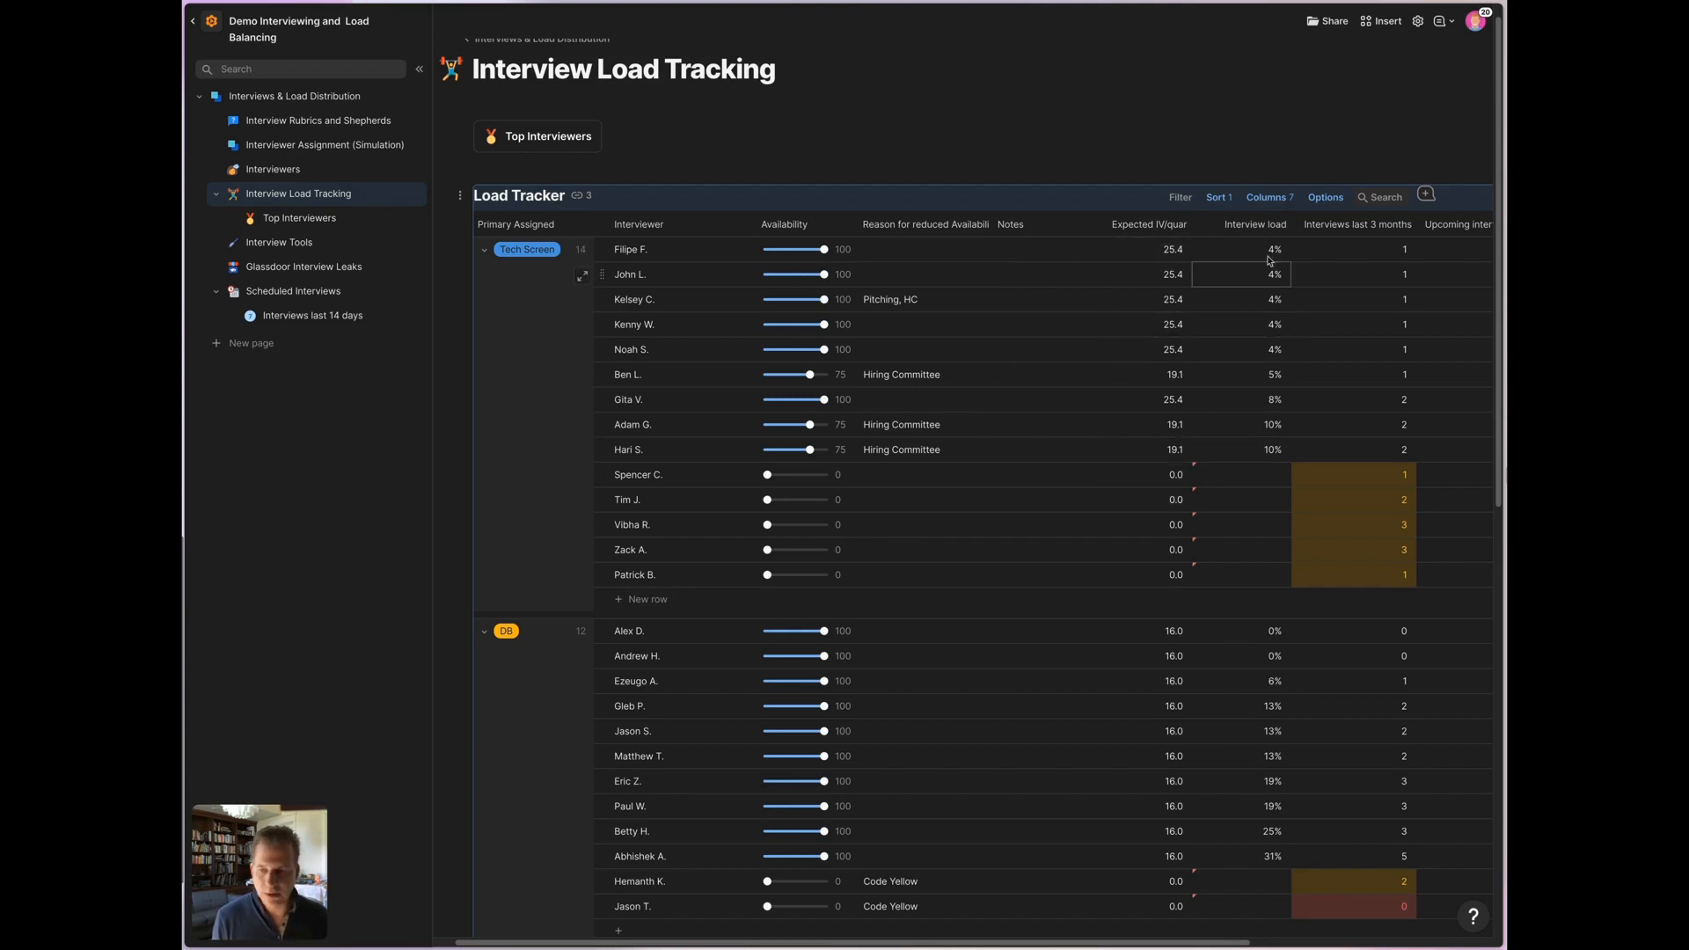
pyautogui.click(1239, 424)
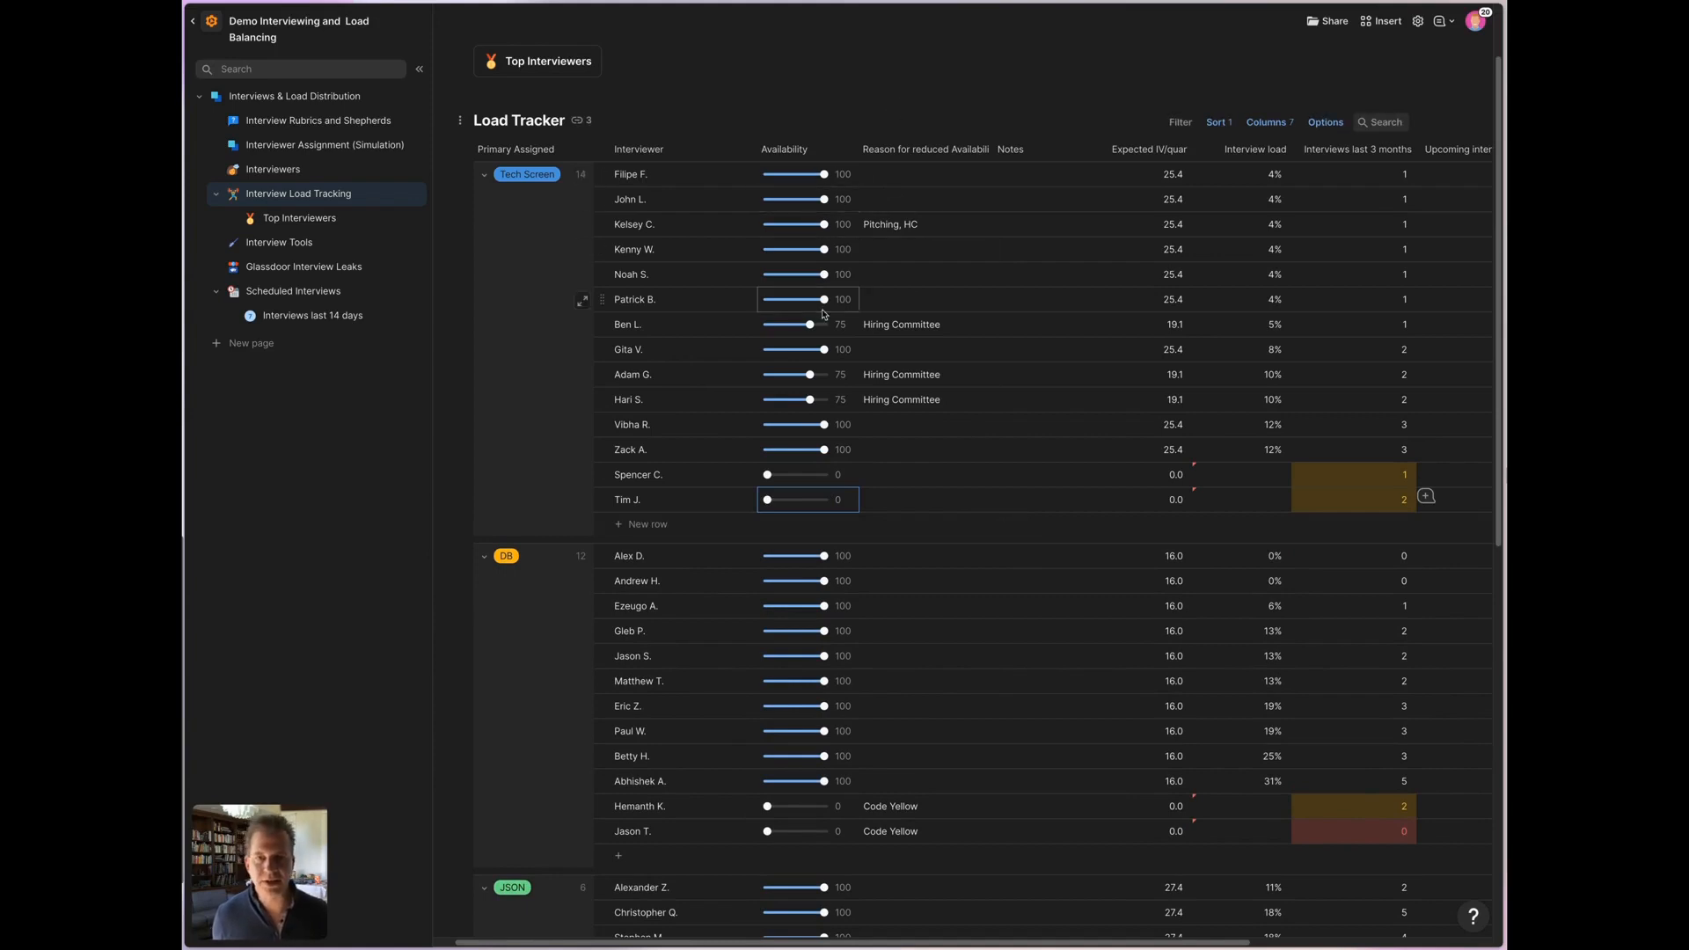
pyautogui.scroll(-3)
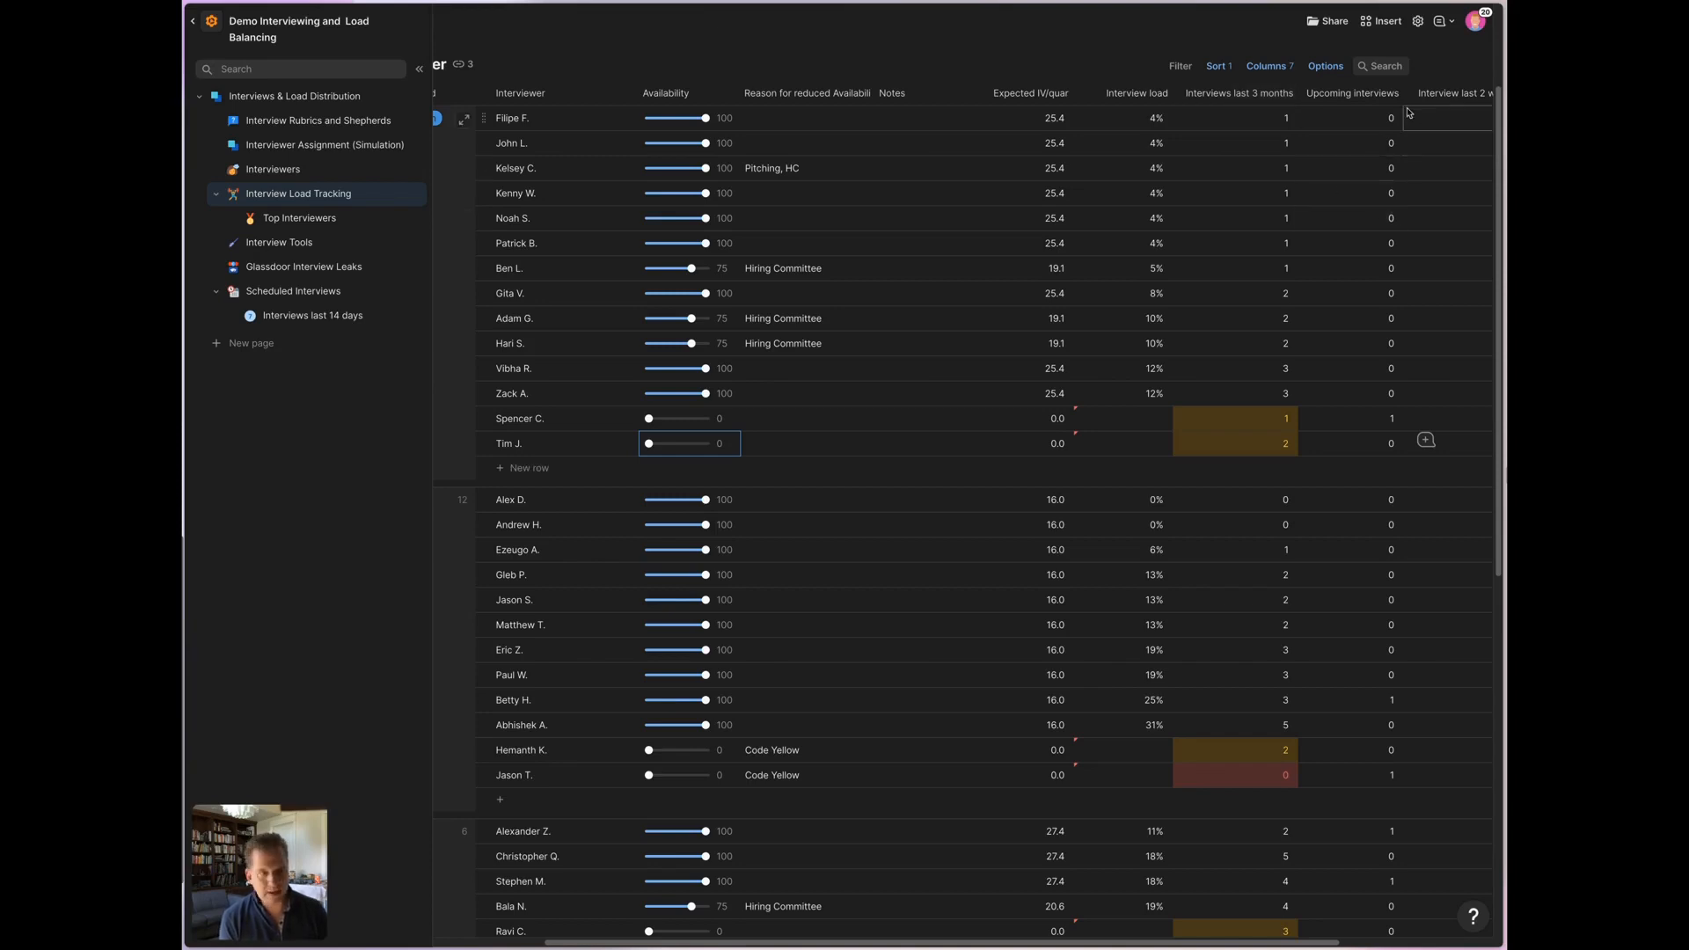
pyautogui.scroll(-3)
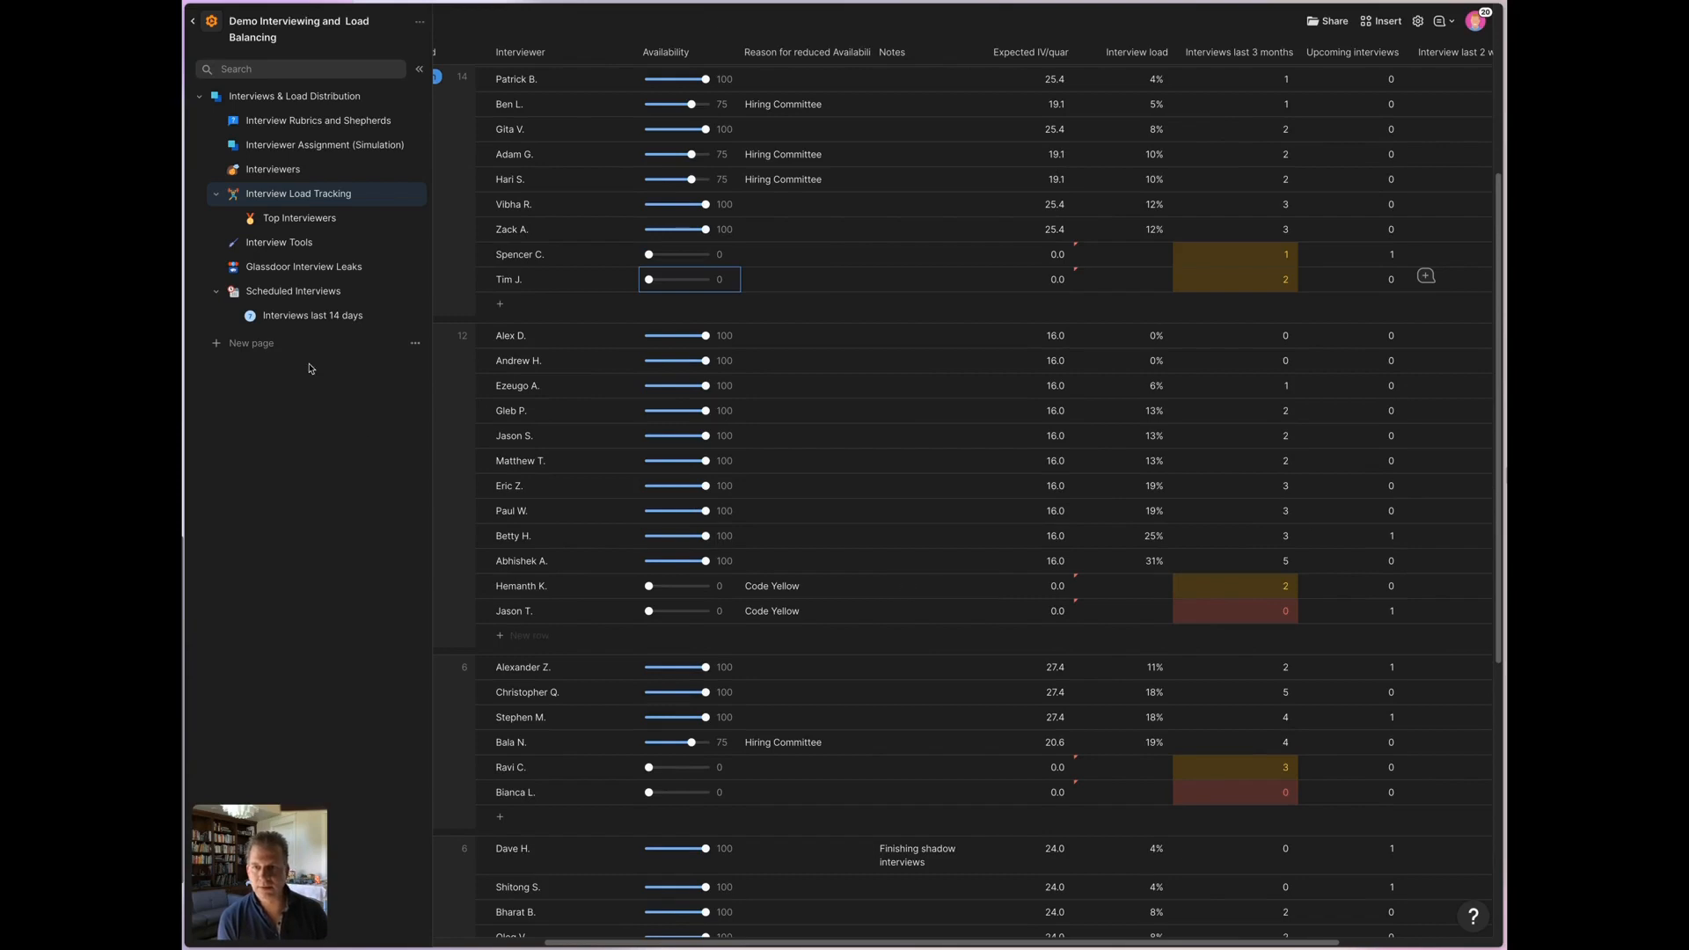
pyautogui.moveTo(298, 217)
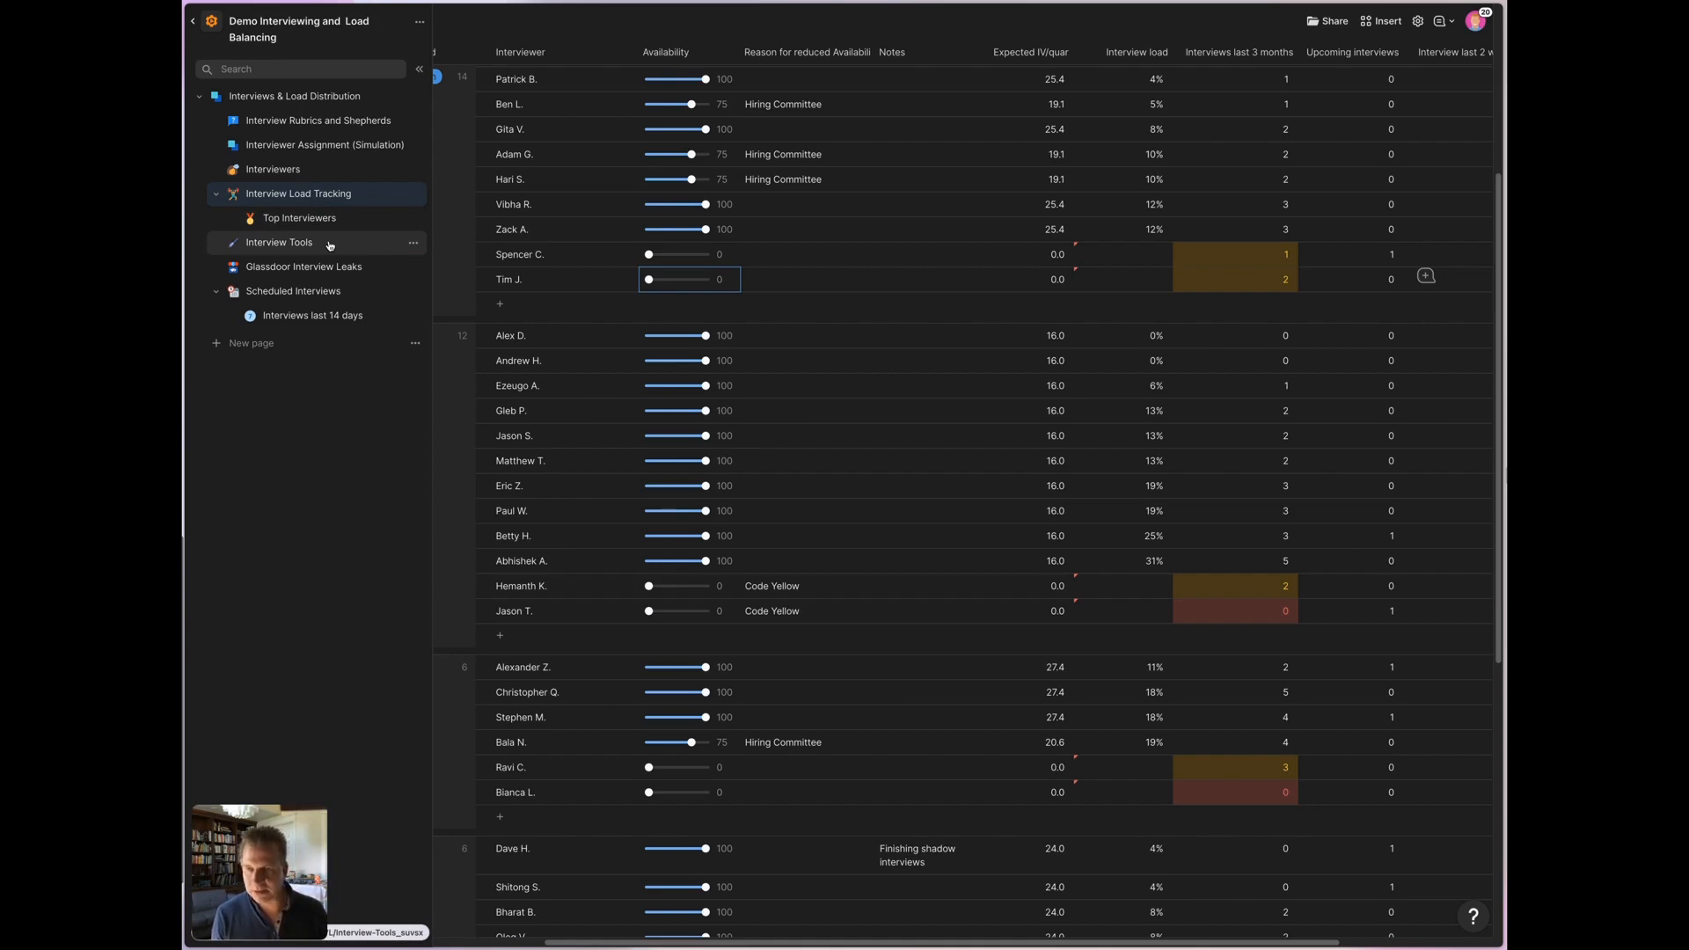
# View the Interview Tools page, then switch to Glassdoor Interview Leaks.
pyautogui.click(279, 241)
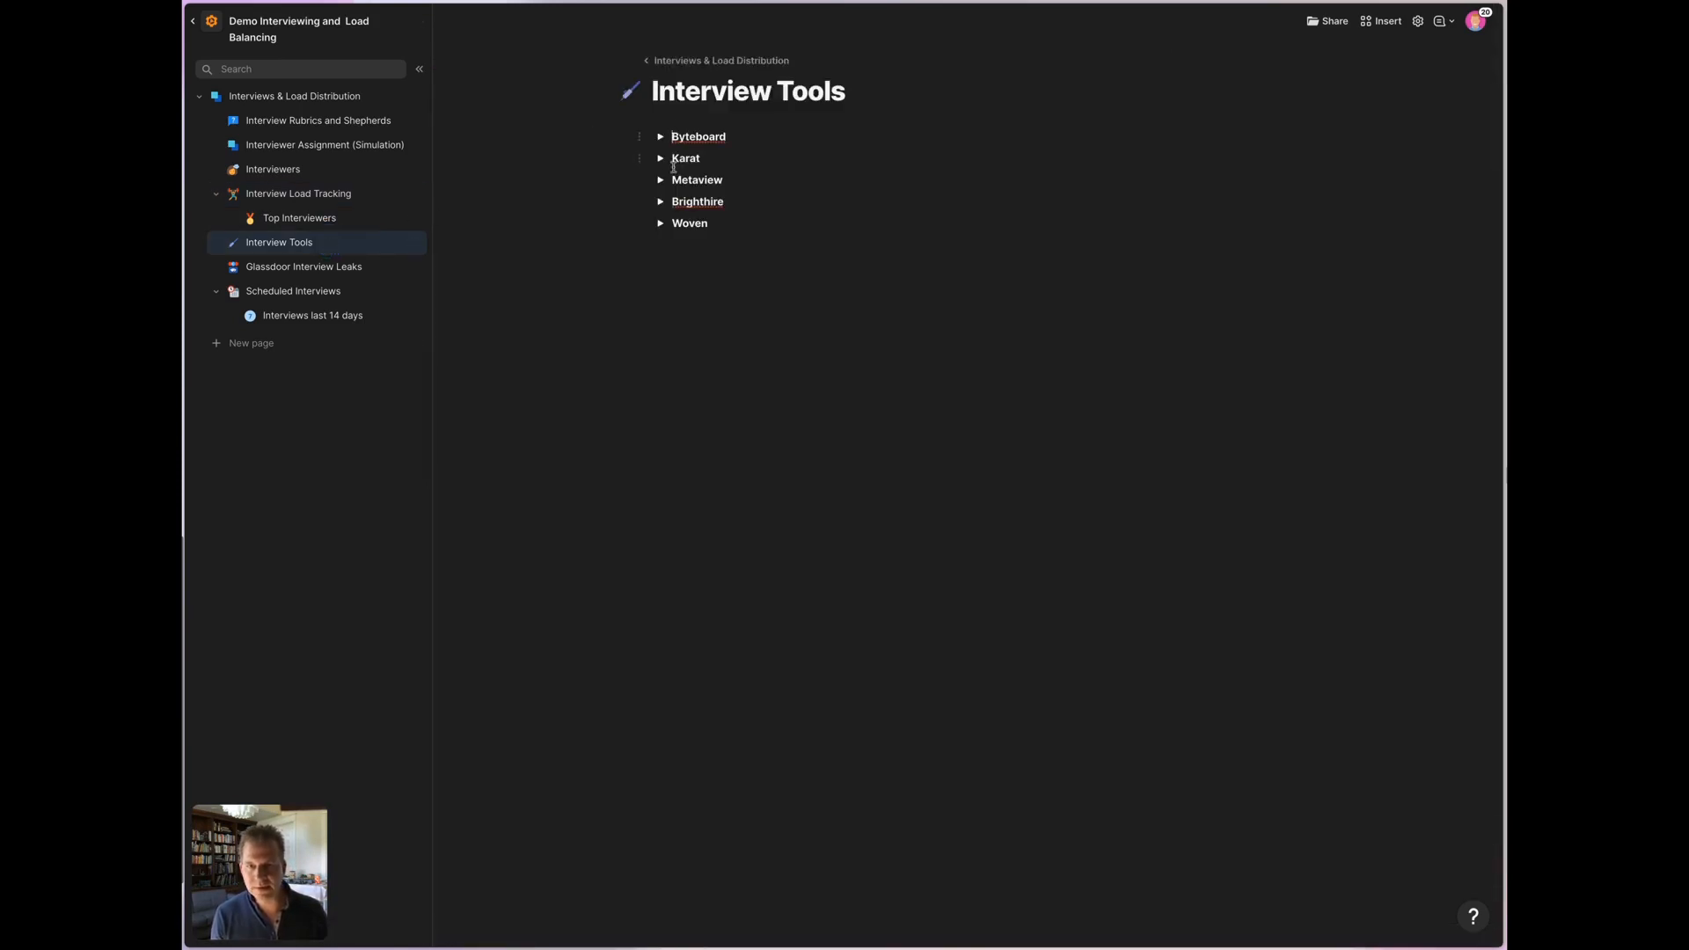
pyautogui.moveTo(631, 225)
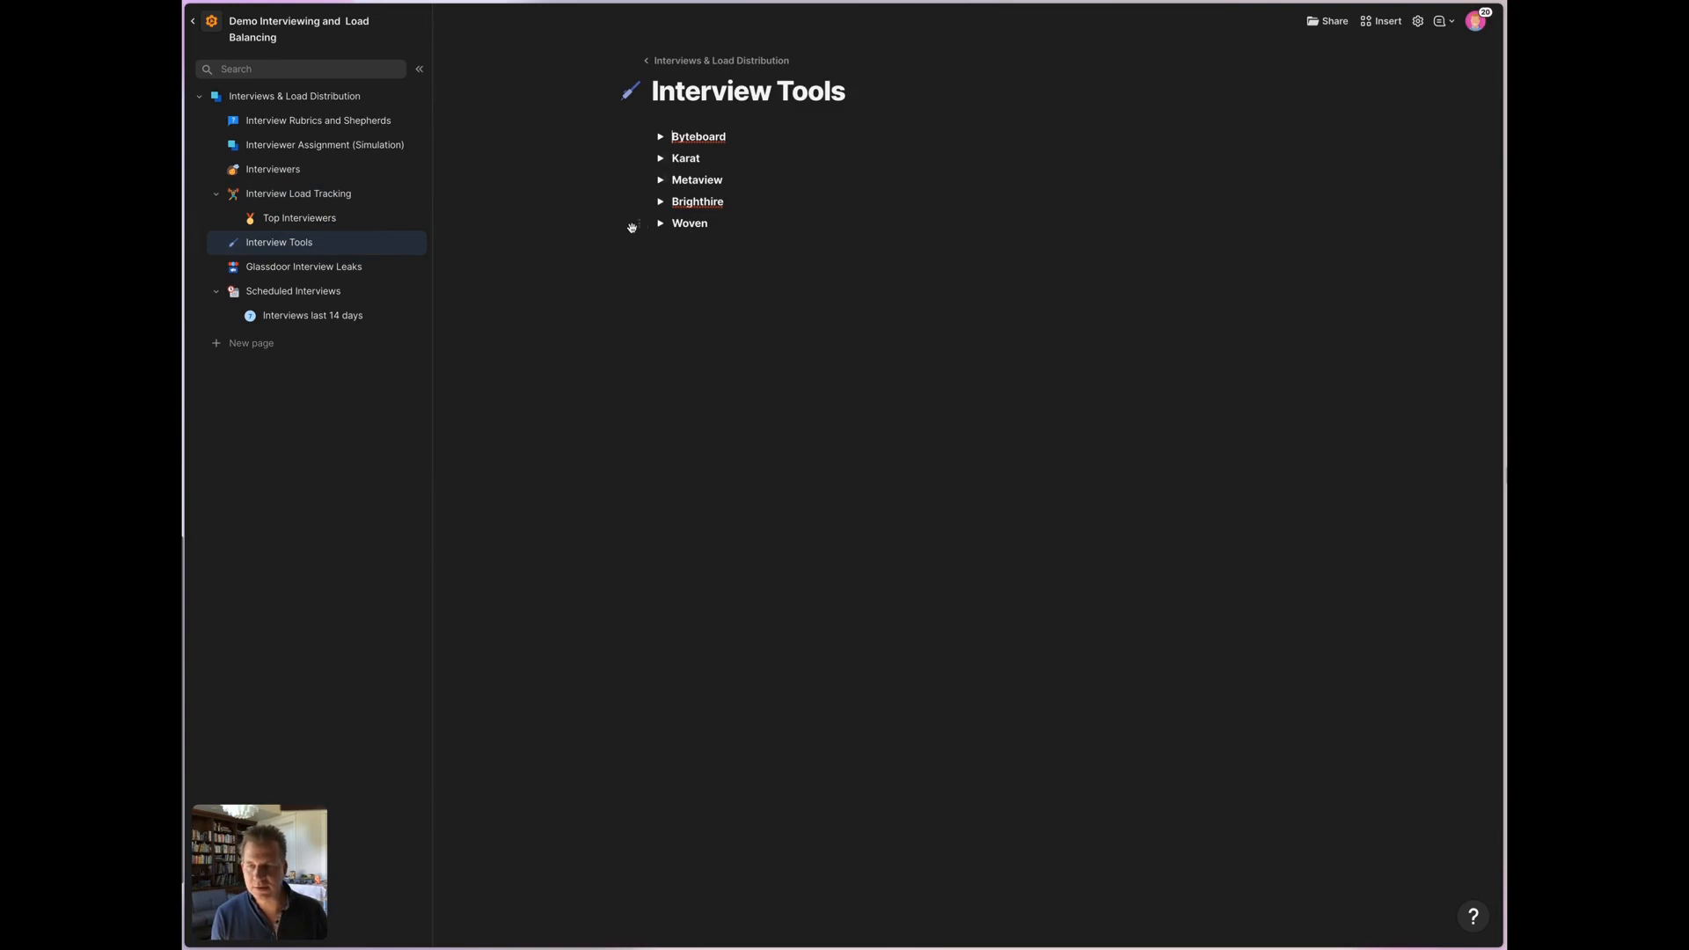
pyautogui.moveTo(313, 266)
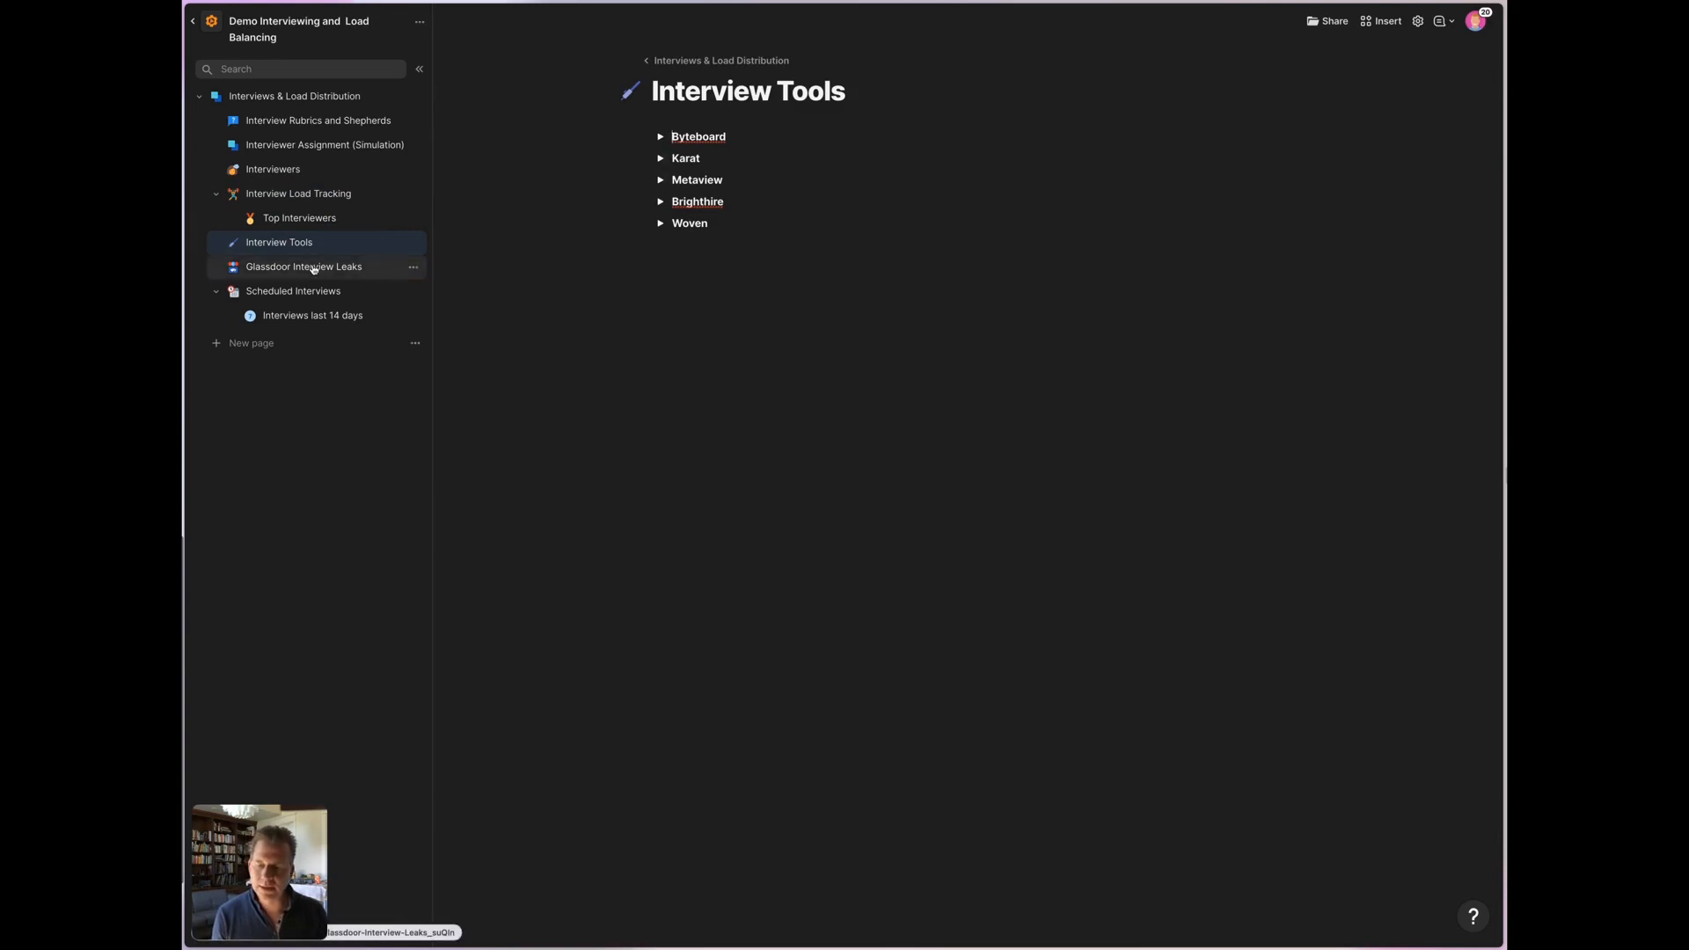
pyautogui.moveTo(338, 278)
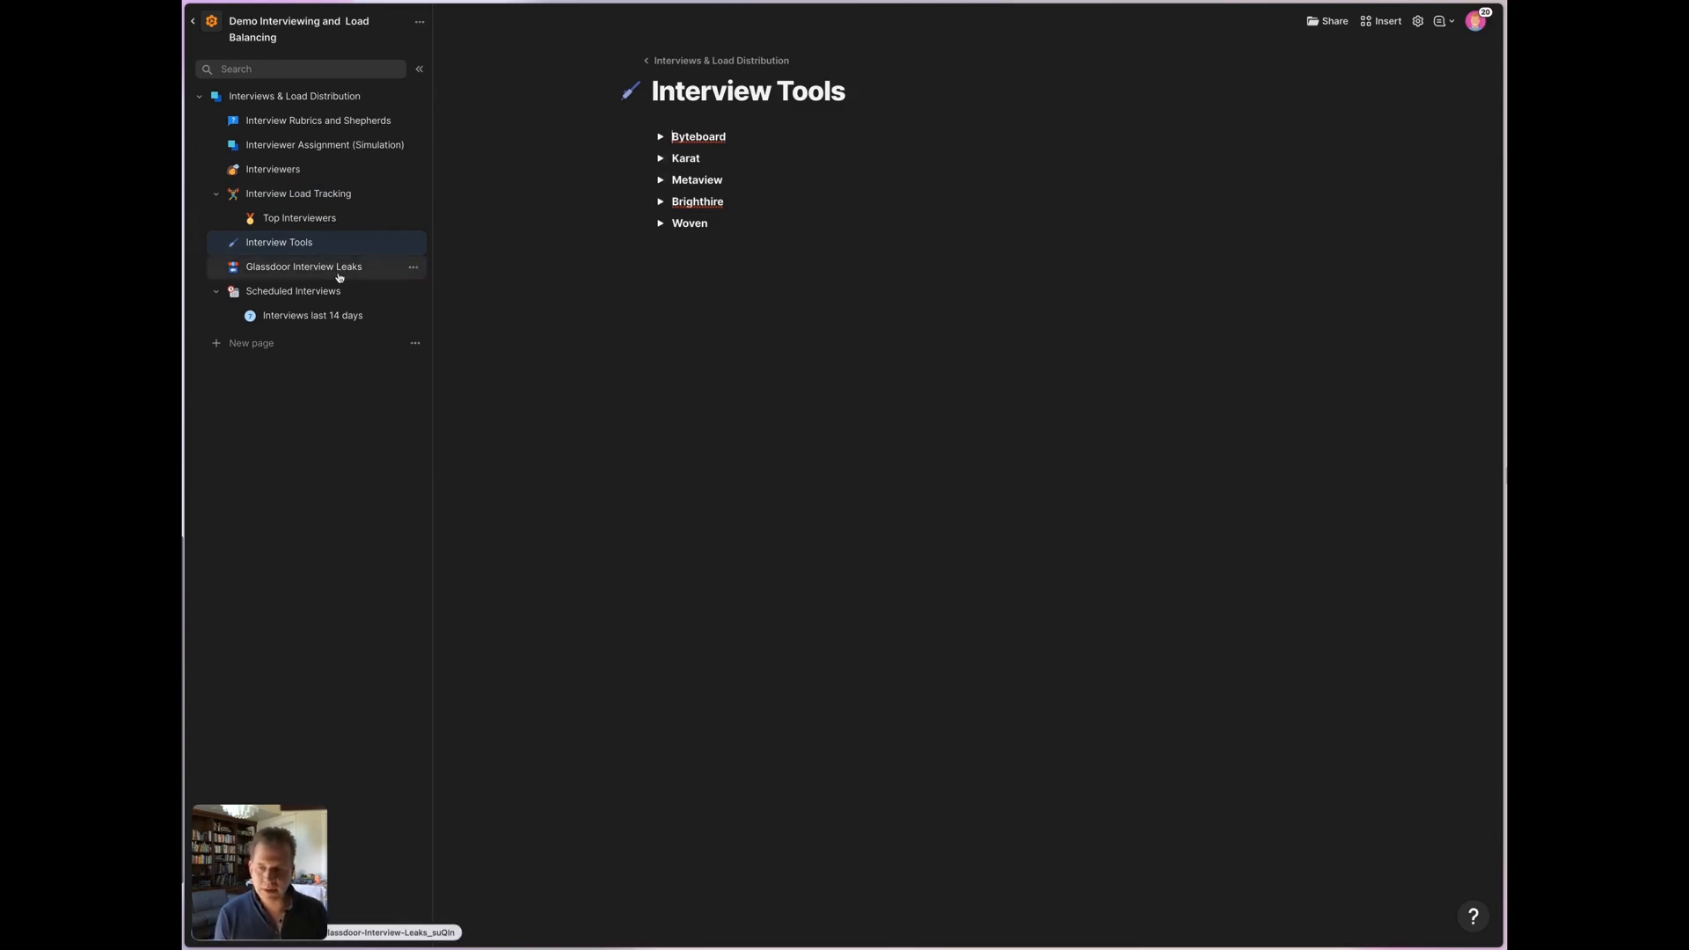
pyautogui.click(302, 266)
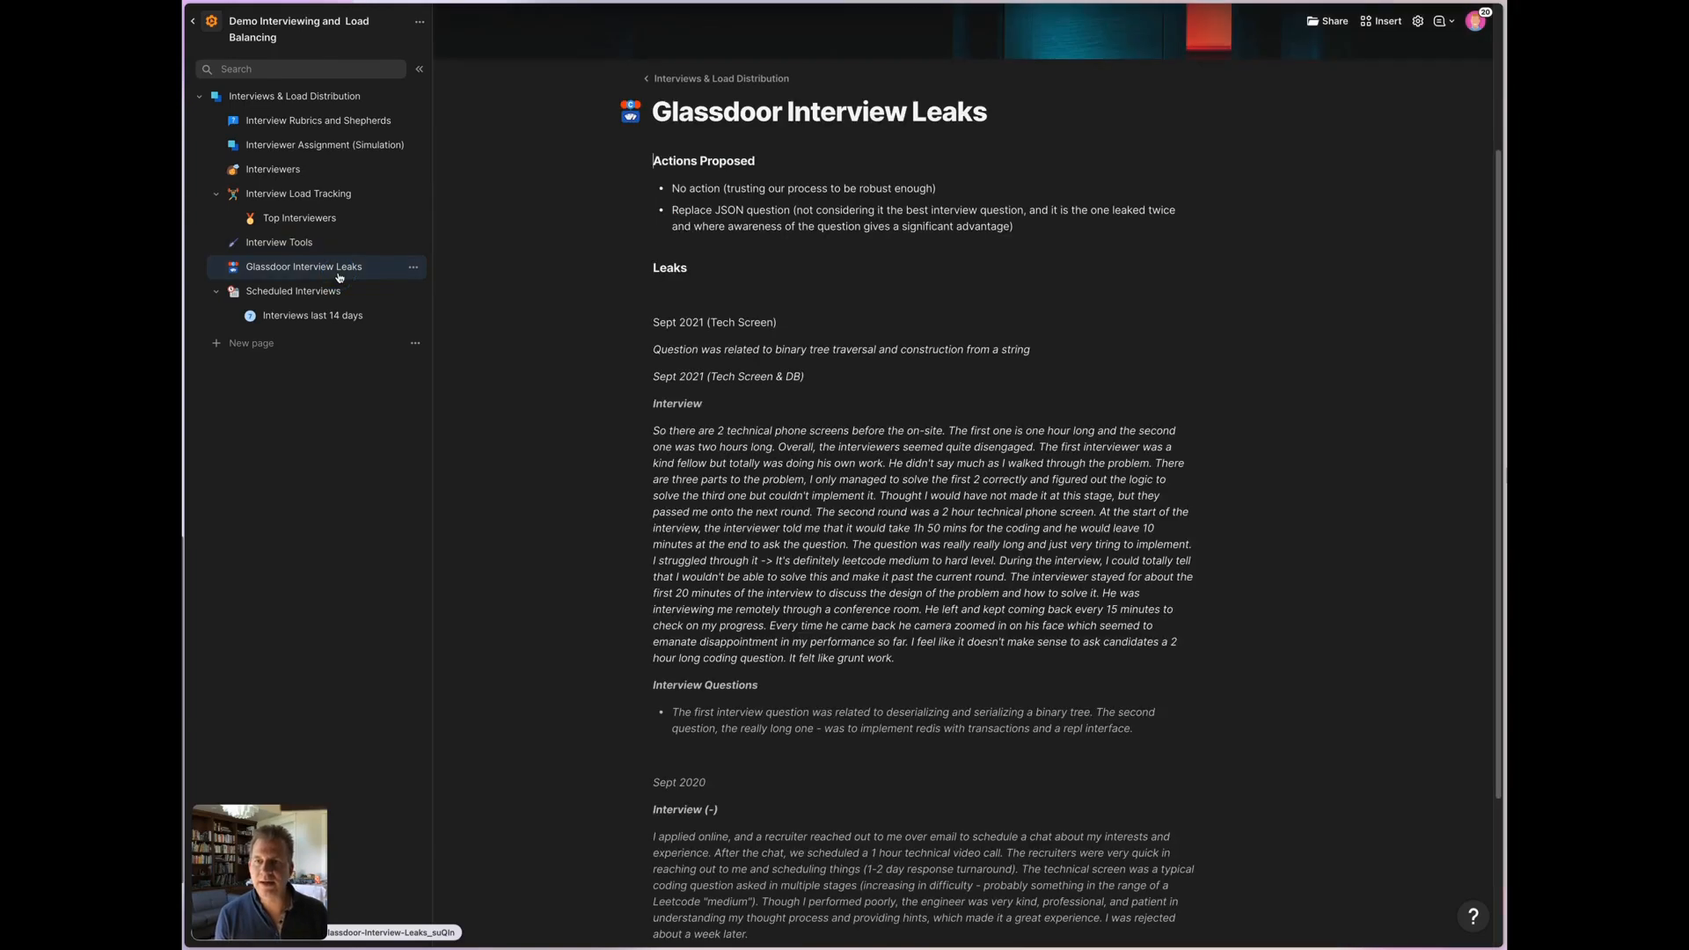